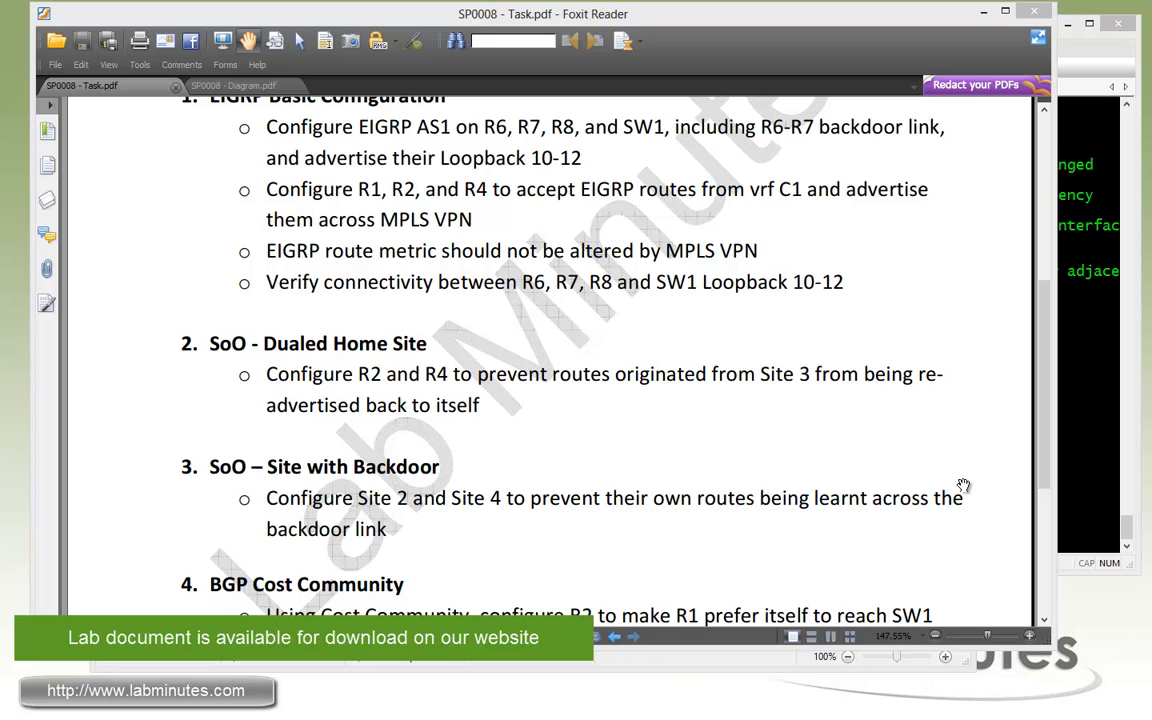
# Step: Scroll the task PDF down to section 4, BGP Cost Community, with its R2 and R4 tasks
pyautogui.scroll(-3)
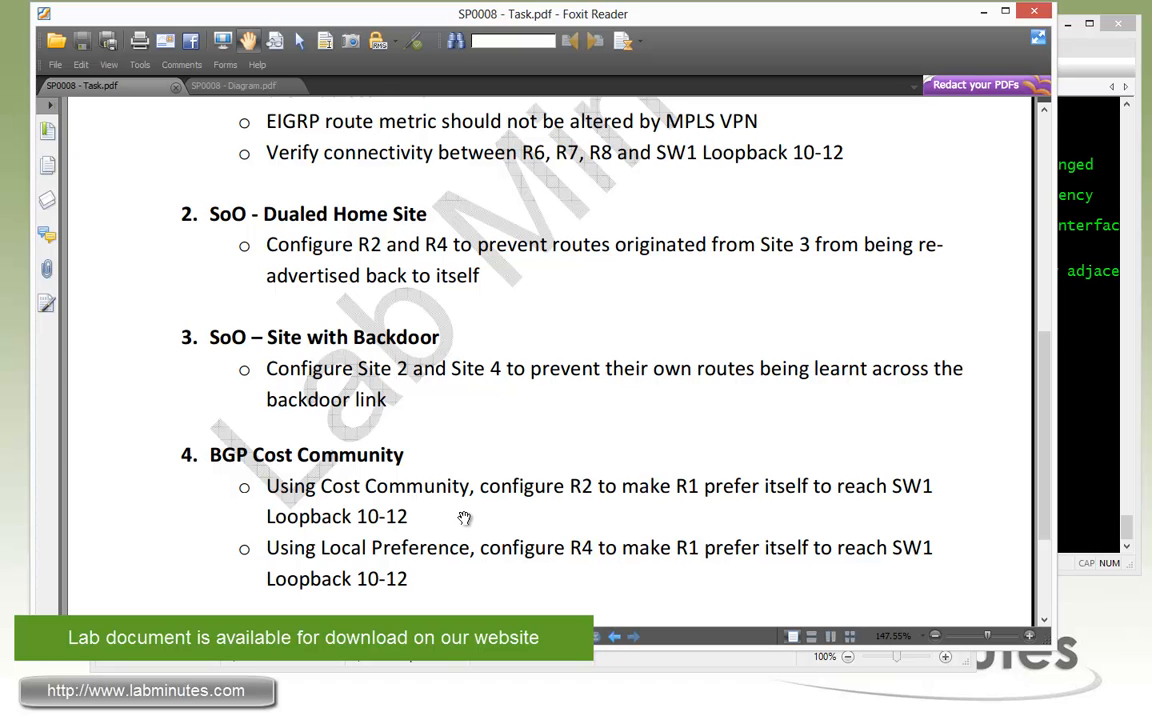
pyautogui.moveTo(635, 515)
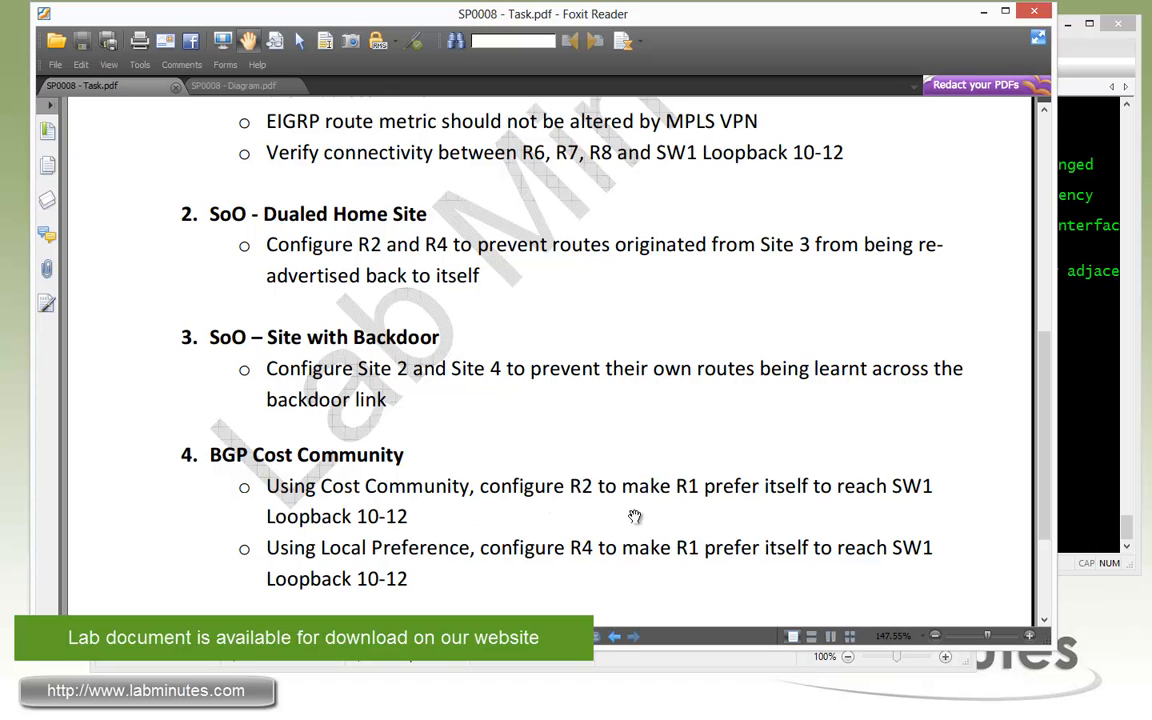
pyautogui.moveTo(929, 505)
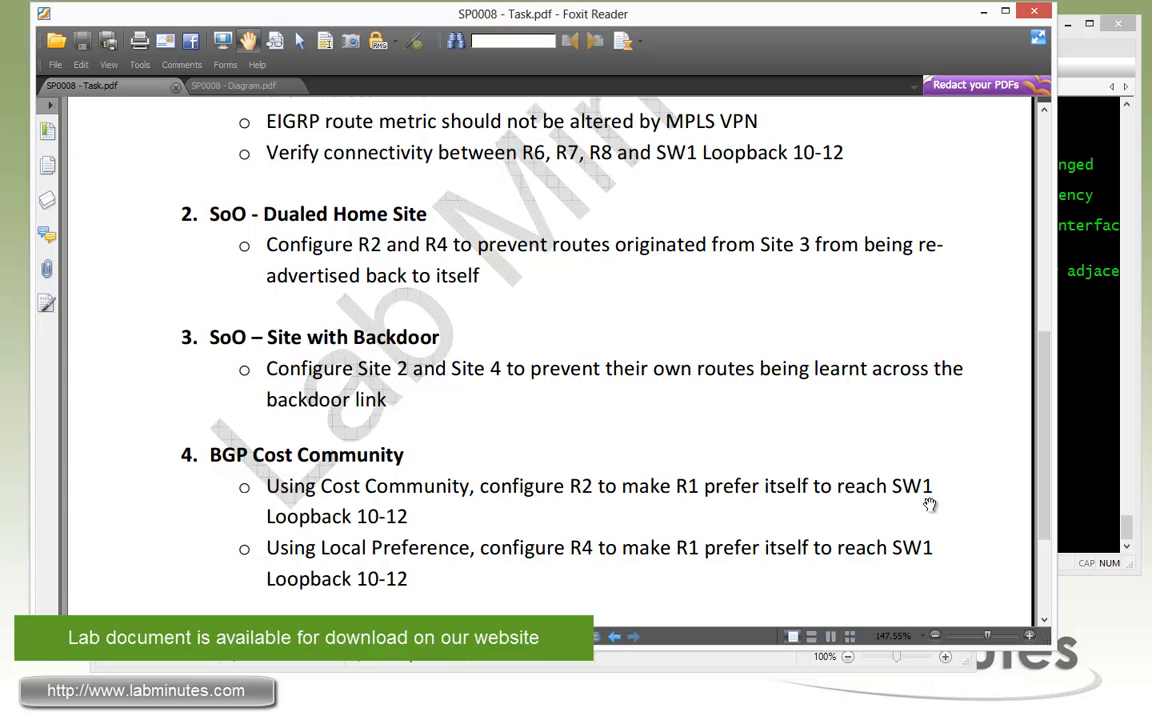
pyautogui.moveTo(411, 527)
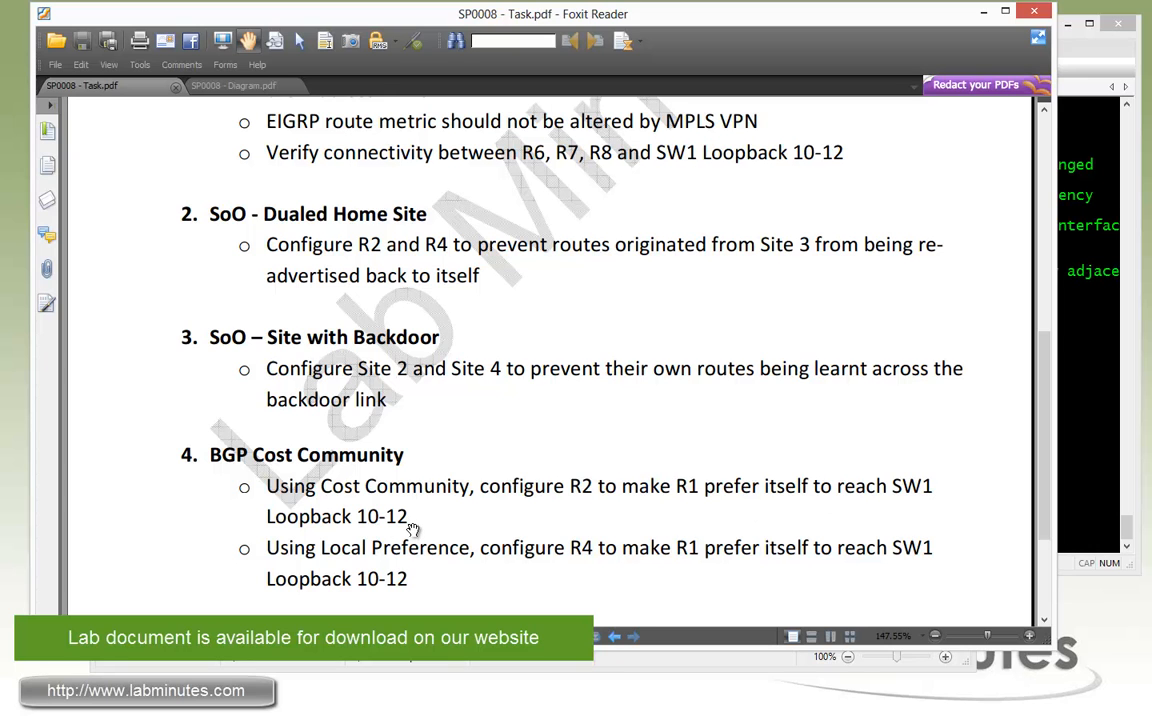
pyautogui.moveTo(967, 376)
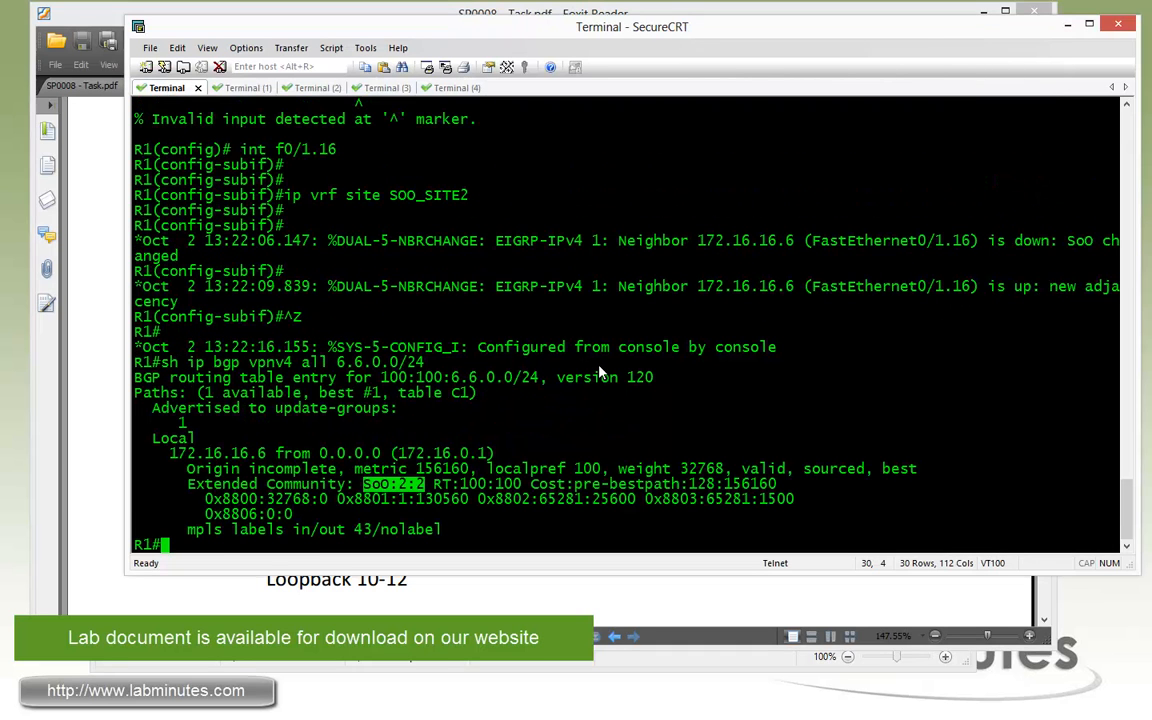
# Step: Run 'sh ip bgp vpnv4 all' on R1 to list its VPNv4 BGP table
pyautogui.write('sh ip bgp vpnv4 all')
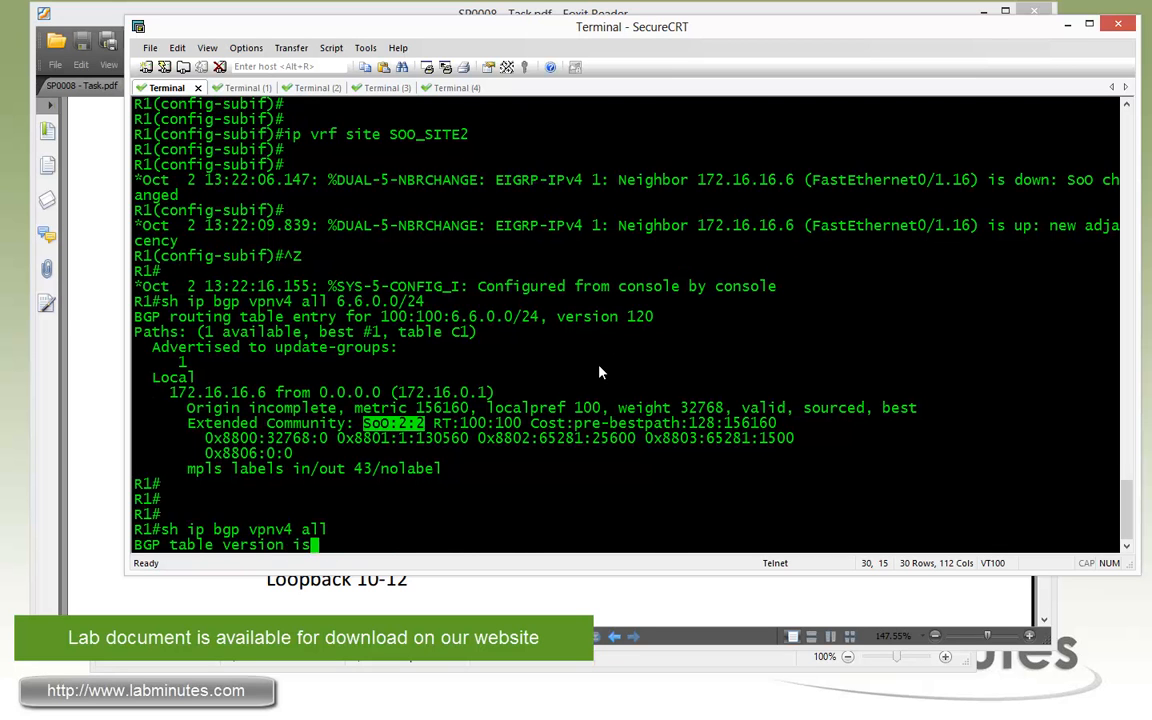
pyautogui.press('Return')
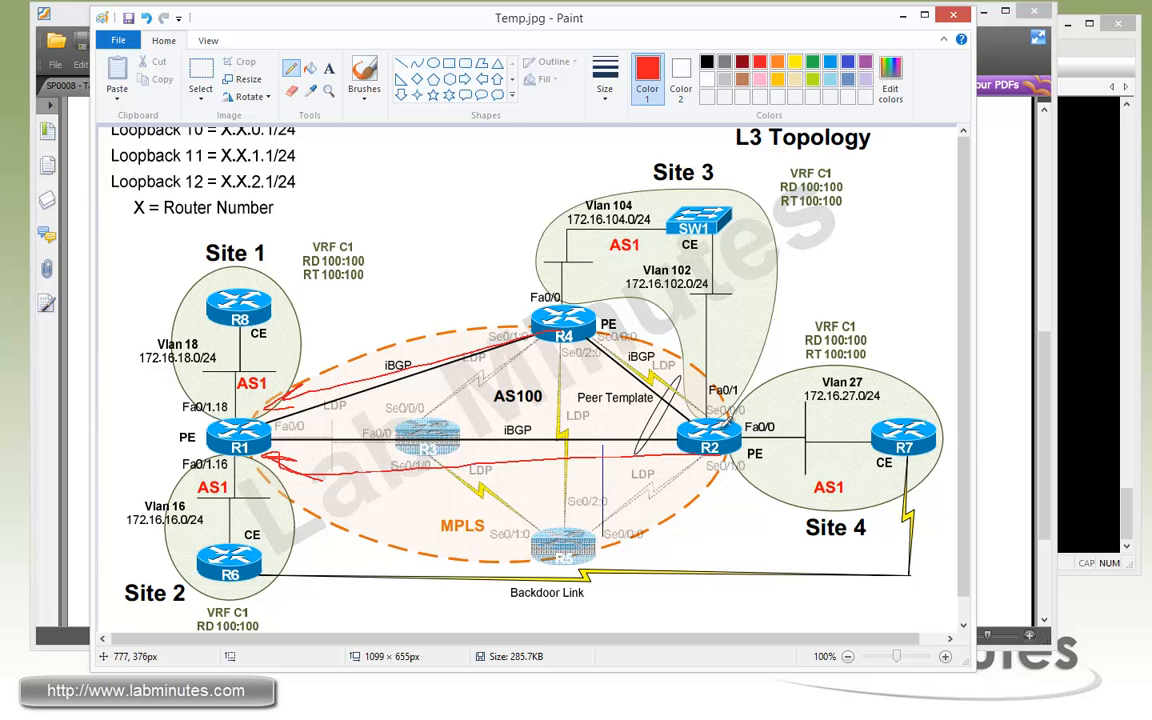
pyautogui.moveTo(714, 452)
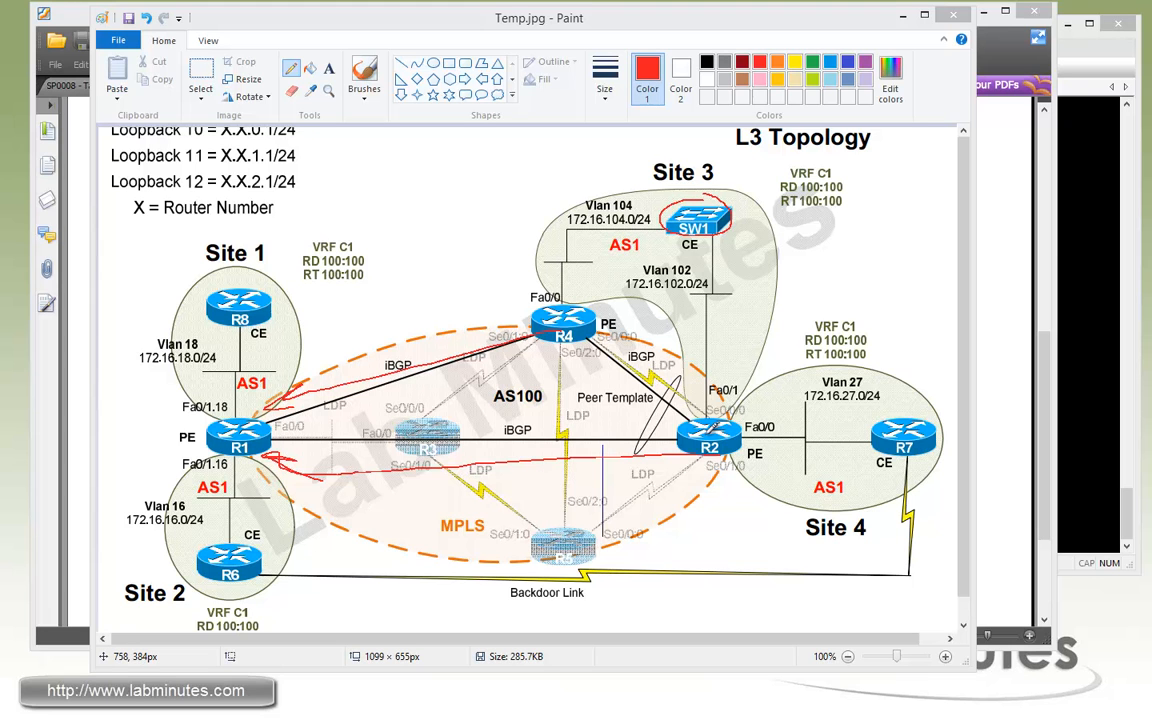
pyautogui.moveTo(710, 318)
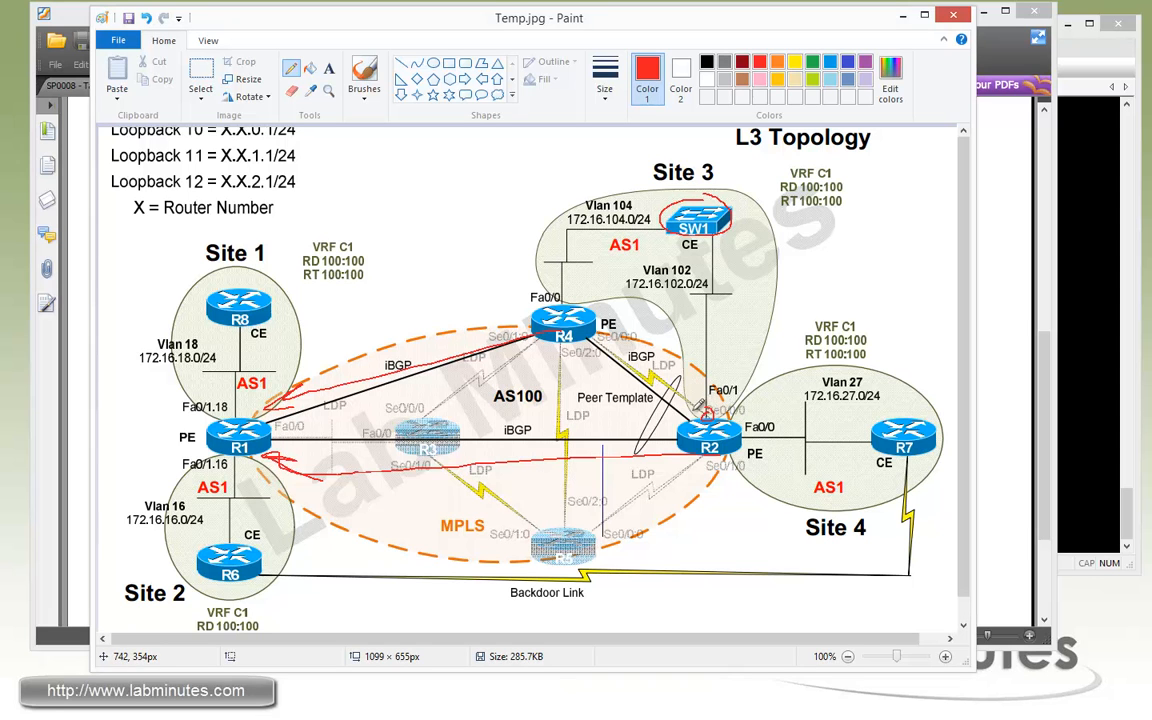
pyautogui.moveTo(710, 380)
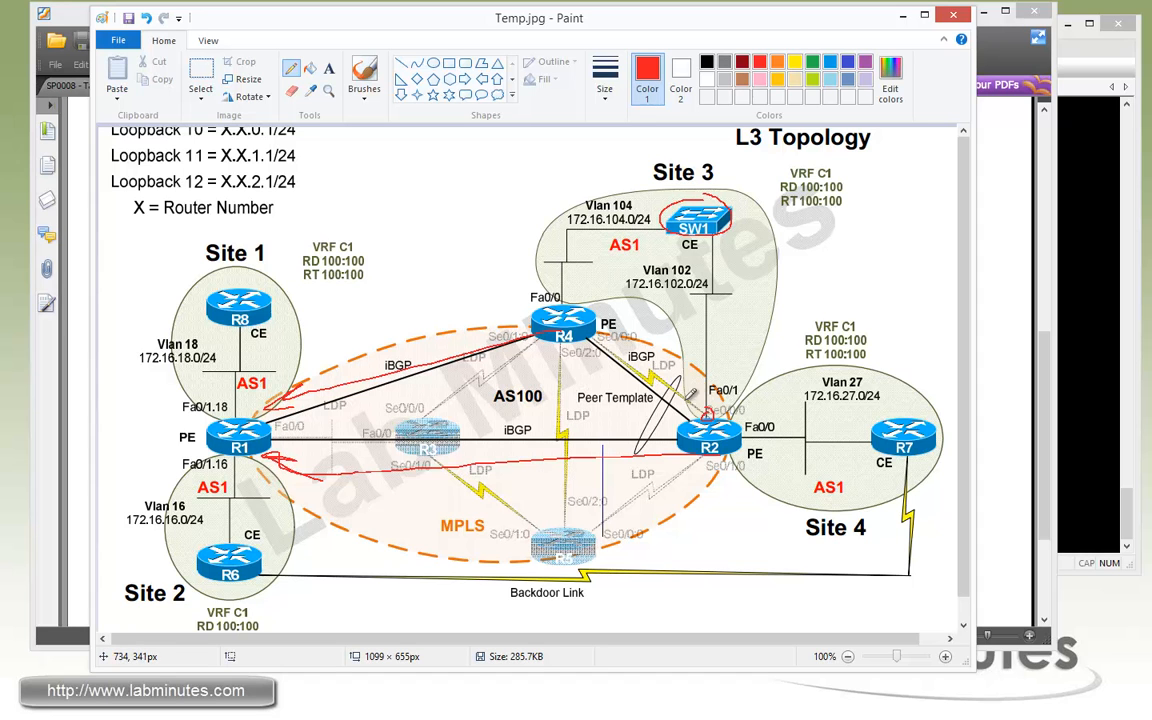
pyautogui.moveTo(720, 410)
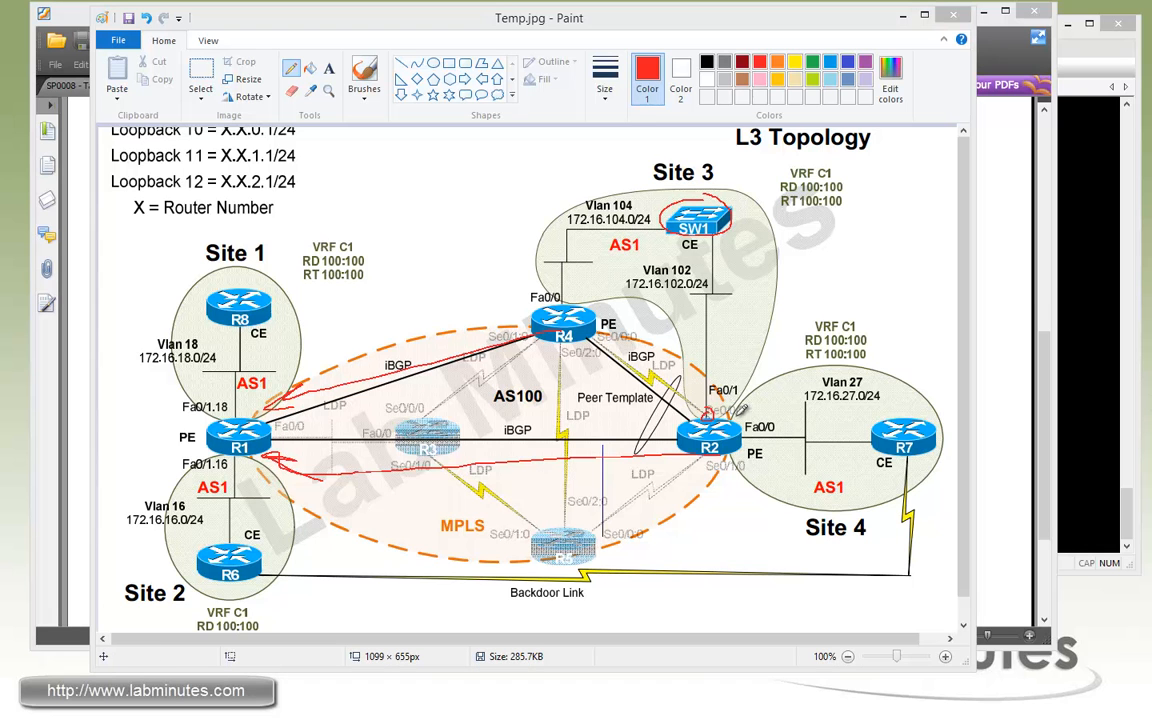
pyautogui.moveTo(730, 415)
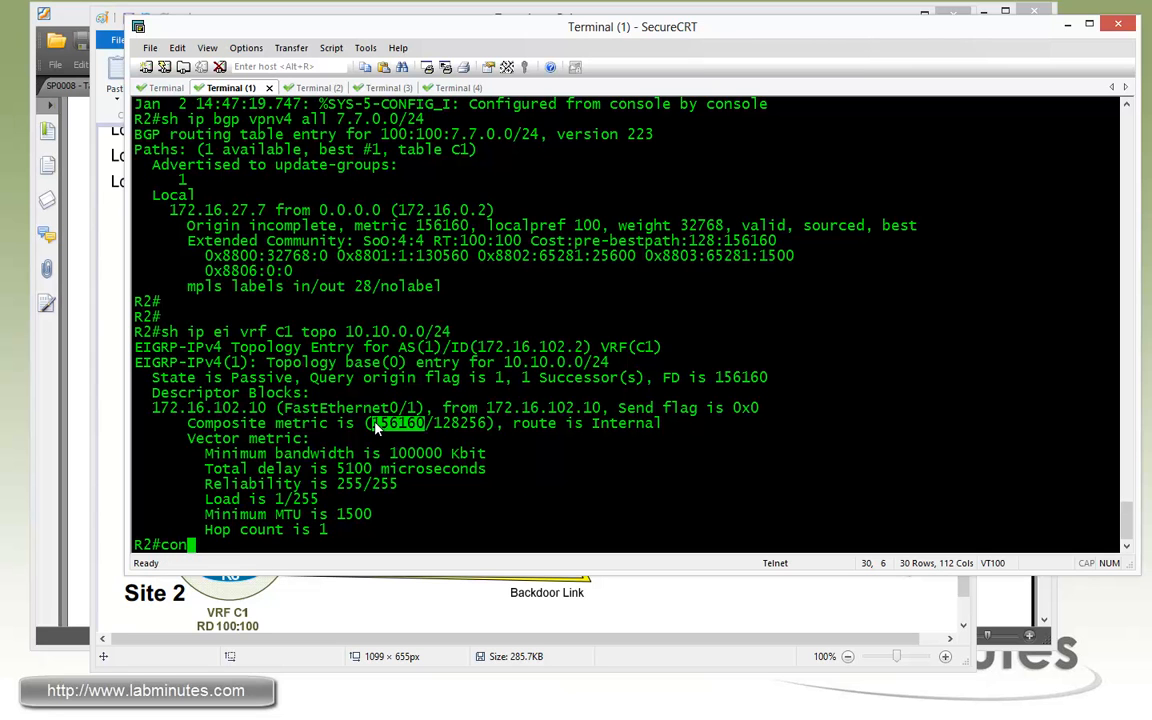
# Step: Type 'conf t' on R2 to enter configuration mode
pyautogui.write('conf t')
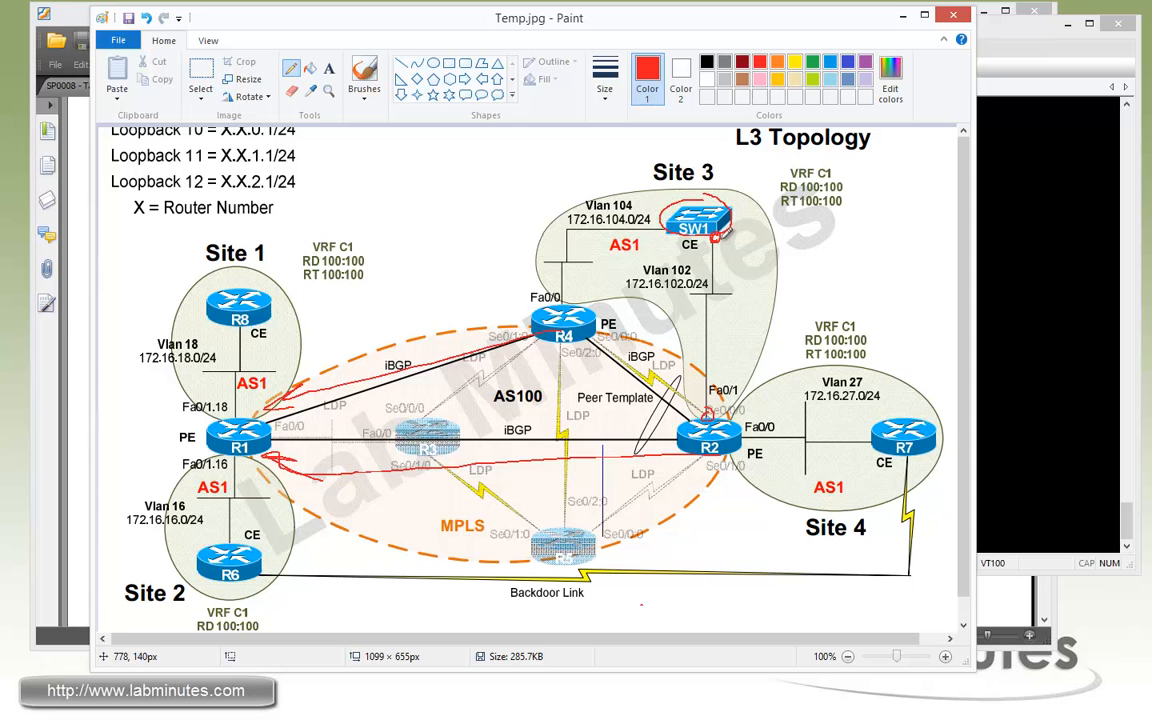
pyautogui.moveTo(719, 244)
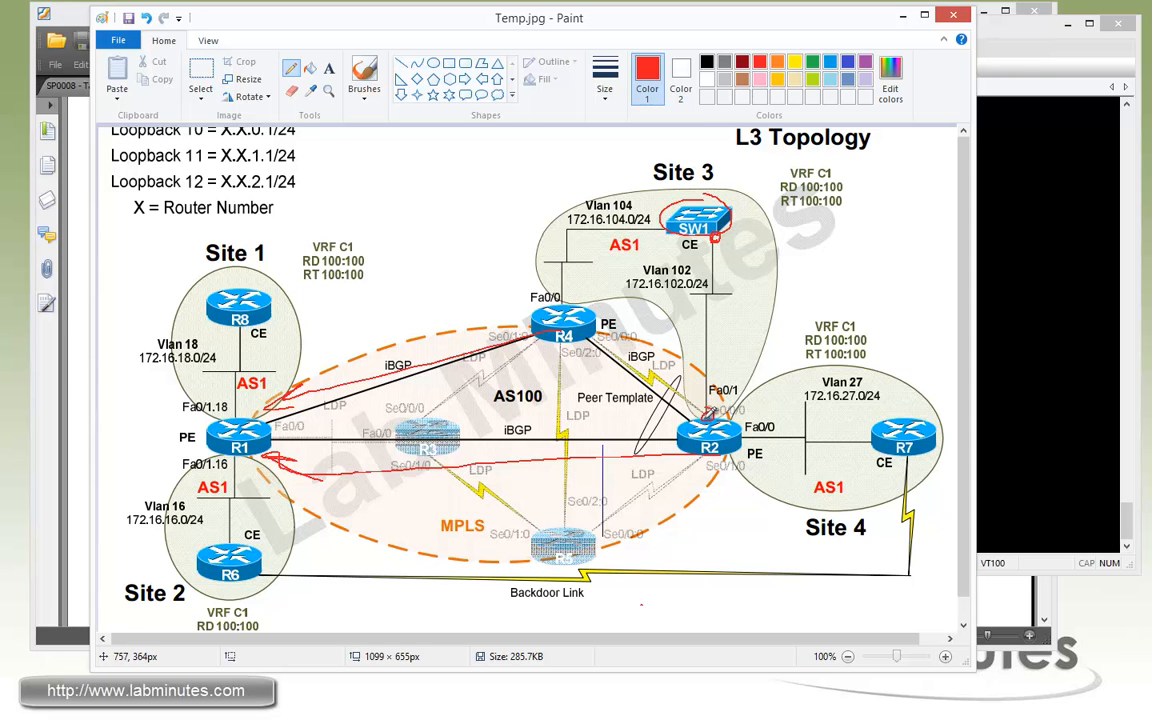
pyautogui.moveTo(705, 414)
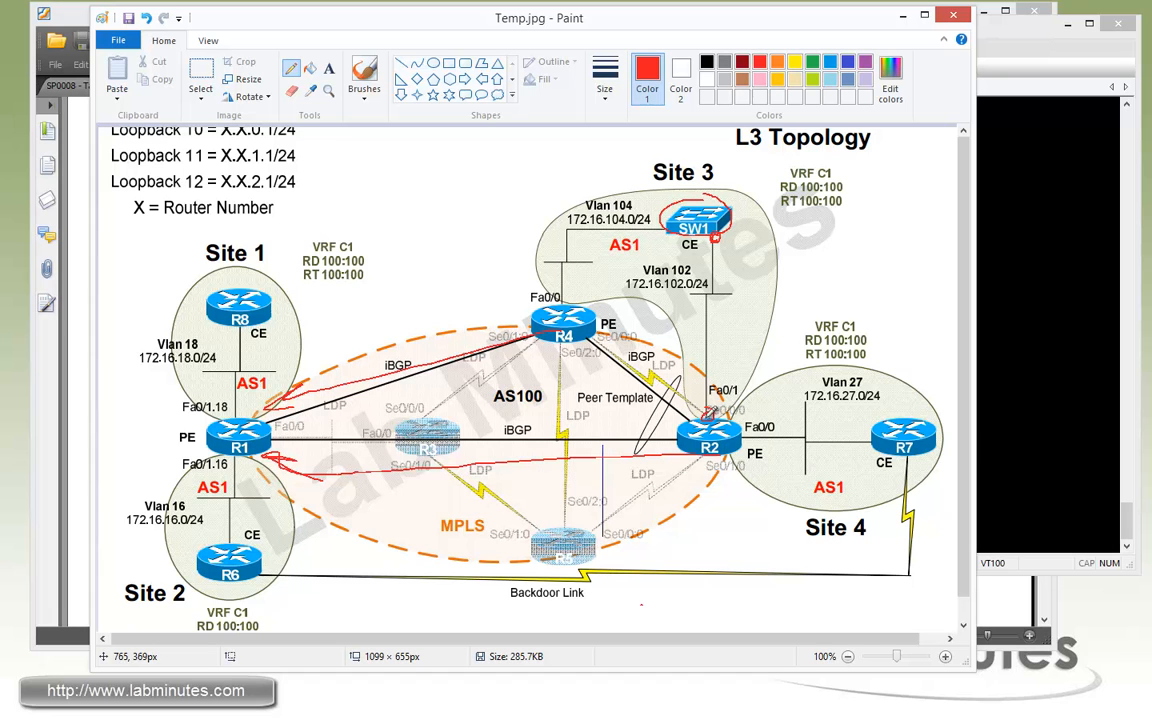
pyautogui.moveTo(704, 425)
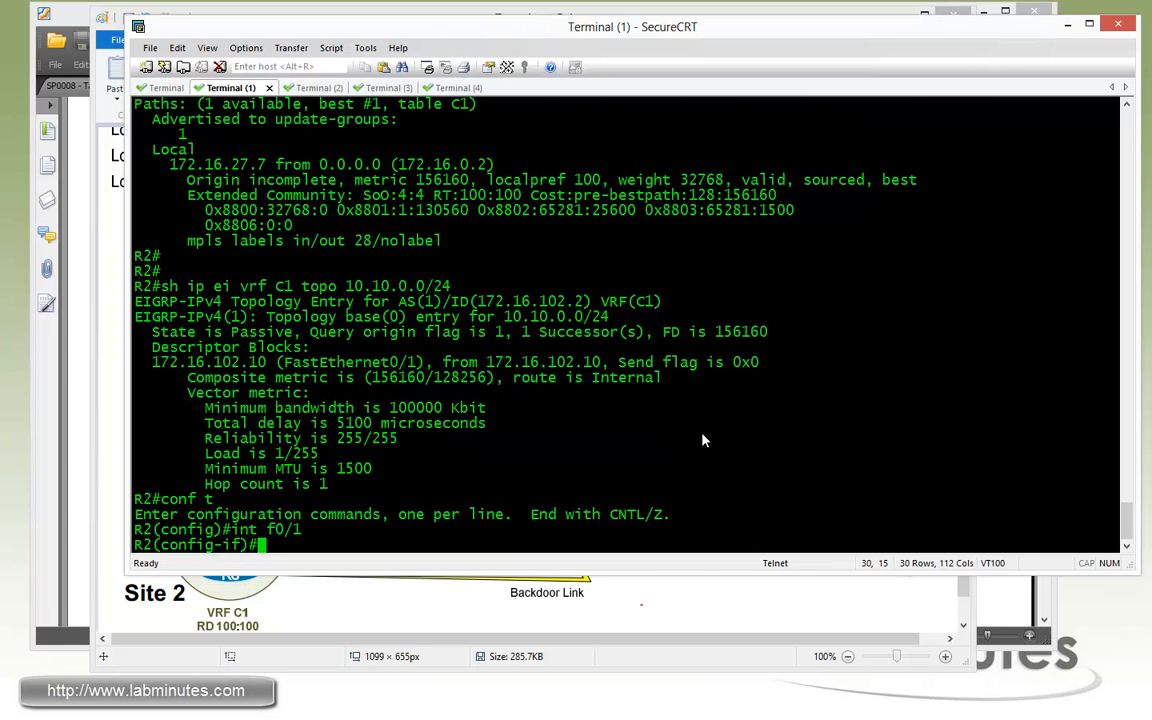
# Step: Set R2's Fa0/1 bandwidth to 150000 and check the new 147456 EIGRP metric
pyautogui.write('band 1')
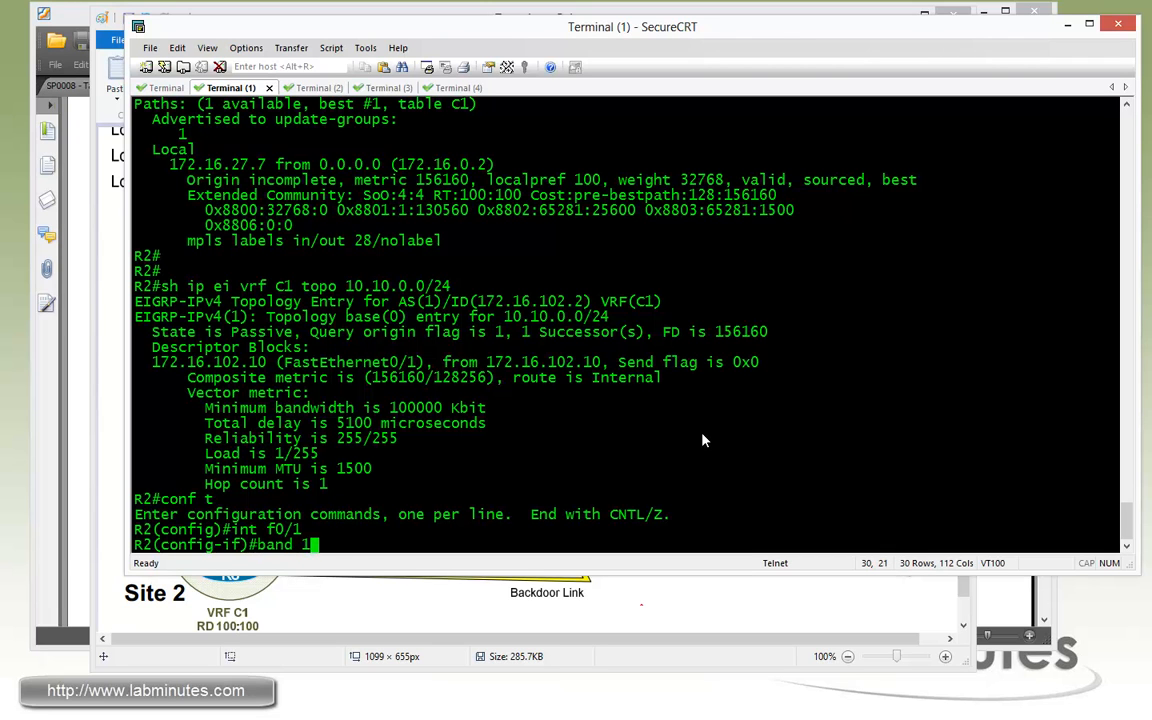
pyautogui.write('50')
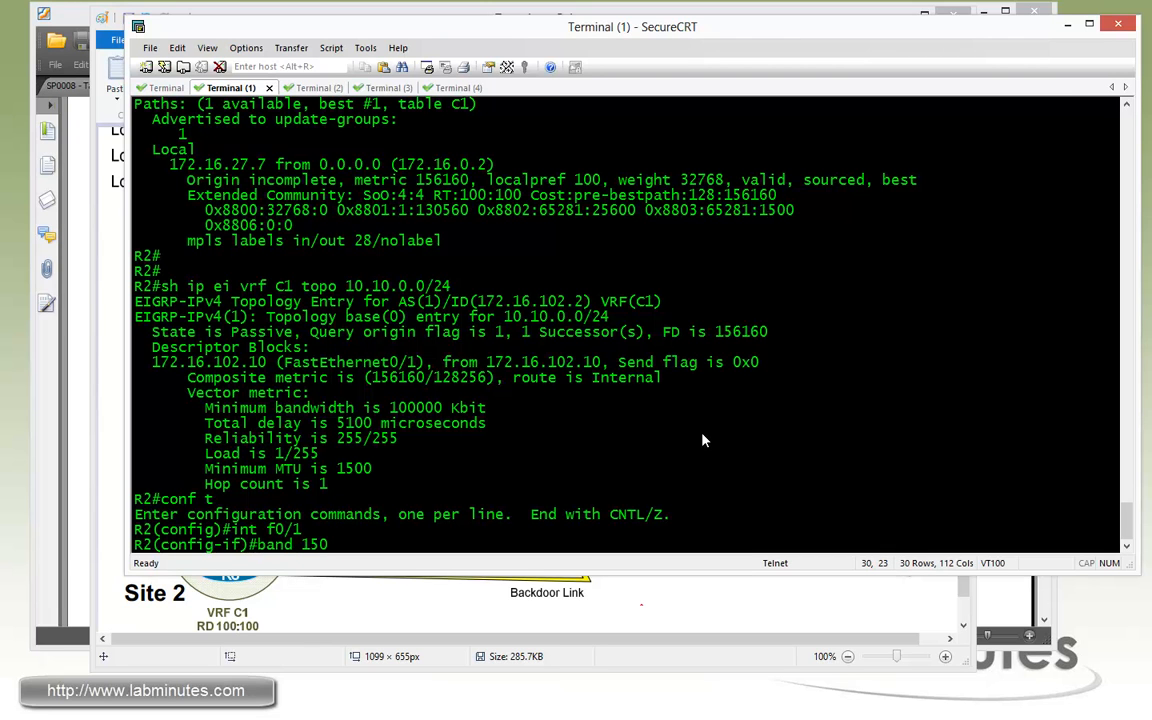
pyautogui.write('000')
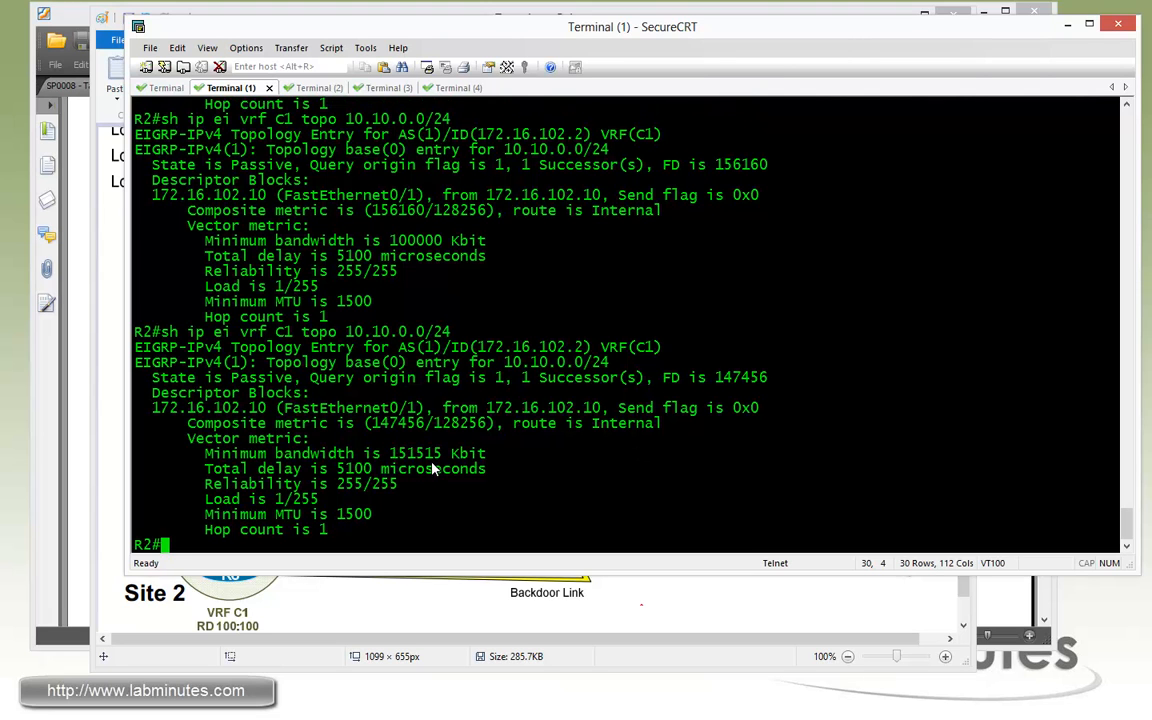
pyautogui.doubleClick(417, 453)
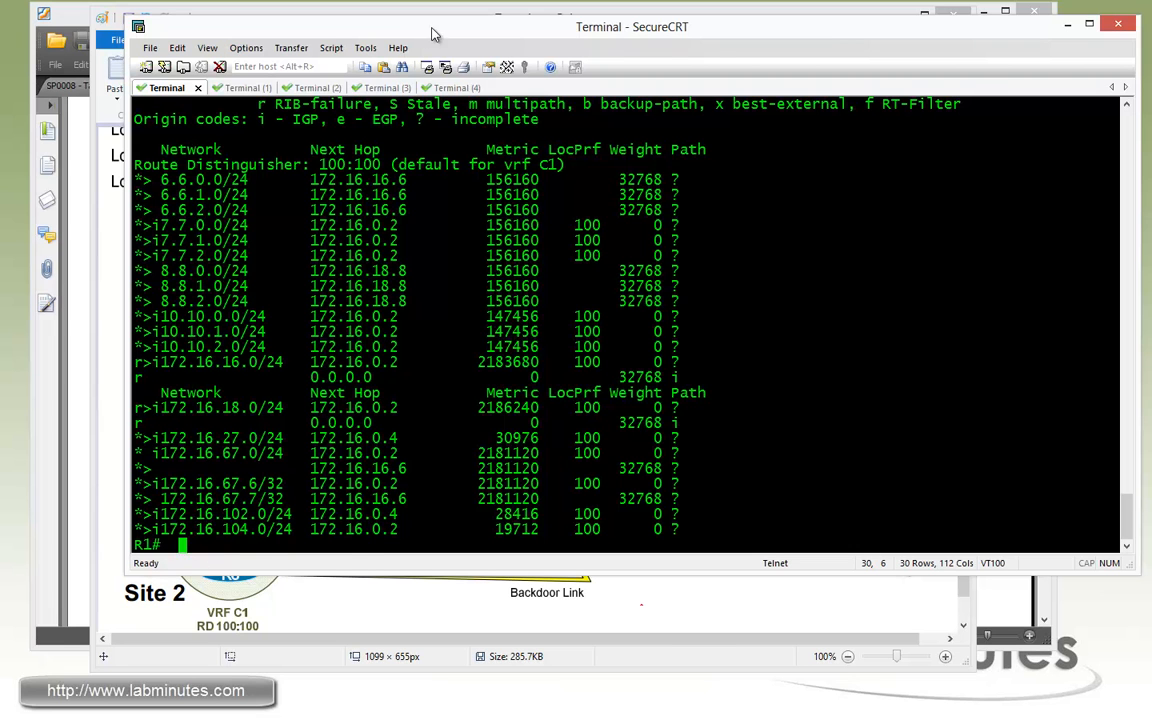
# Step: Trace from R6 to 10.10.0.1, reaching 172.16.102.10 via 172.16.102.2
pyautogui.click(452, 87)
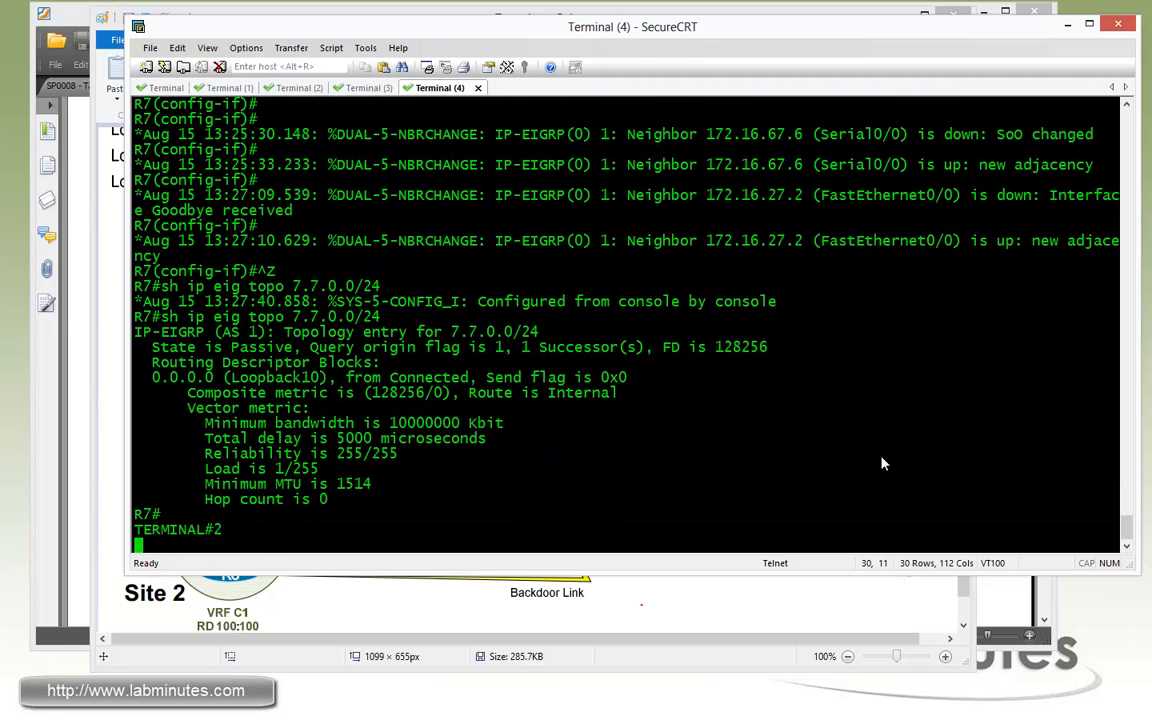
pyautogui.write('trace 10')
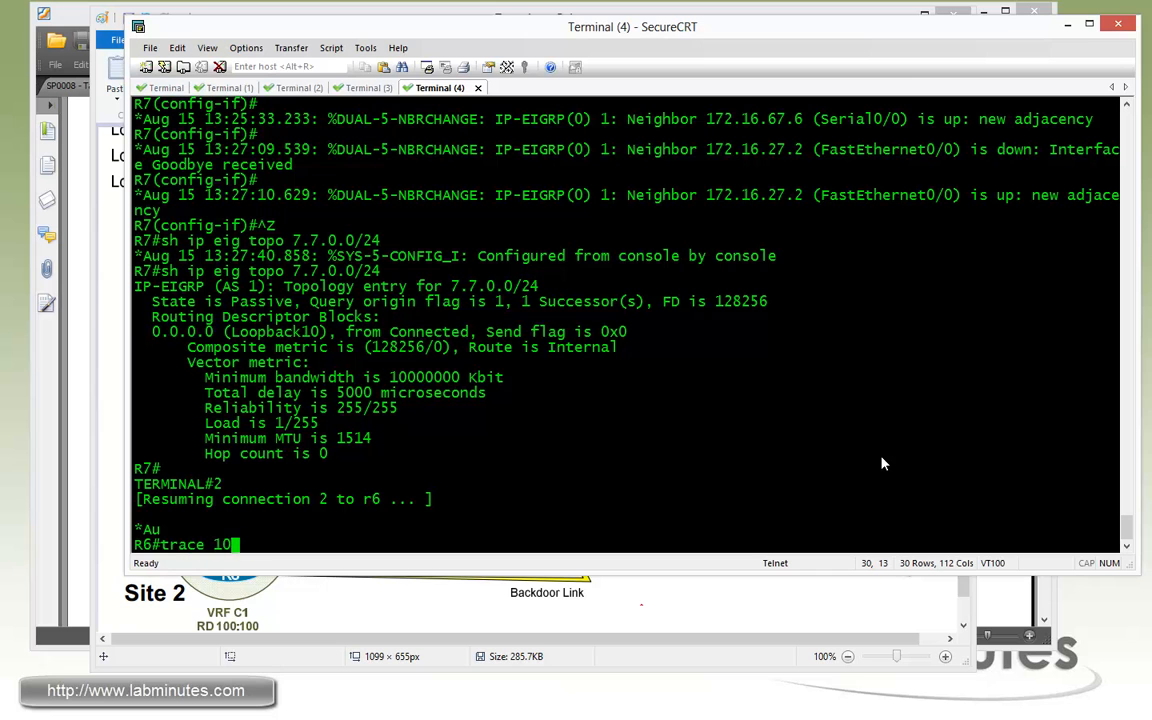
pyautogui.write('.10.0.1 so l')
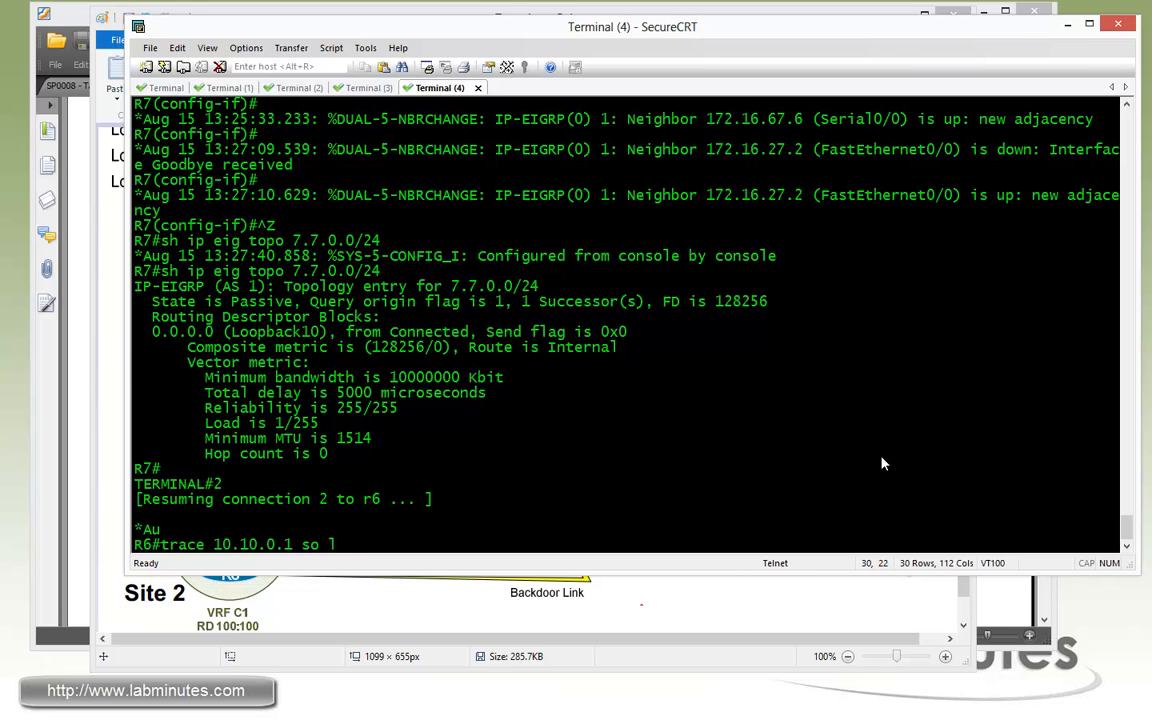
pyautogui.press('Return')
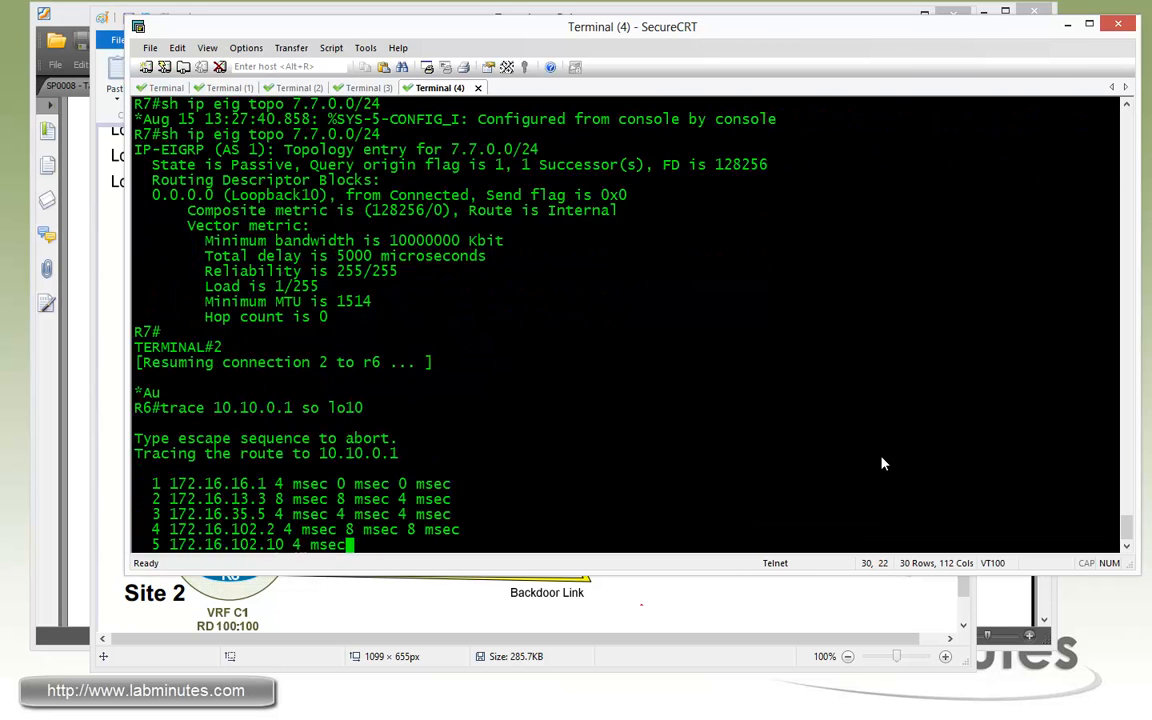
pyautogui.scroll(-3)
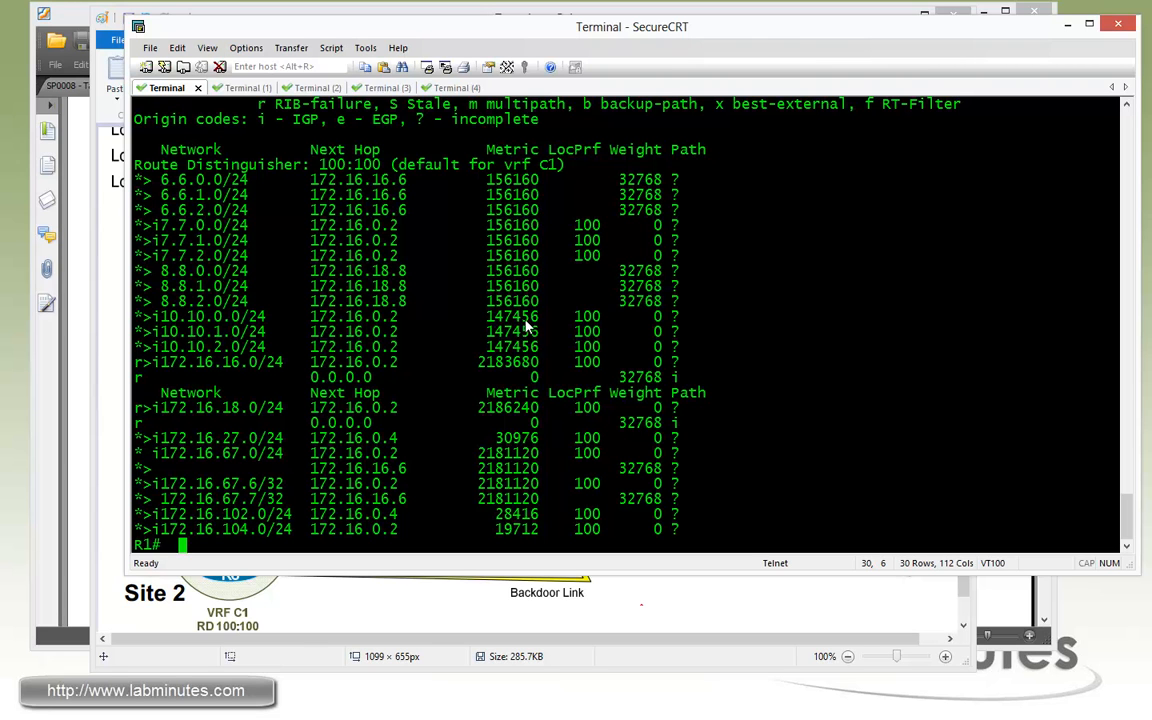
pyautogui.moveTo(526, 338)
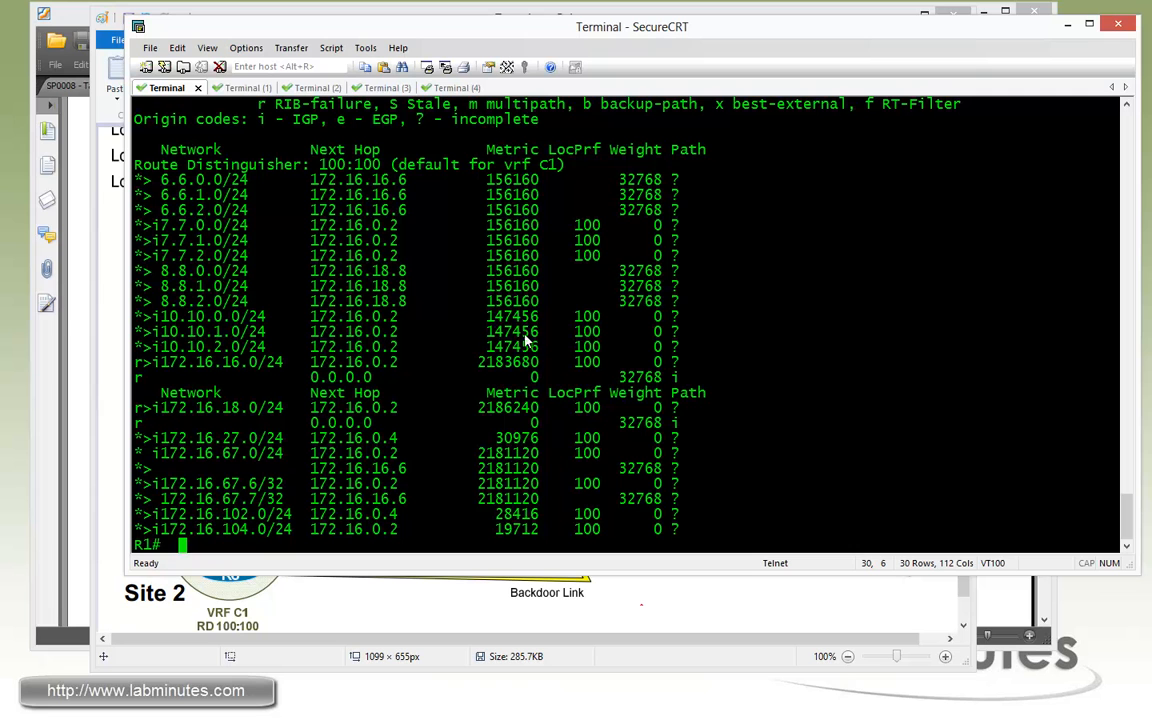
pyautogui.moveTo(518, 328)
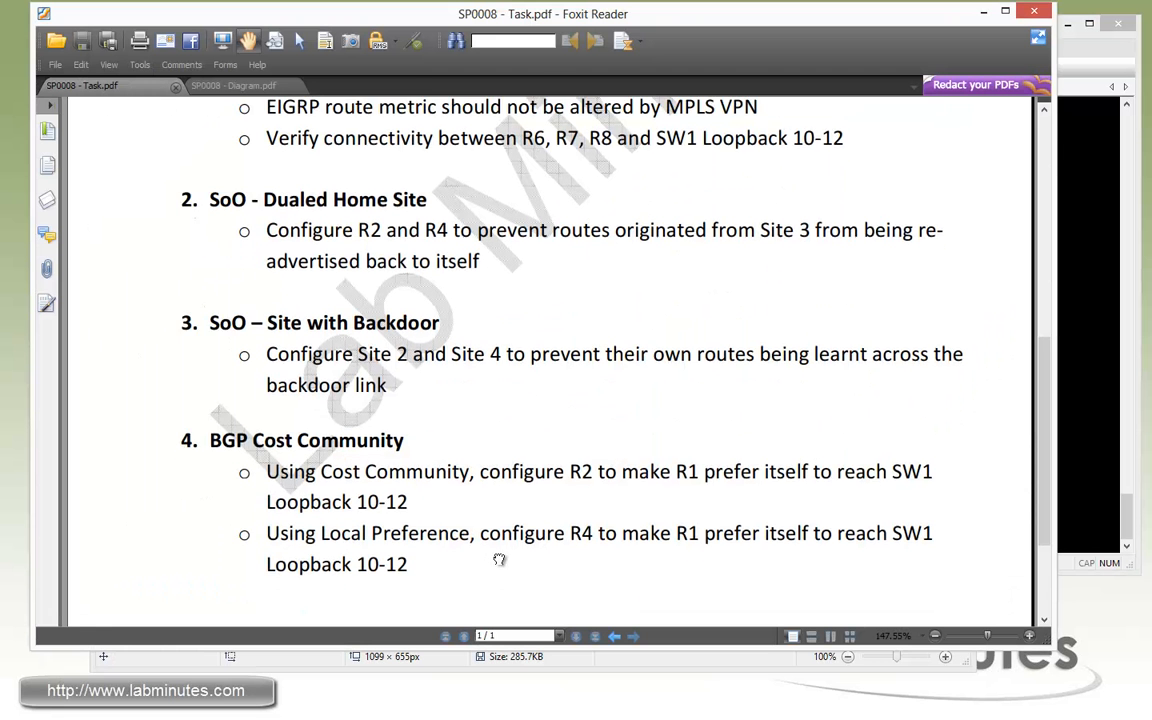
# Step: Scroll the task PDF to task 4's Local Preference requirement for R4
pyautogui.scroll(-3)
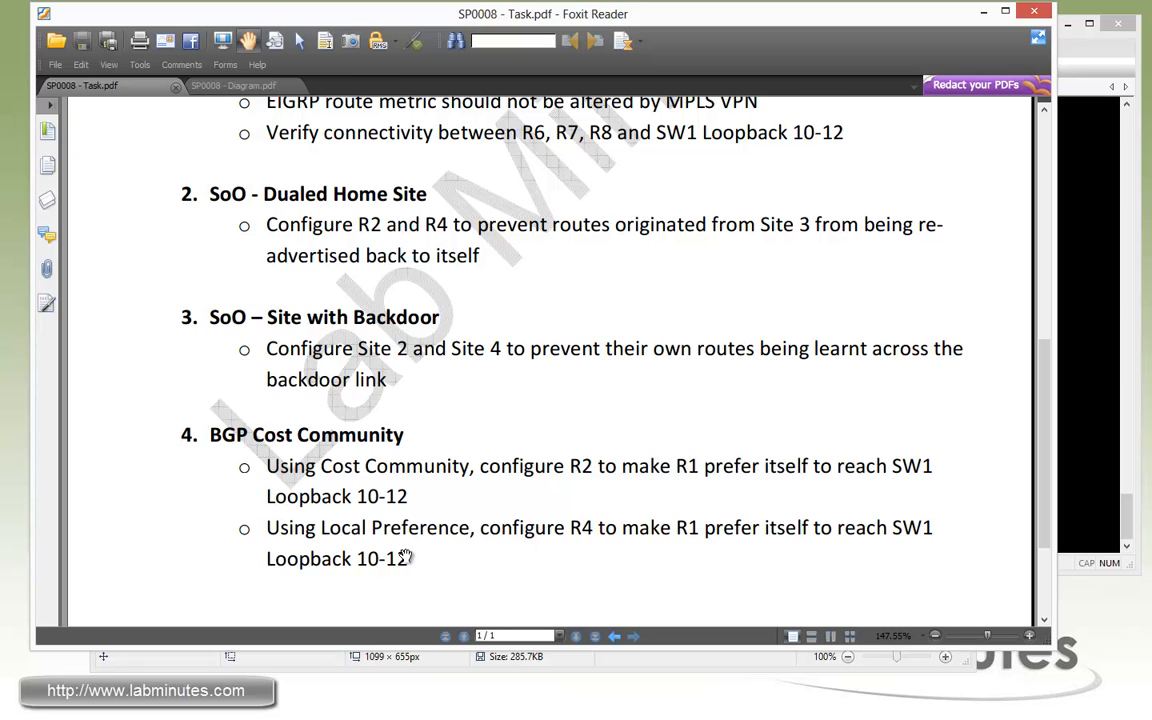
pyautogui.moveTo(597, 556)
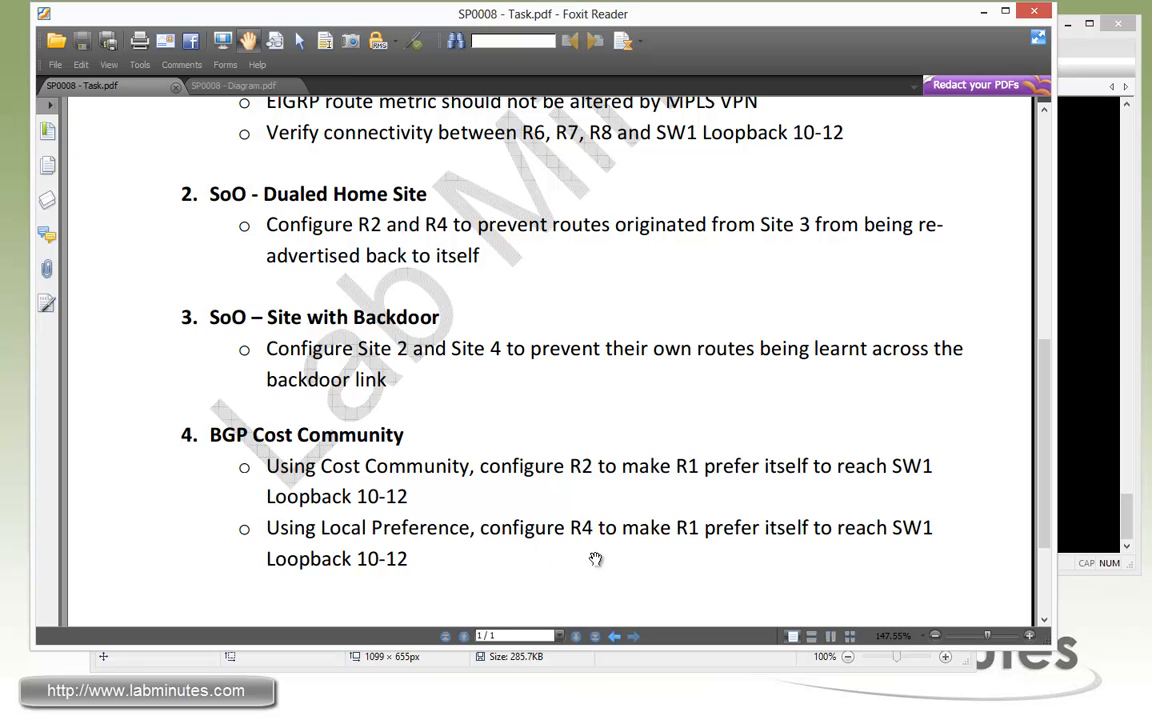
pyautogui.moveTo(816, 555)
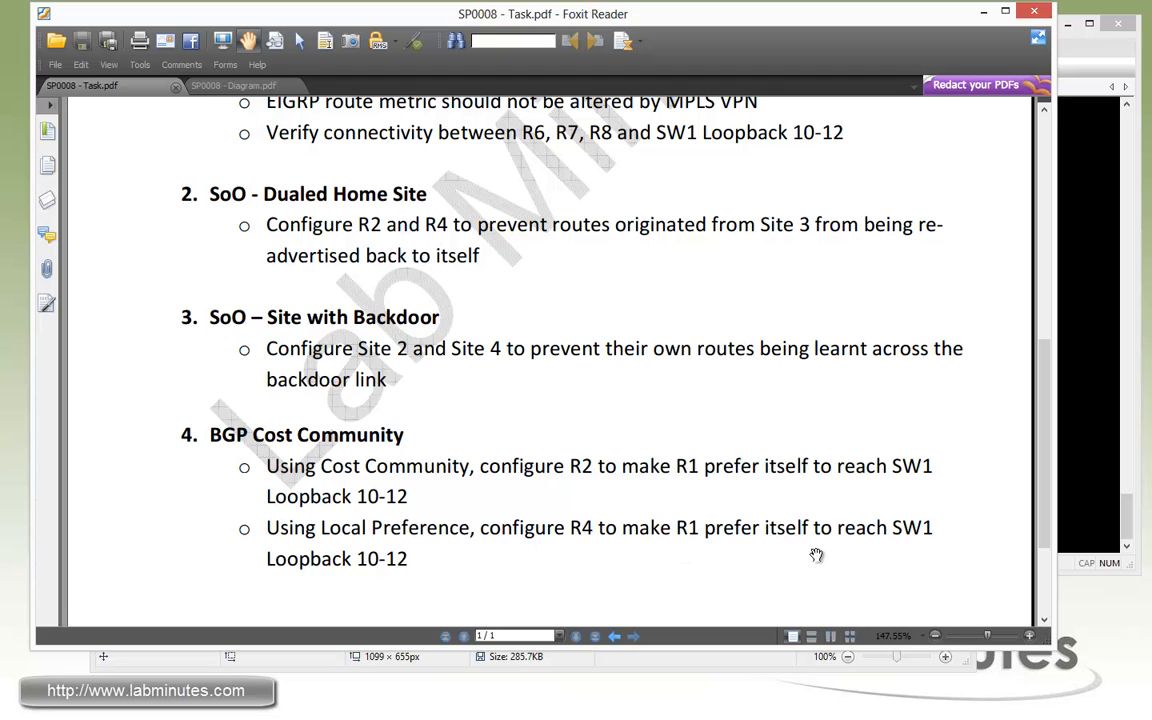
pyautogui.moveTo(399, 575)
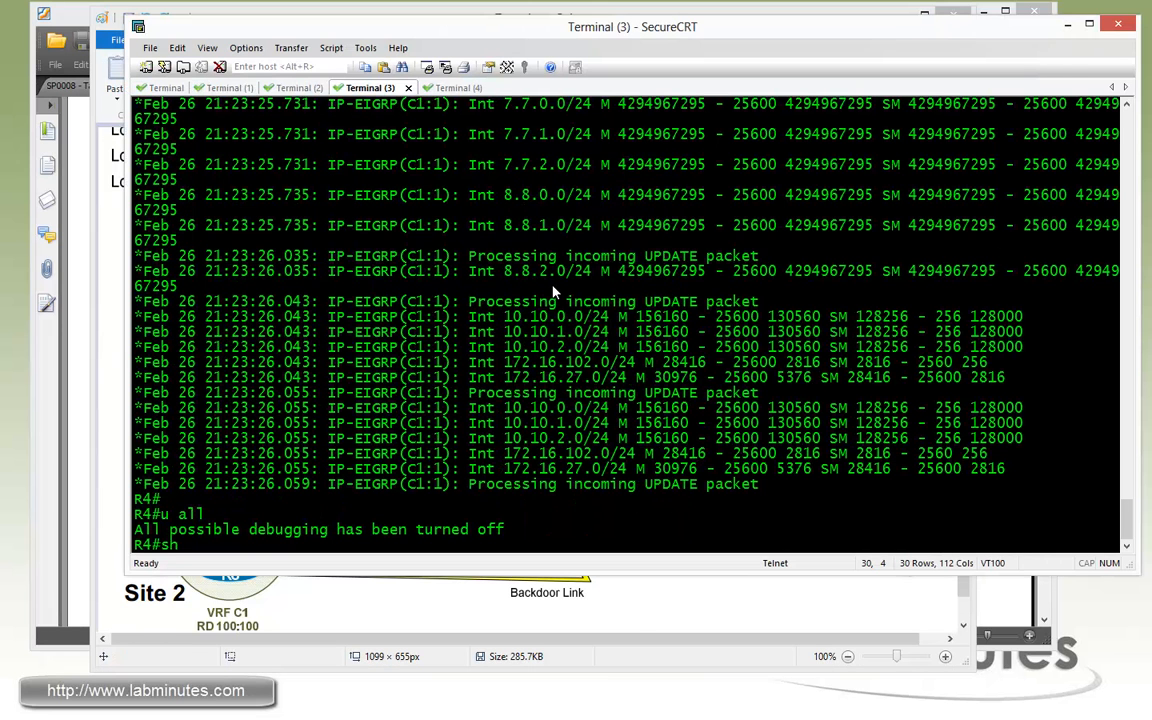
# Step: Show R4's VPNv4 BGP table with 10.10.x routes via 172.16.0.2 at local preference 100
pyautogui.write('sh ip bgp vpnv4 all')
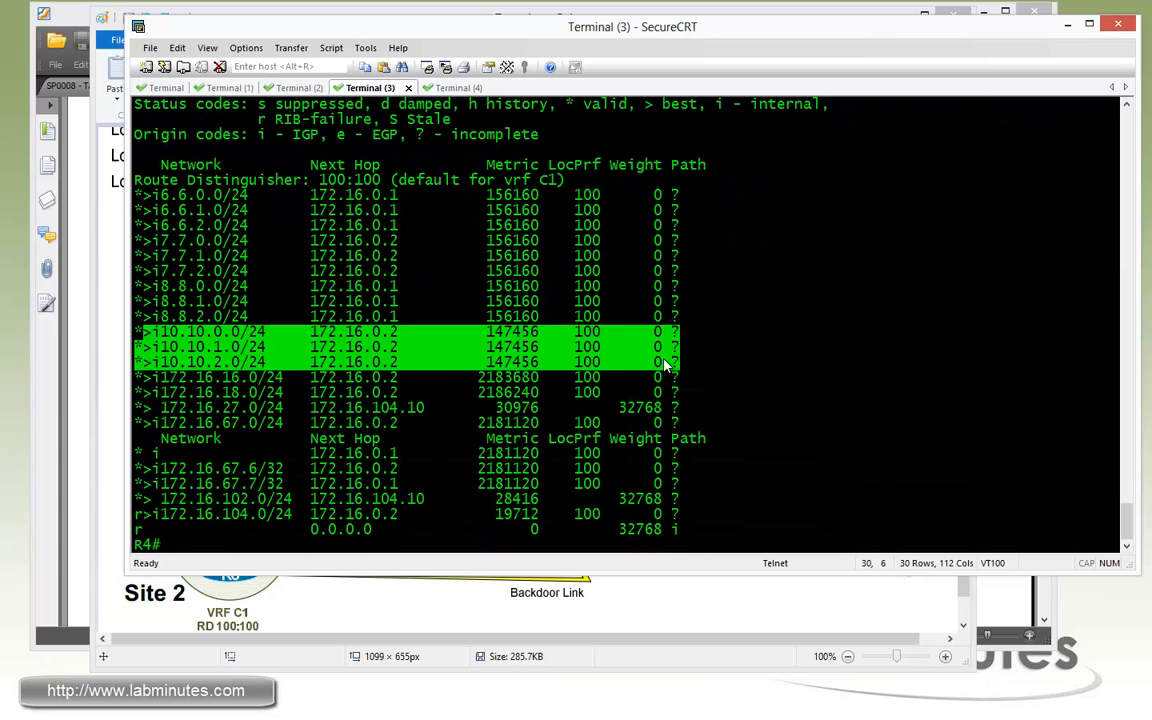
pyautogui.moveTo(305, 347)
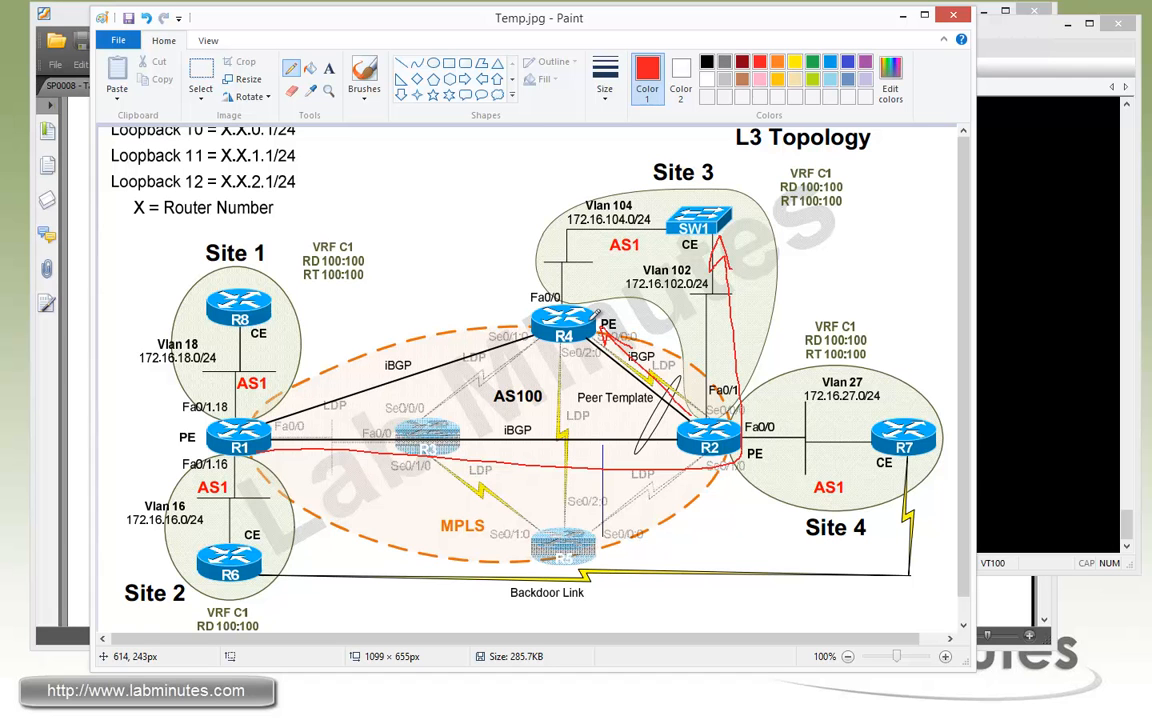
pyautogui.moveTo(1005, 340)
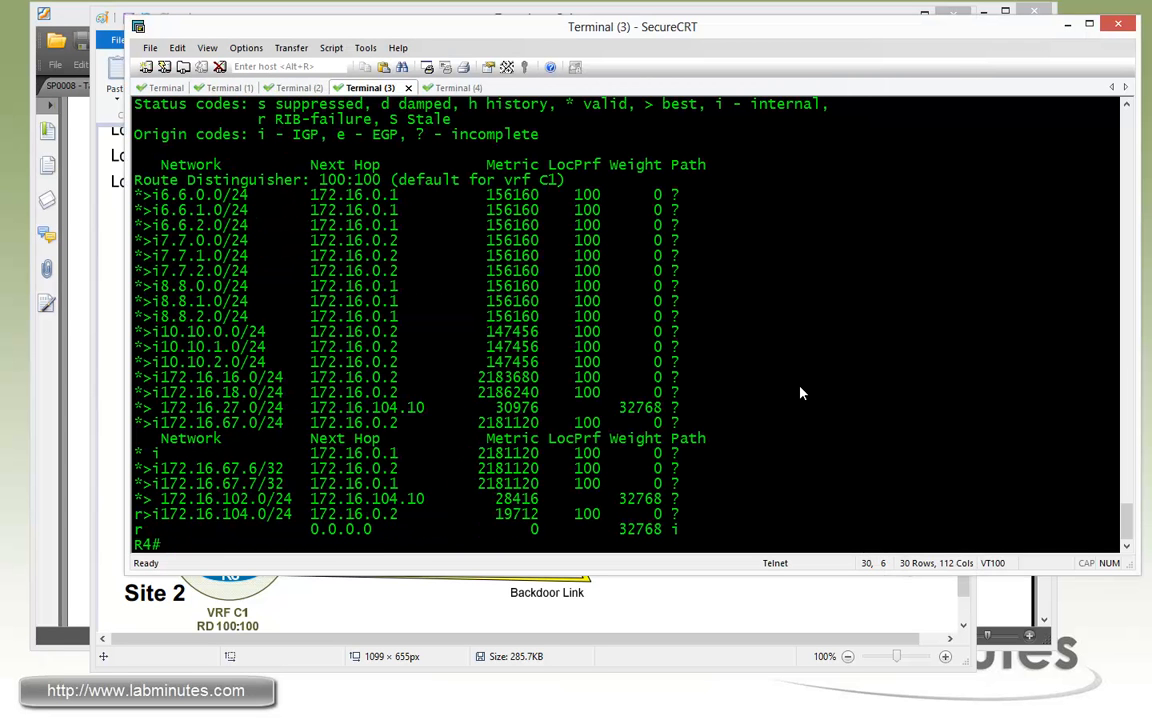
# Step: On R4, define extended community-list 10 permitting Site-of-Origin 3:3
pyautogui.write('conf t')
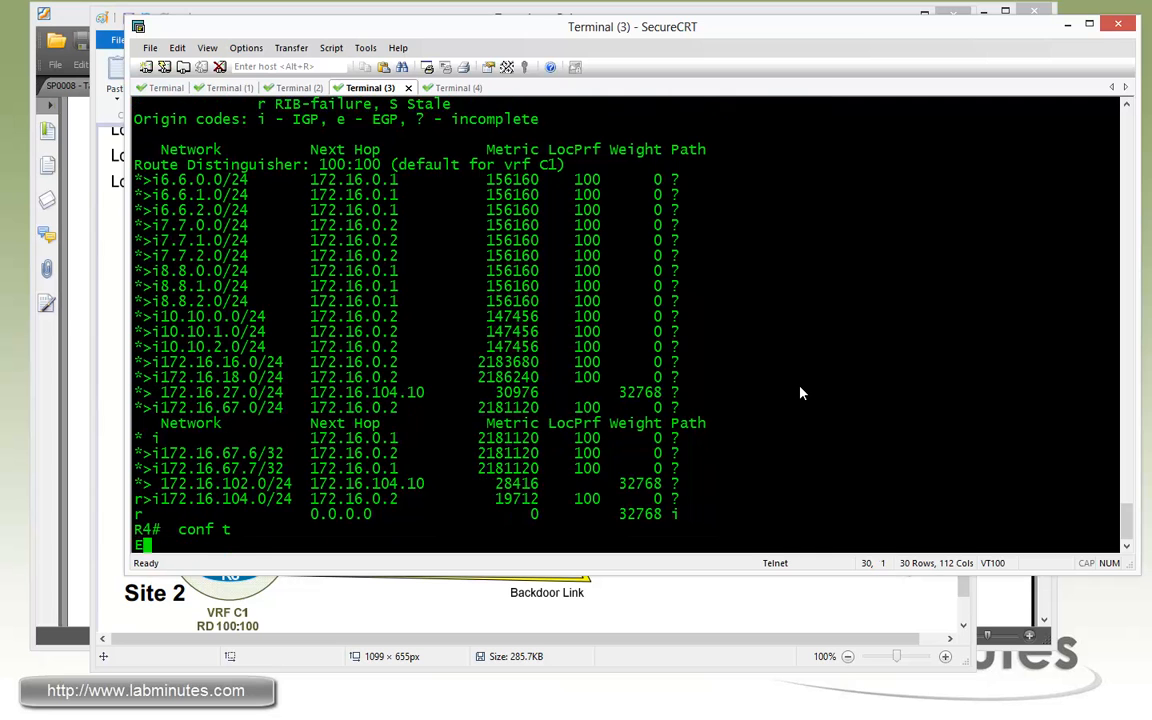
pyautogui.write('ip community-list')
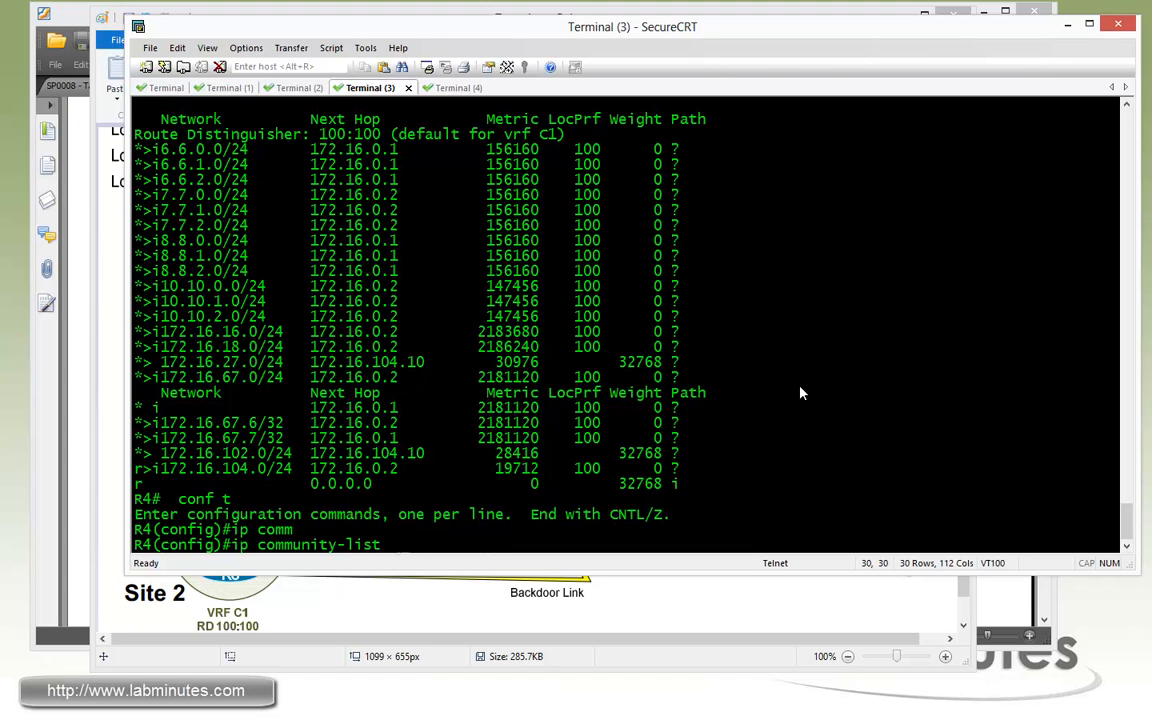
pyautogui.write('10')
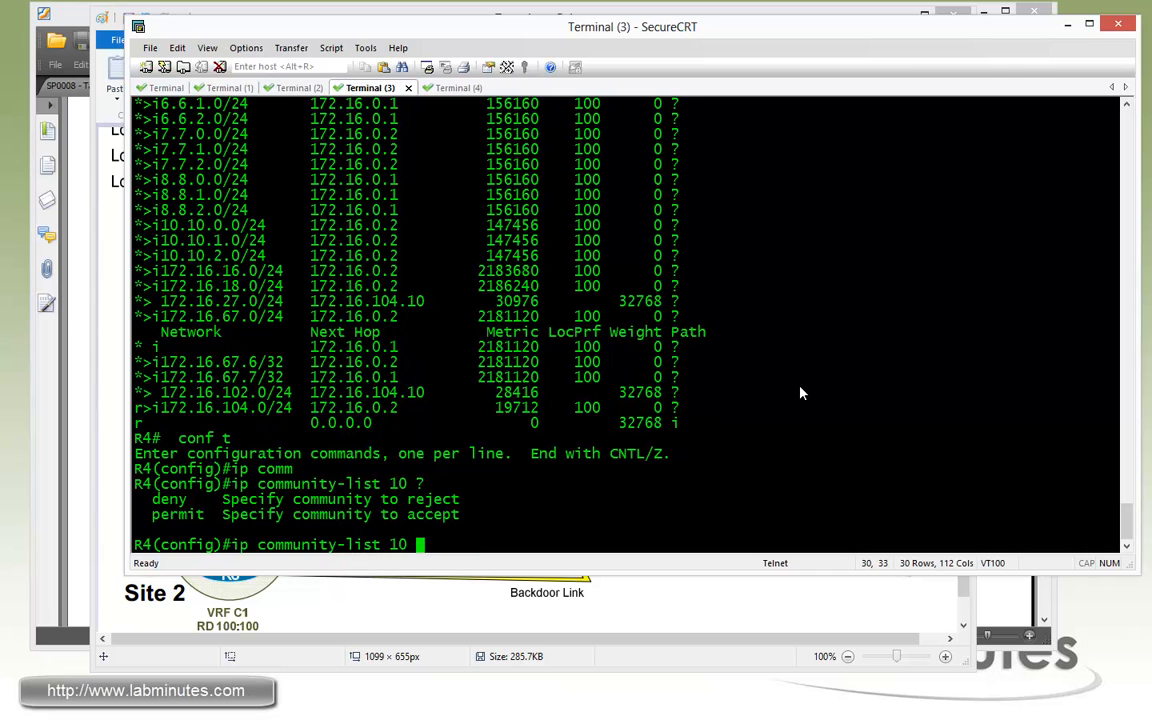
pyautogui.write('permit')
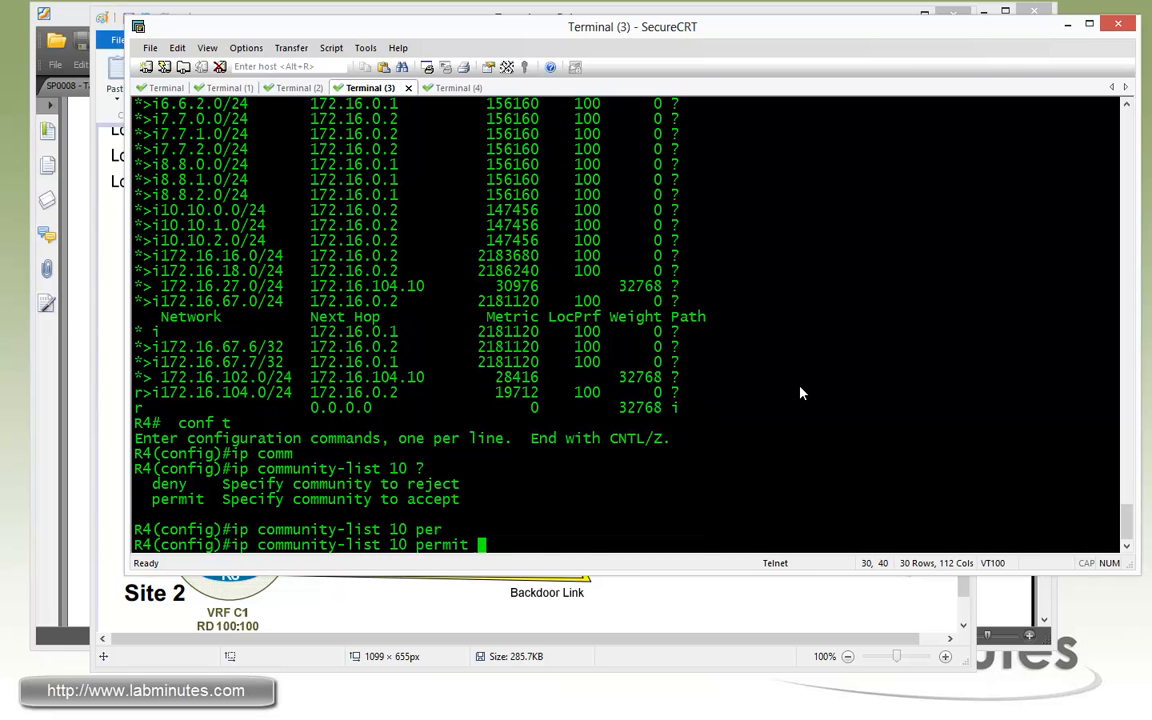
pyautogui.write('?')
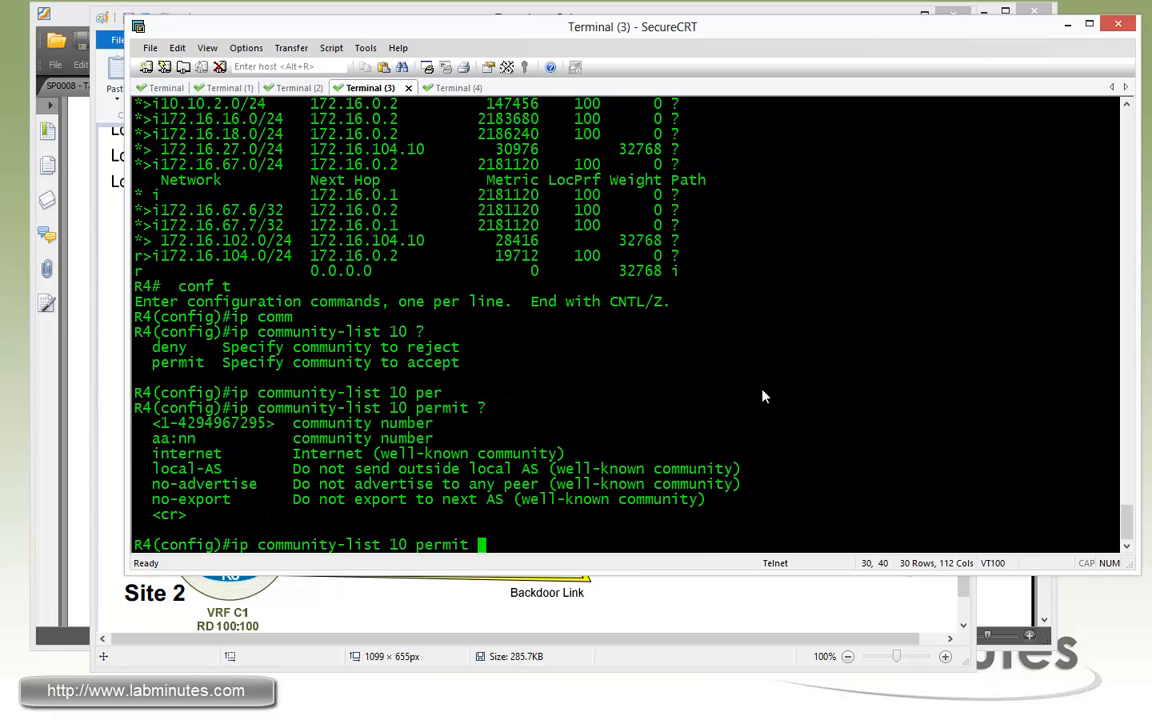
pyautogui.moveTo(408, 453)
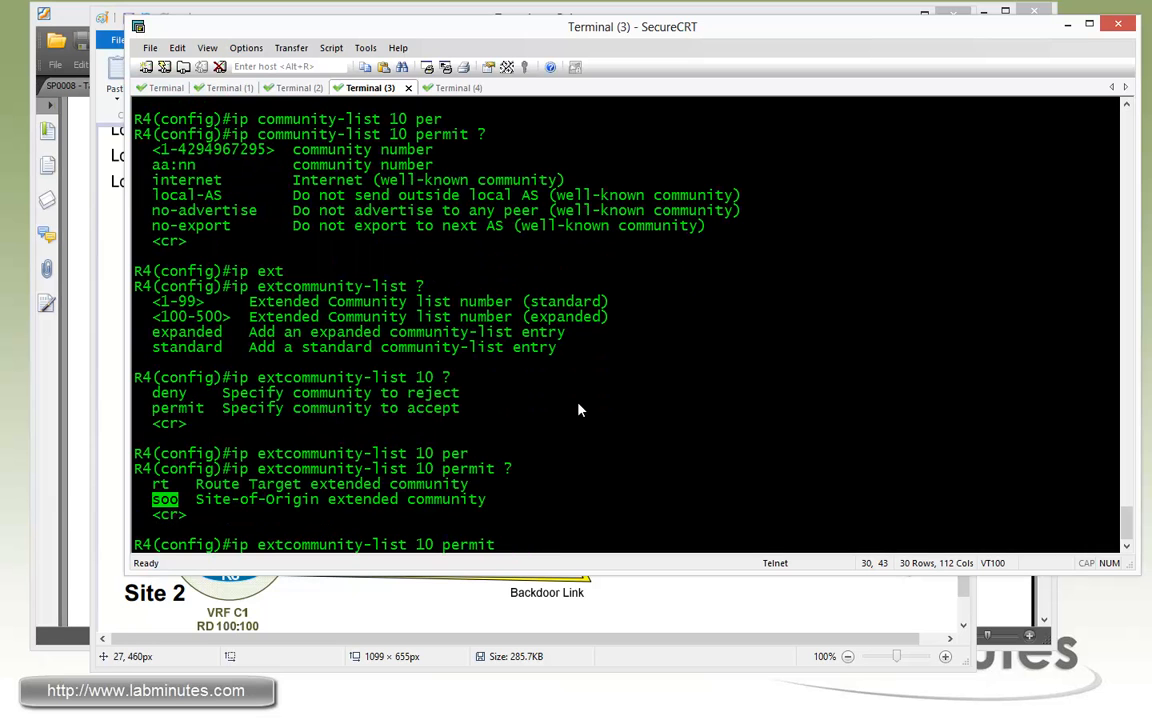
pyautogui.write('soo ?')
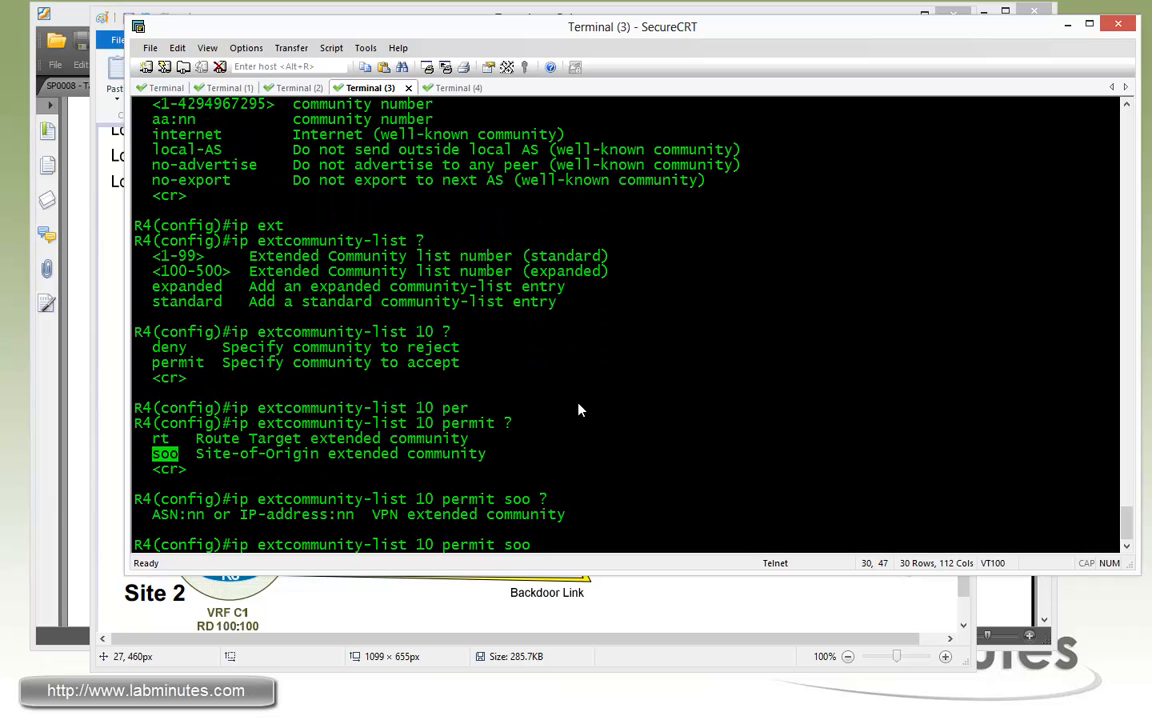
pyautogui.write('3:3')
pyautogui.write('sh ip bgp vpnv4 all')
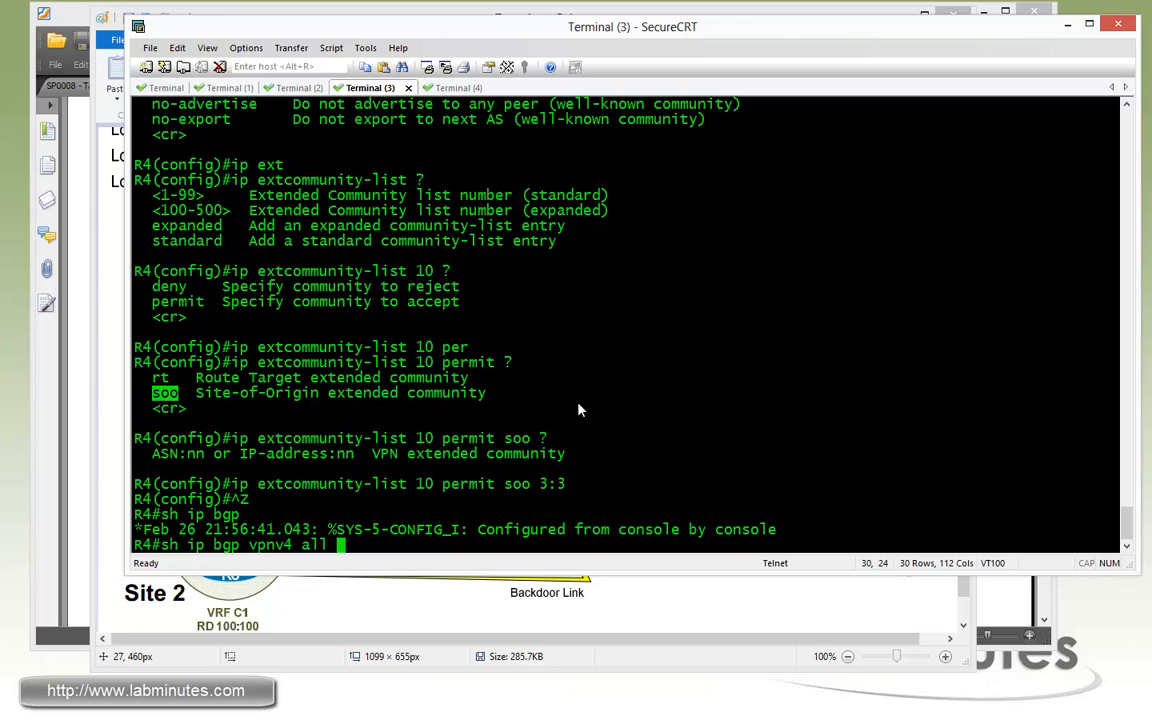
# Step: Exit config and list R4's VPNv4 routes matching extcommunity-list 10
pyautogui.write('extcommunity-list 10')
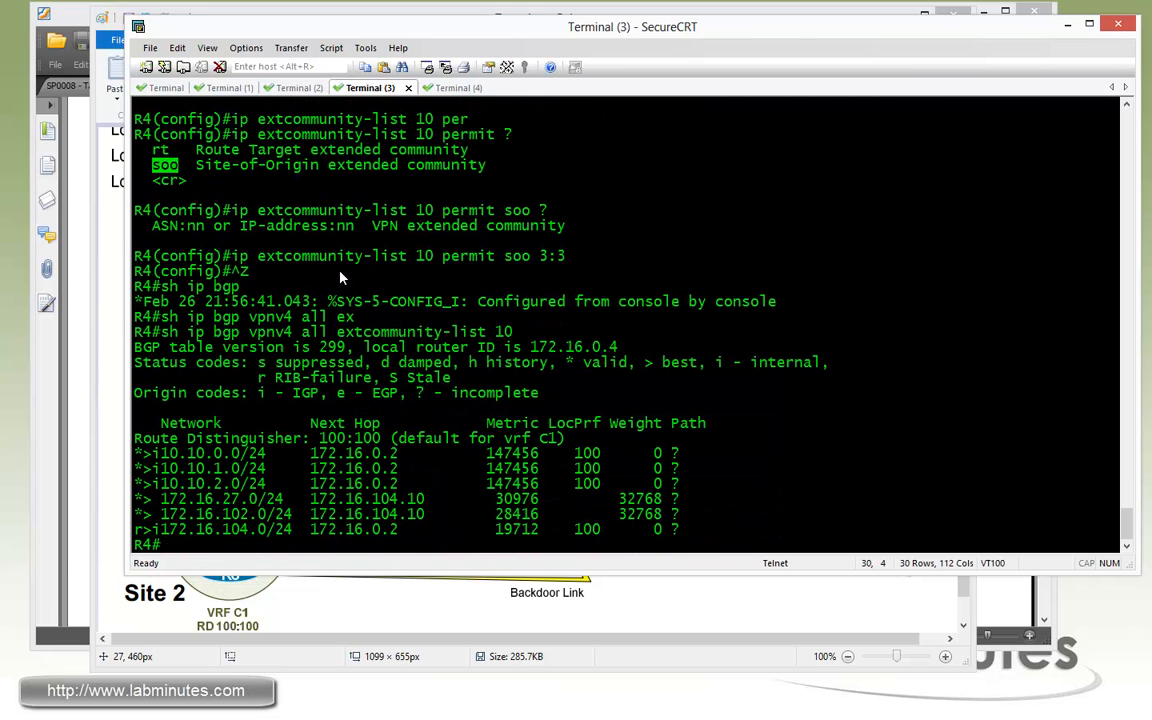
pyautogui.moveTo(212, 468)
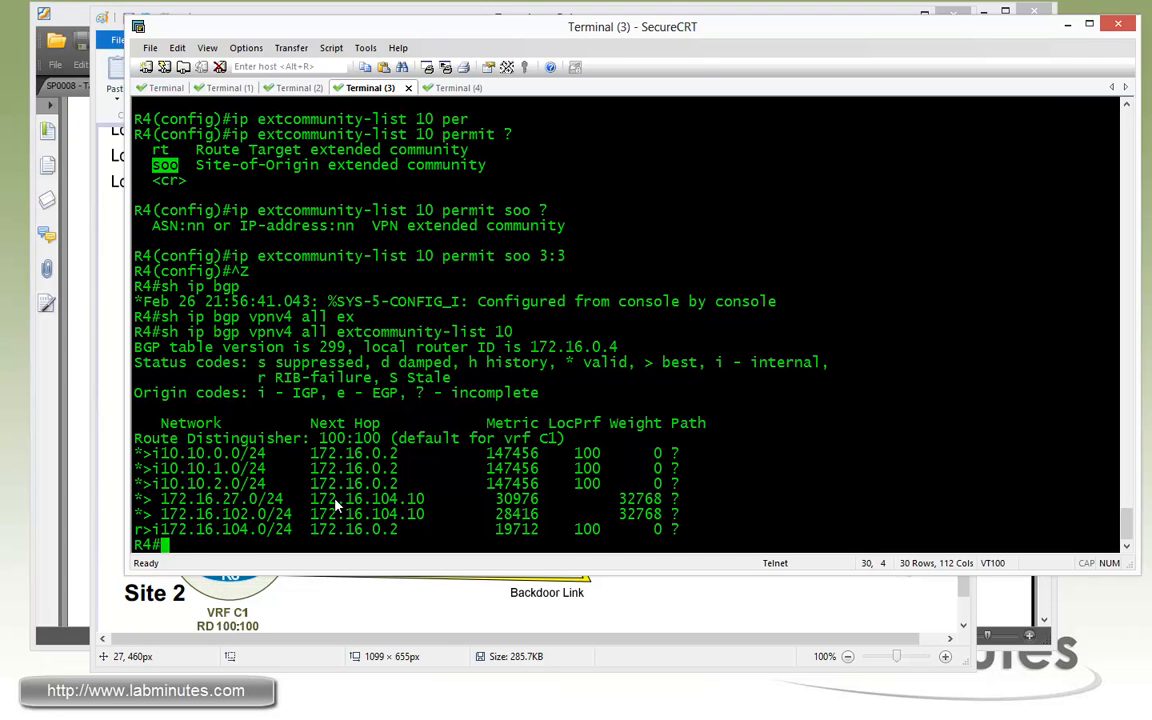
pyautogui.moveTo(305, 487)
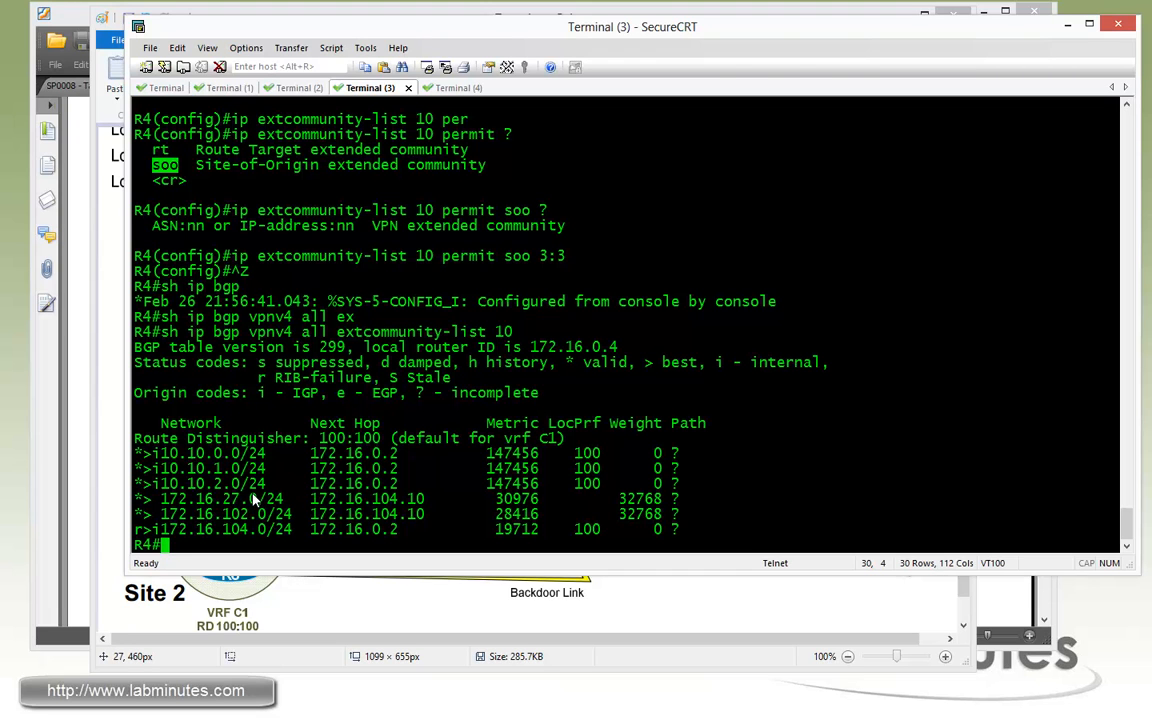
pyautogui.moveTo(166, 463)
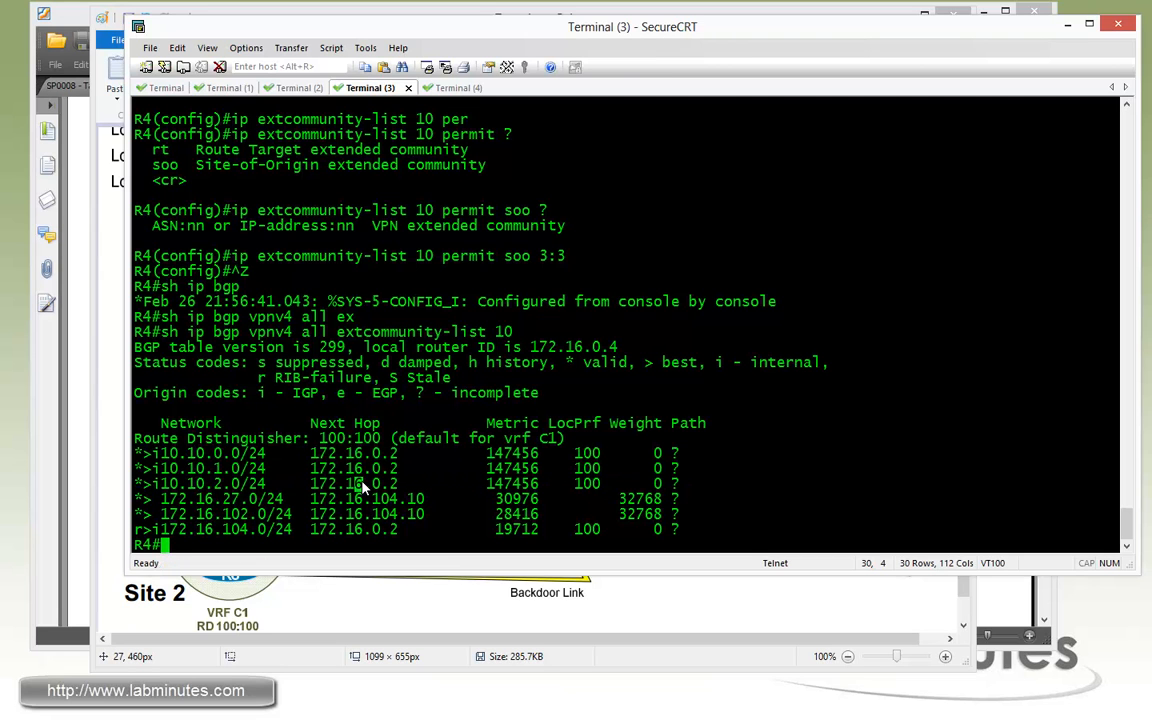
# Step: Build route-map FROM_R2: deny 5 matching extcommunity-list 10, then permit 10
pyautogui.write('conf t')
pyautogui.write('route-map FROM')
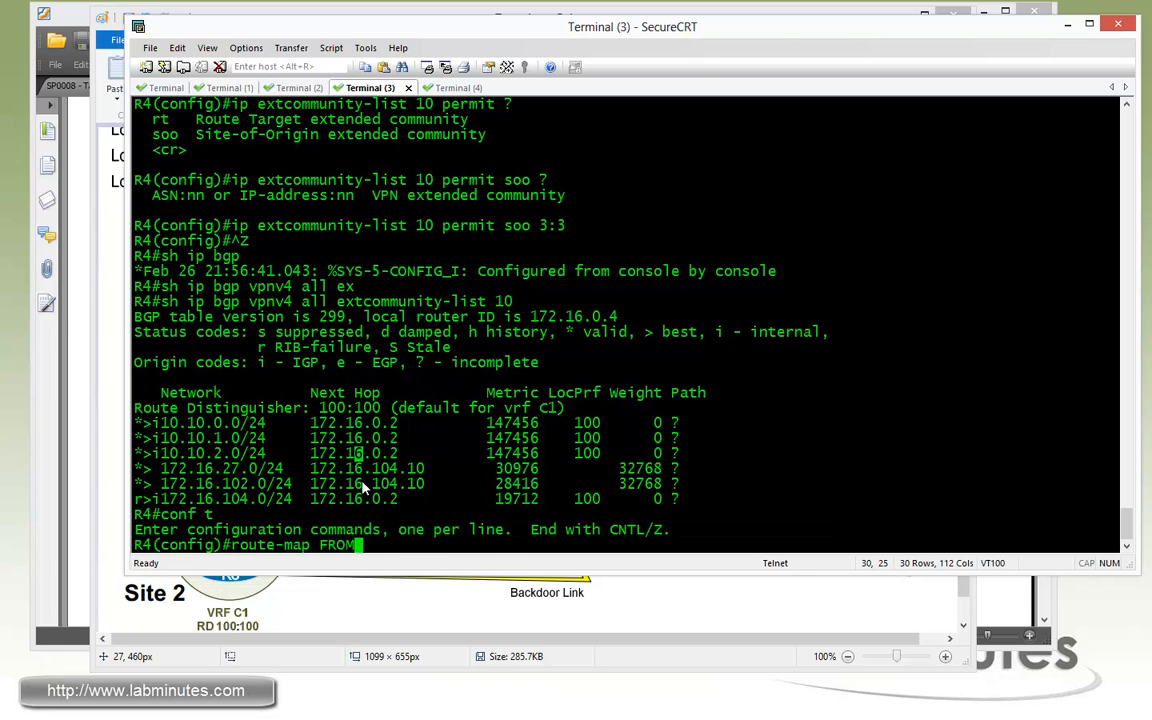
pyautogui.write('_R2 deny 5')
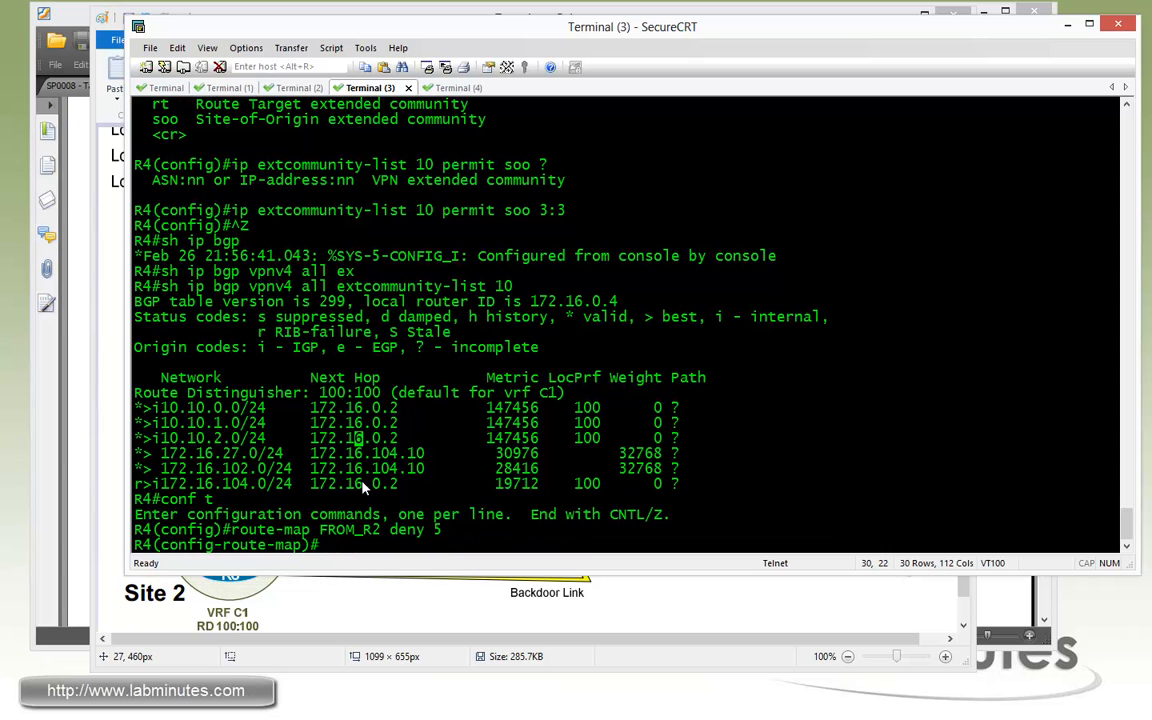
pyautogui.write('match extcommunity 10')
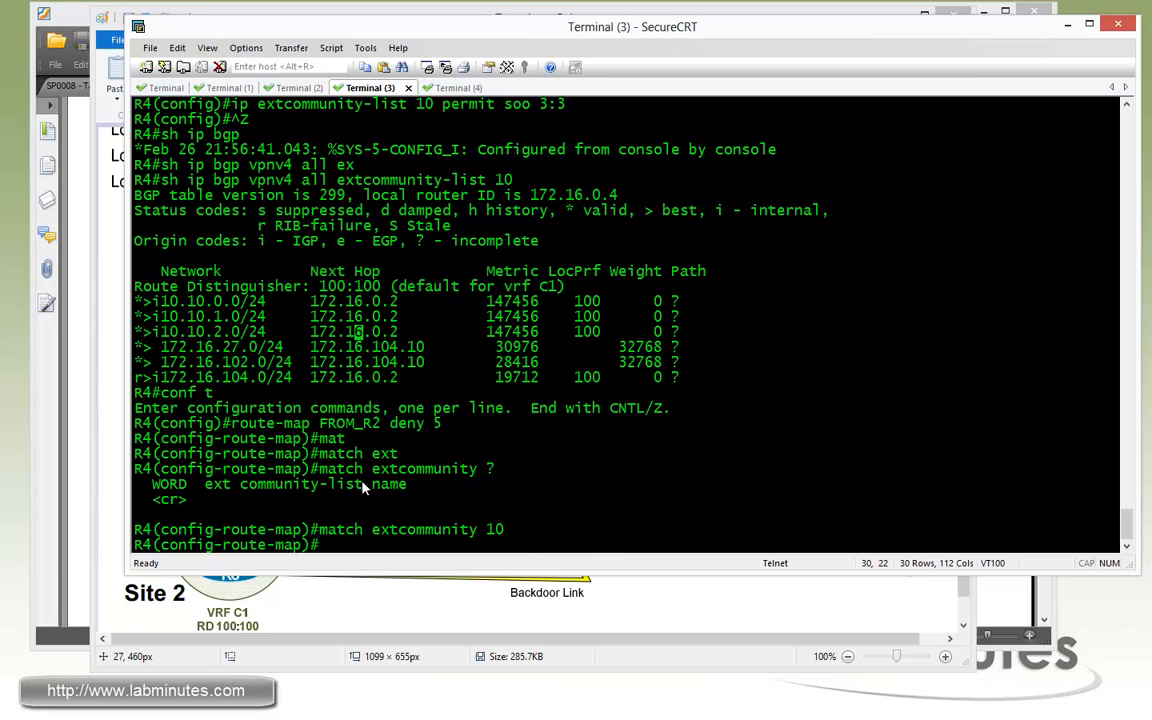
pyautogui.write('route-map FROM_R2 deny 5')
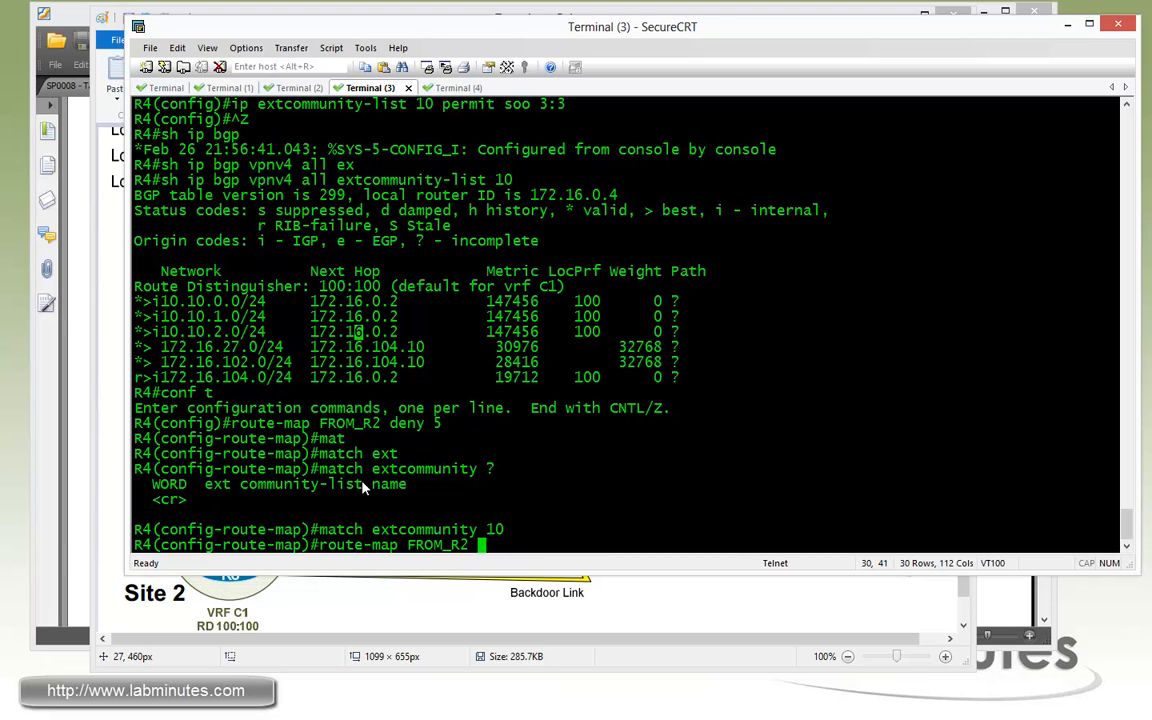
pyautogui.write('per 10')
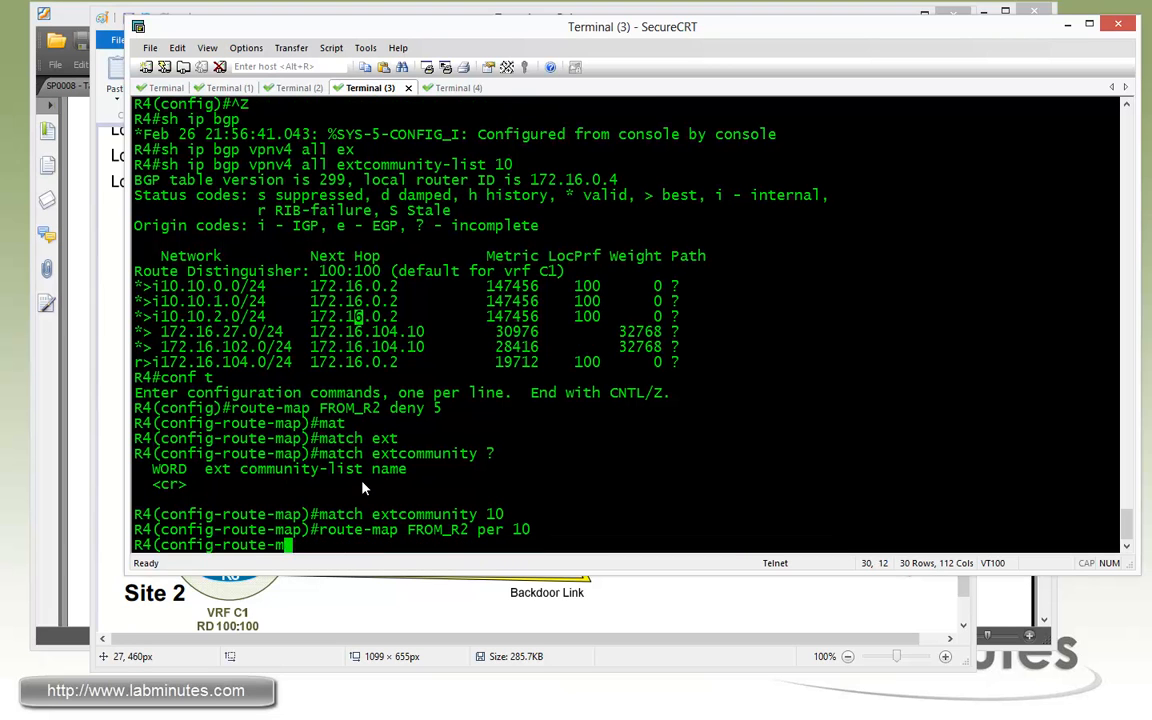
# Step: Apply FROM_R2 inbound to neighbor 172.16.0.2 under BGP 100 VPNv4, then begin clearing BGP
pyautogui.write('router bgp 100')
pyautogui.write('add v')
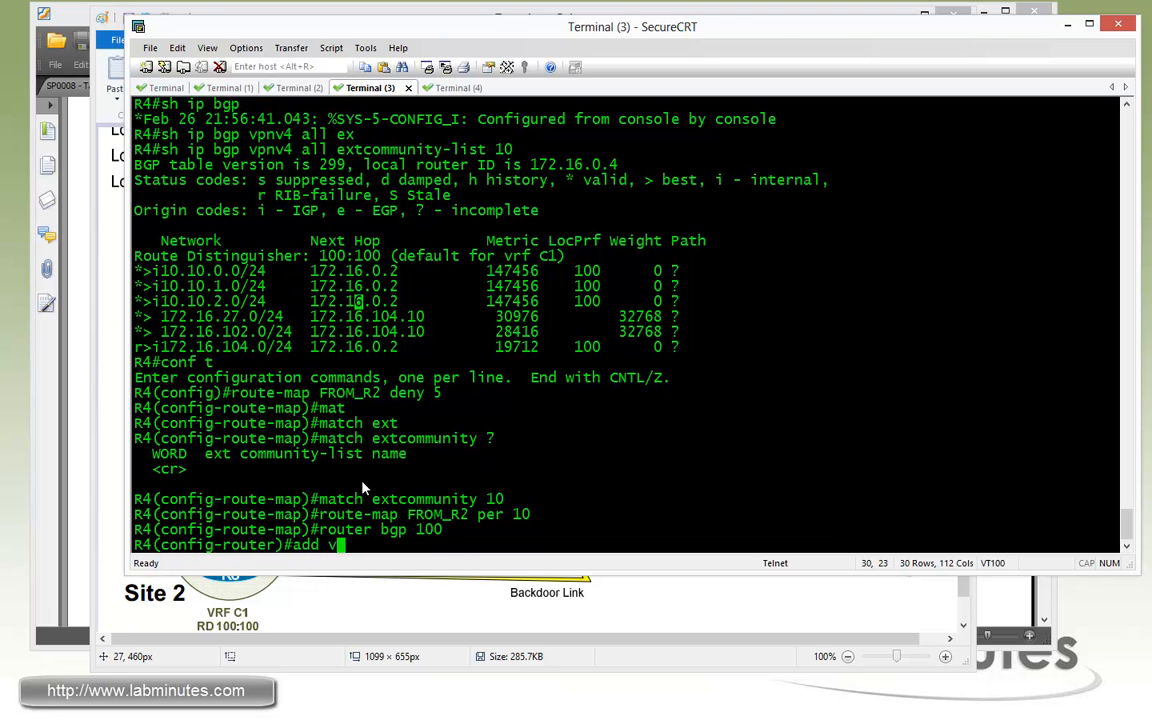
pyautogui.write('pnv4')
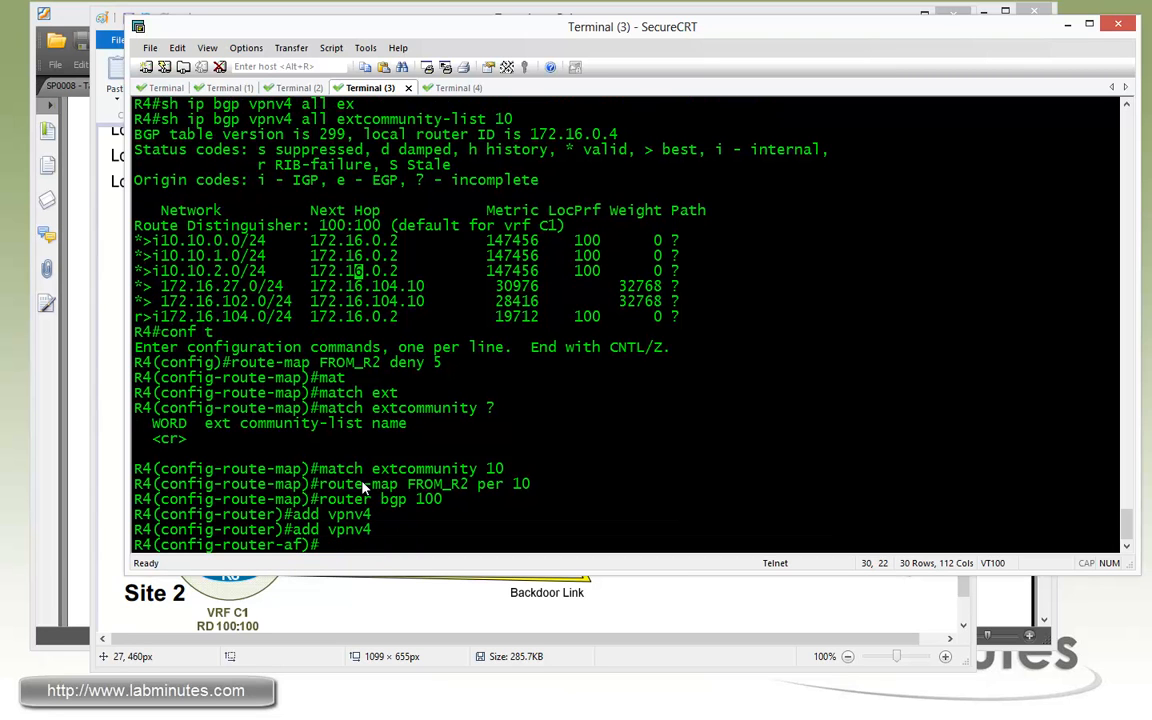
pyautogui.write('neigh 172.')
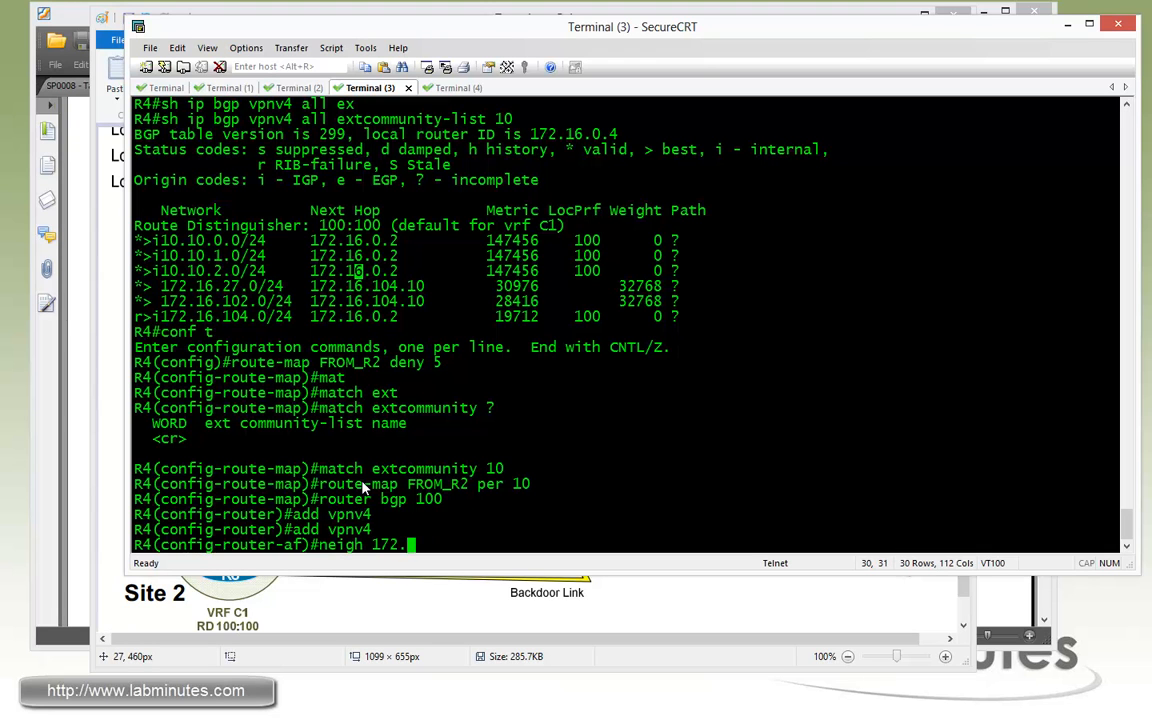
pyautogui.write('16.0.2')
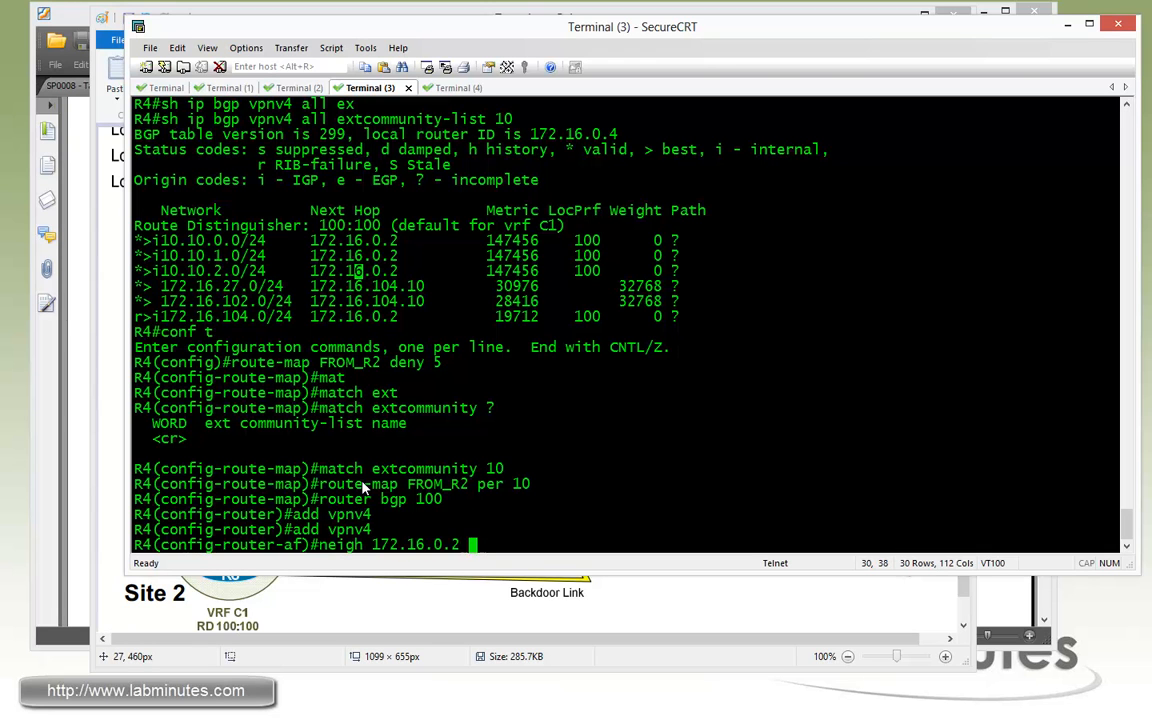
pyautogui.write('route-map FROM_R2 i')
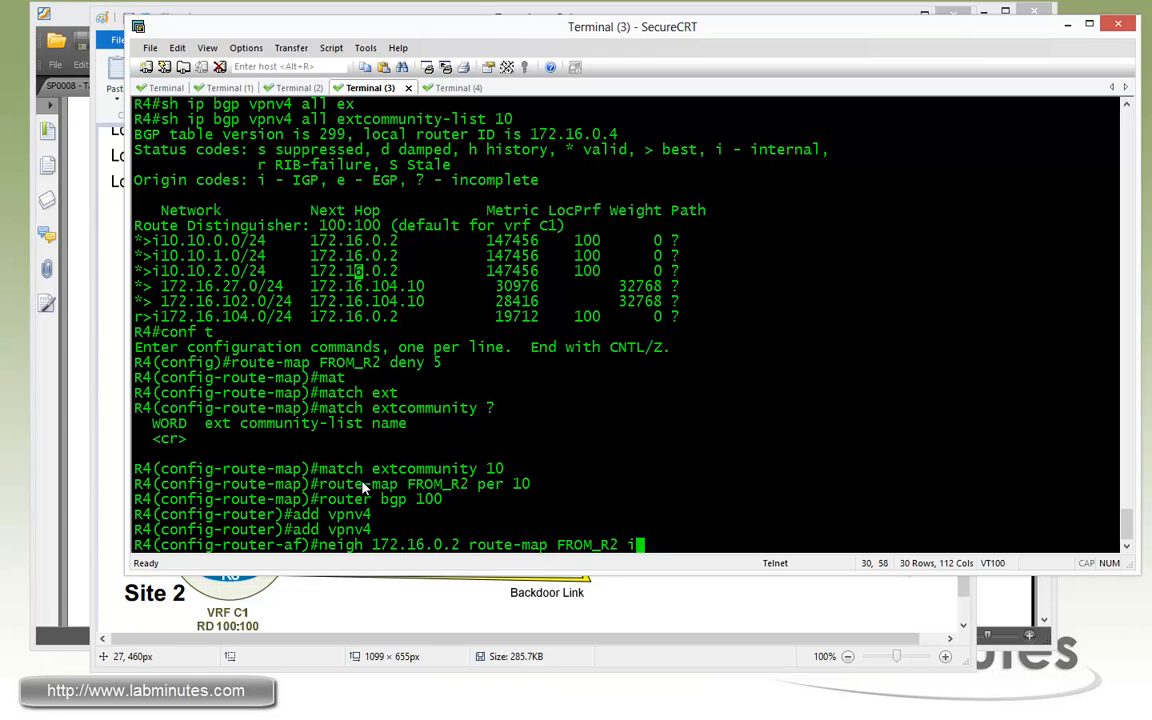
pyautogui.write('n')
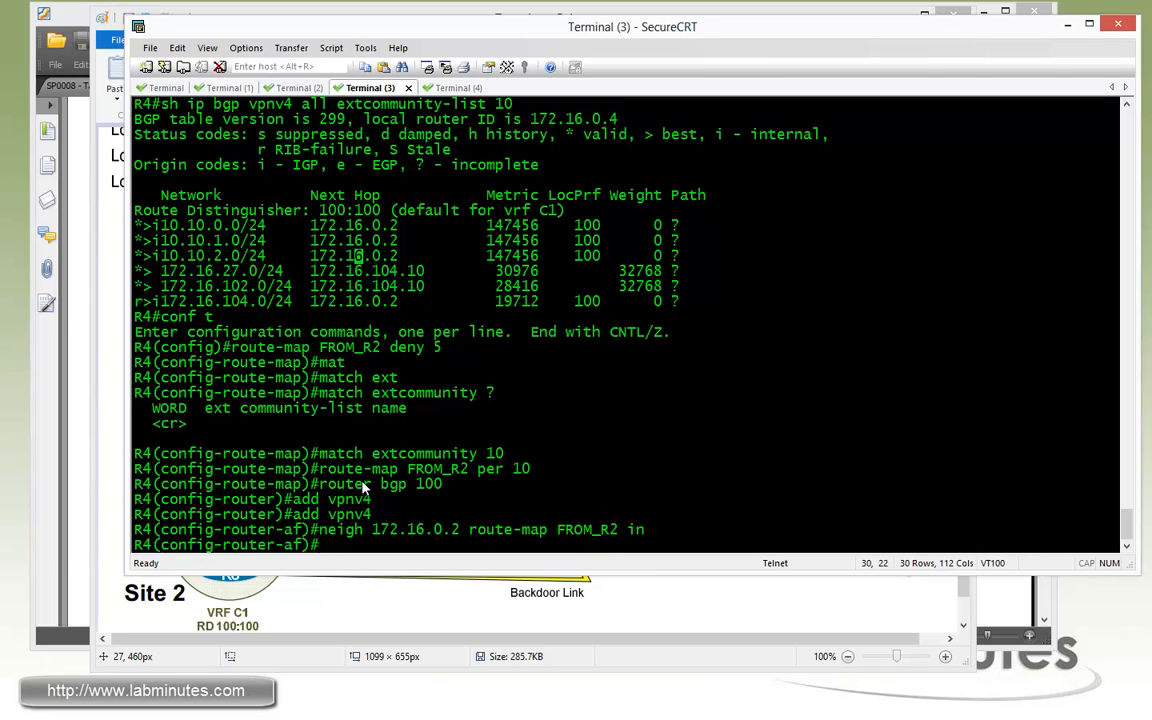
pyautogui.write('clea ip bgp')
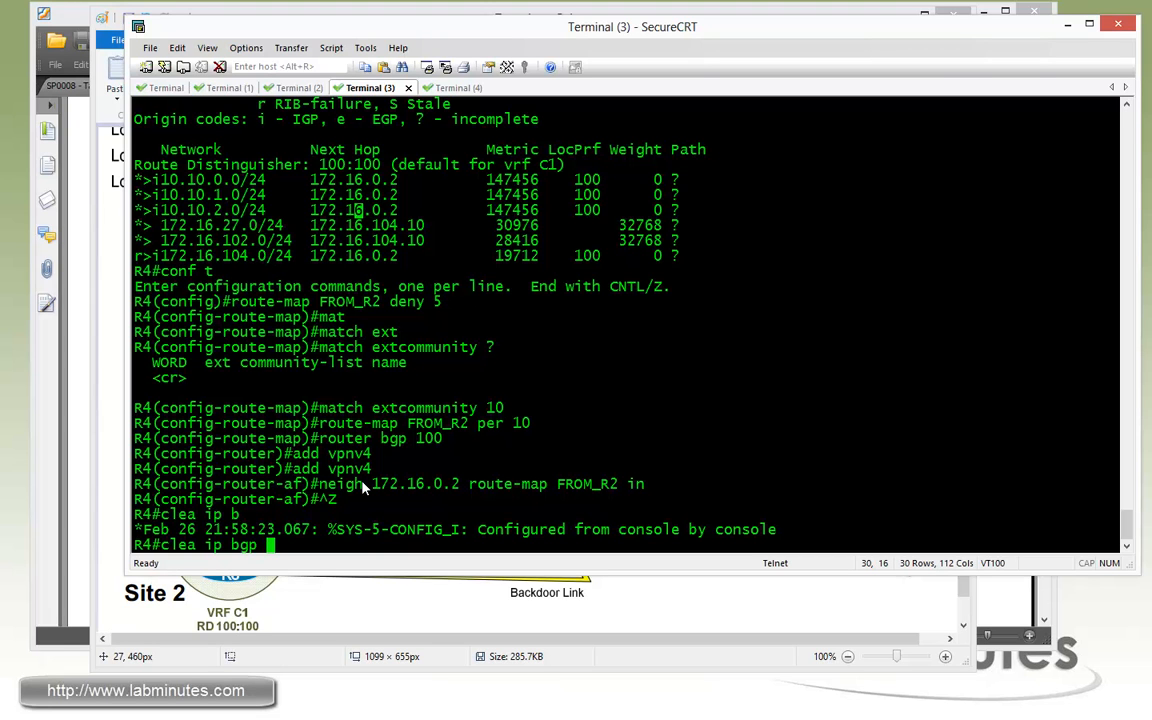
# Step: Soft-clear R4's BGP session with 172.16.0.2 inbound, then display R4's VPNv4 BGP table
pyautogui.write('172.16.0')
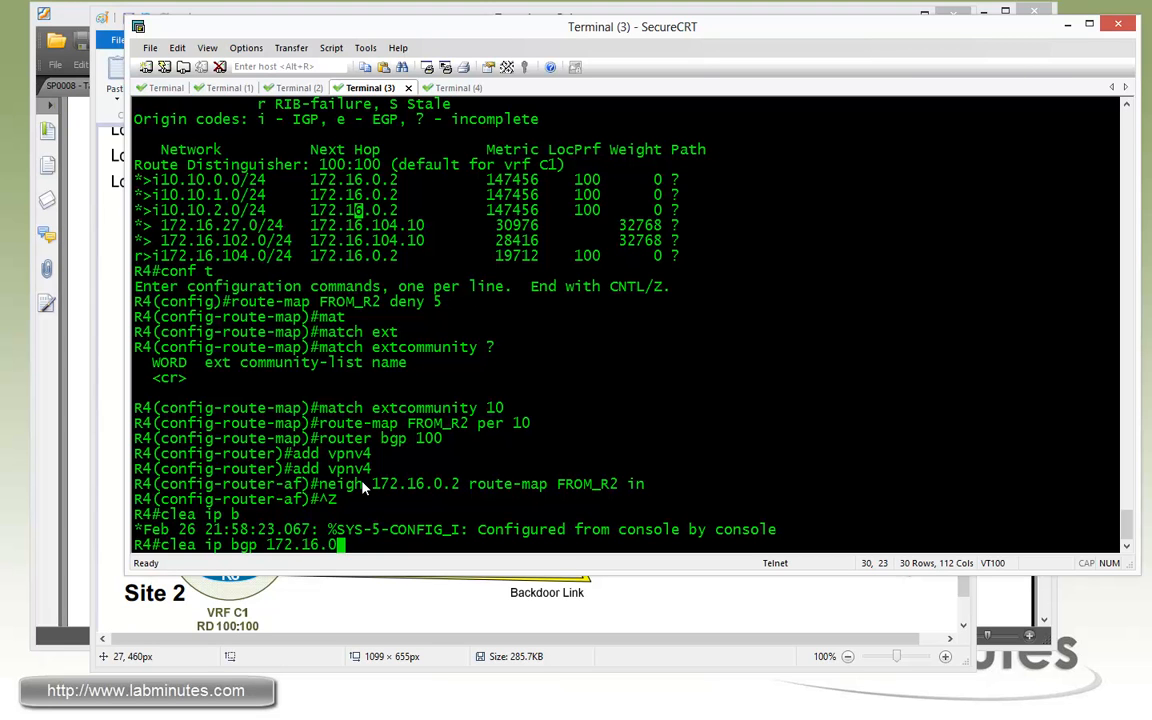
pyautogui.write('.2 in')
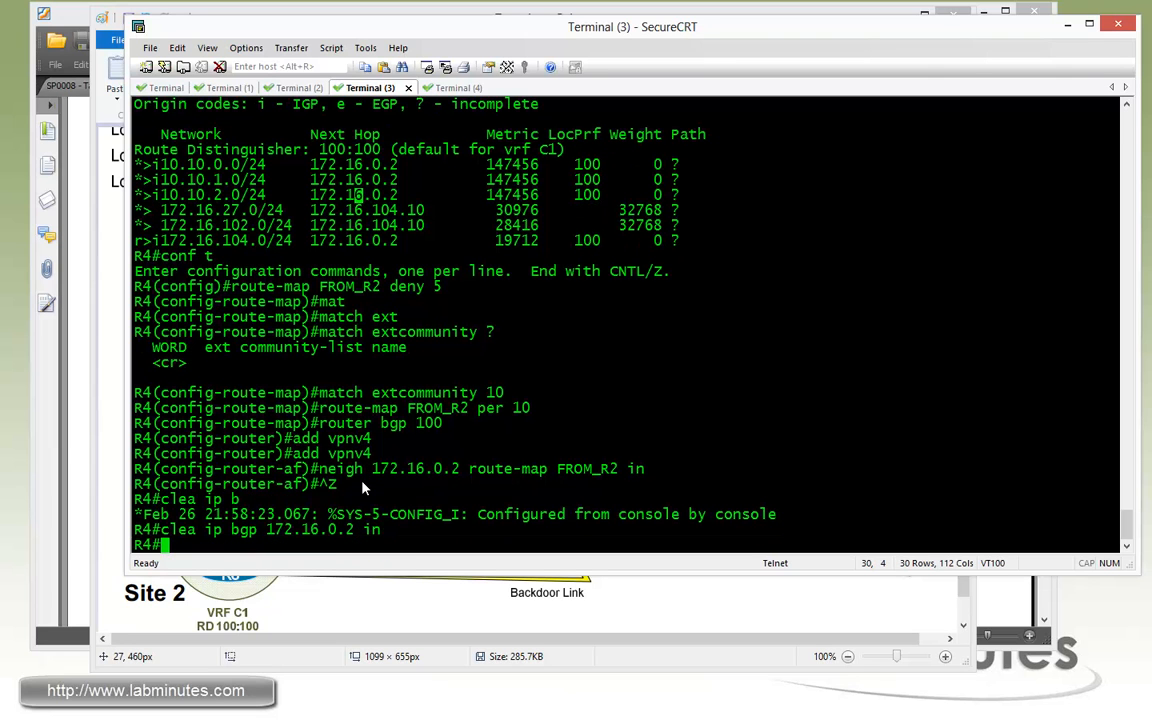
pyautogui.write('sh ip bgp')
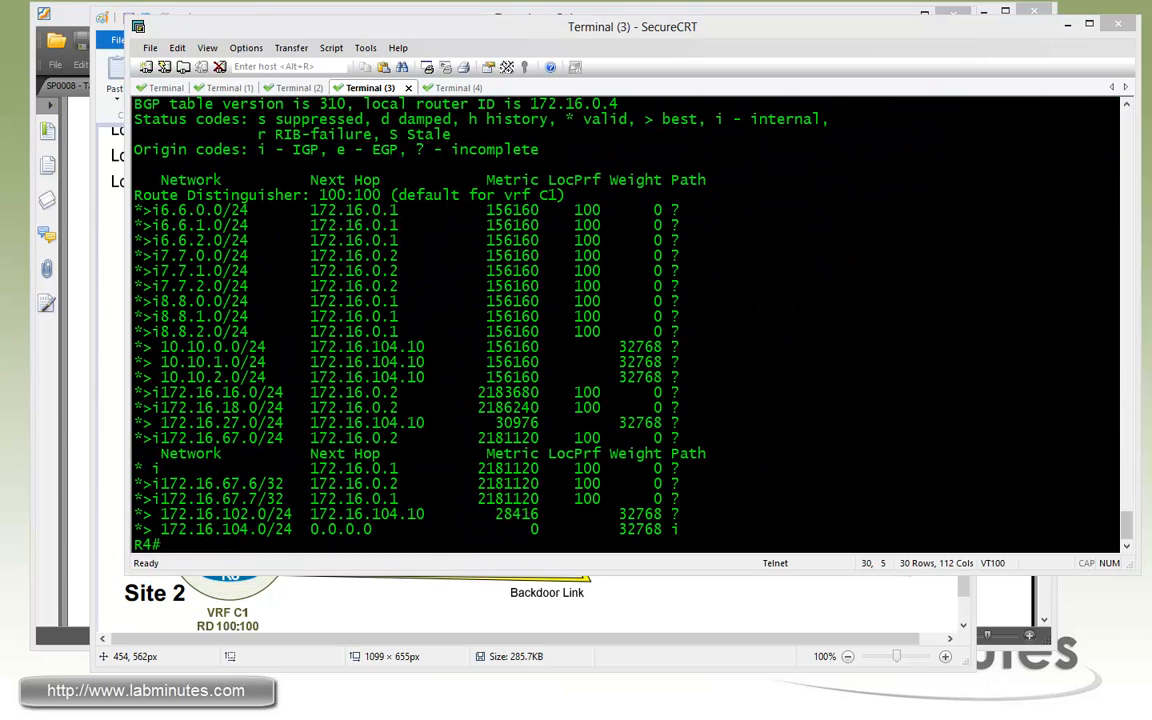
pyautogui.moveTo(147, 143)
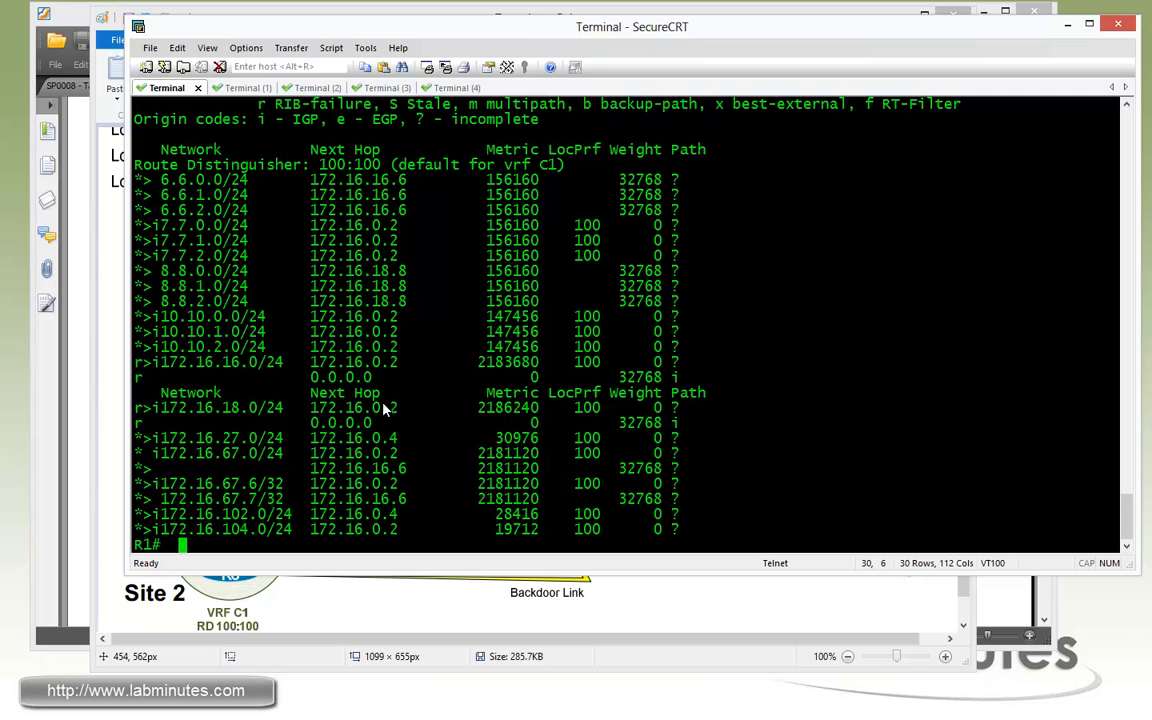
# Step: Refresh R1's VPNv4 table and highlight the 172.16.0.2 and new 172.16.0.4 next hops for 10.10.0.0/24
pyautogui.doubleClick(353, 316)
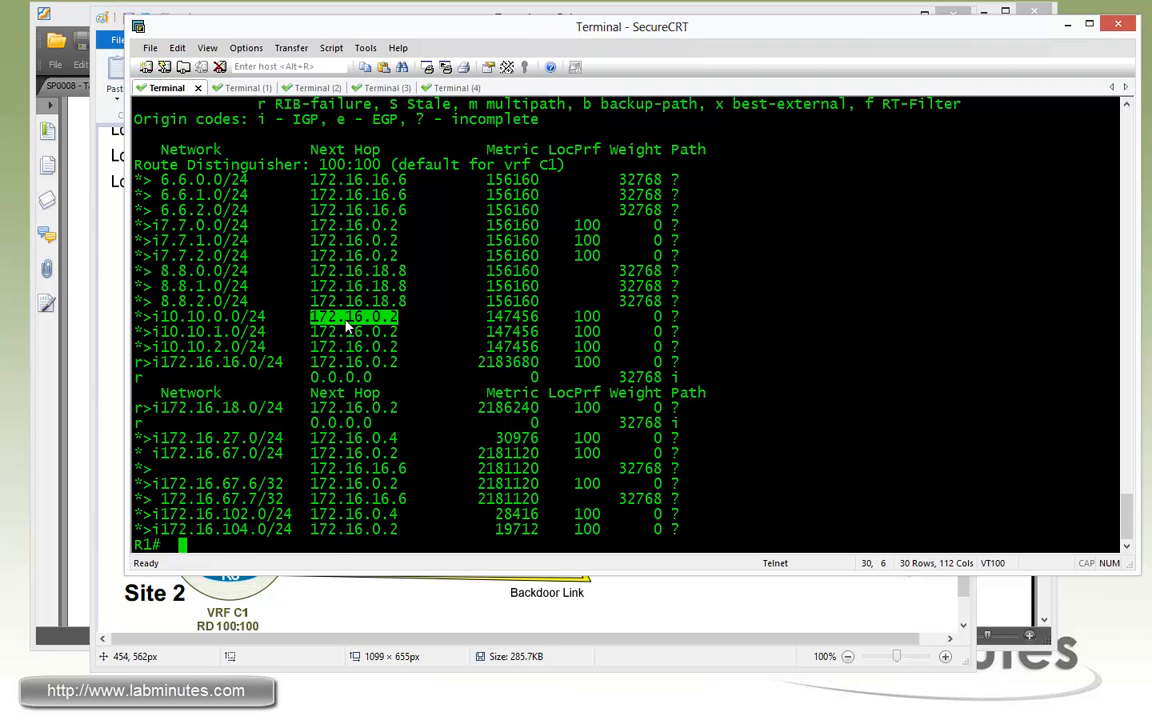
pyautogui.write('sh ip bgp vpnv4 all')
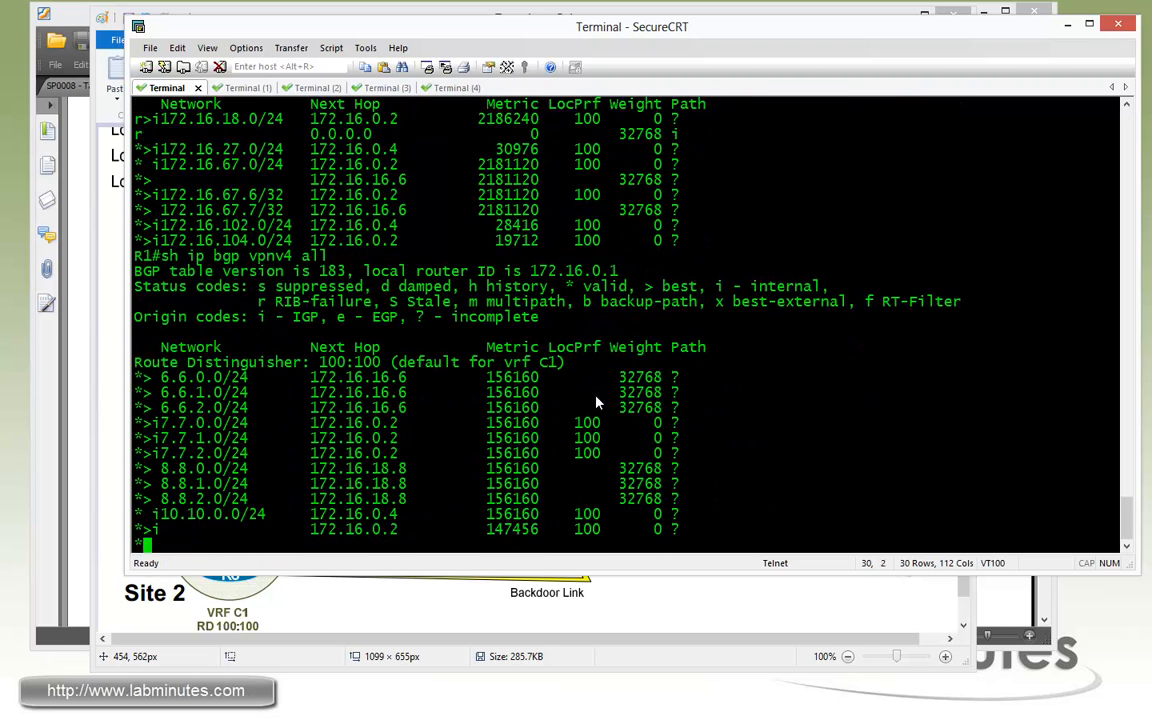
pyautogui.scroll(-3)
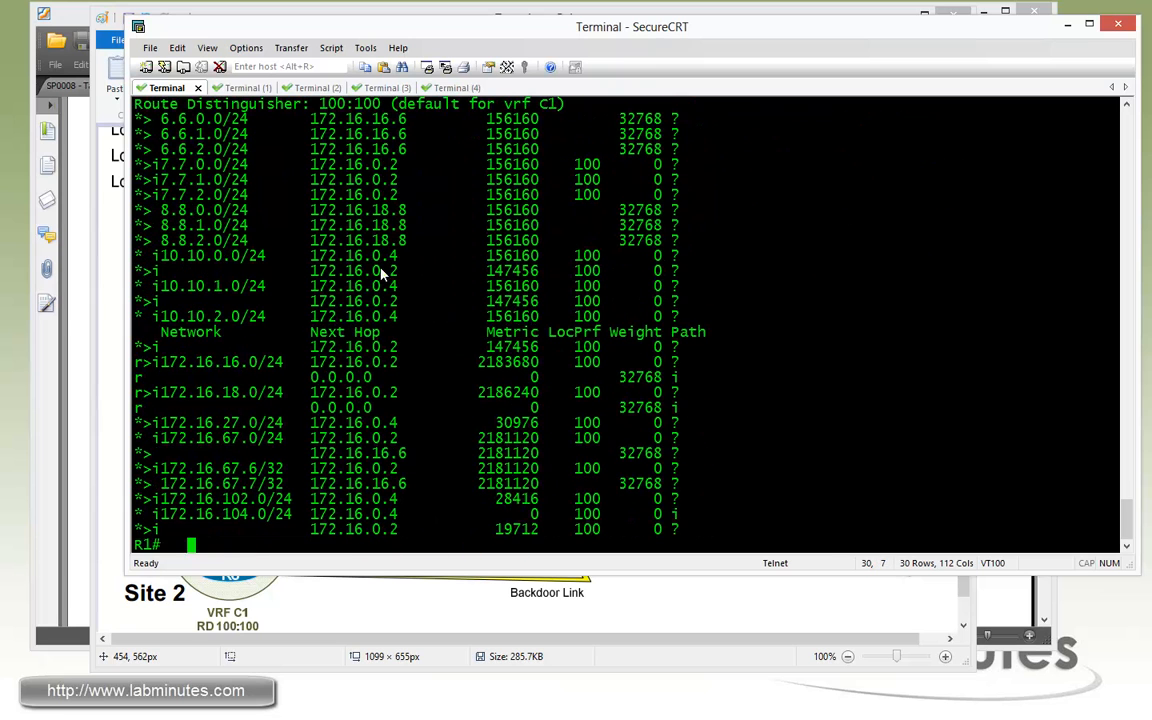
pyautogui.doubleClick(353, 271)
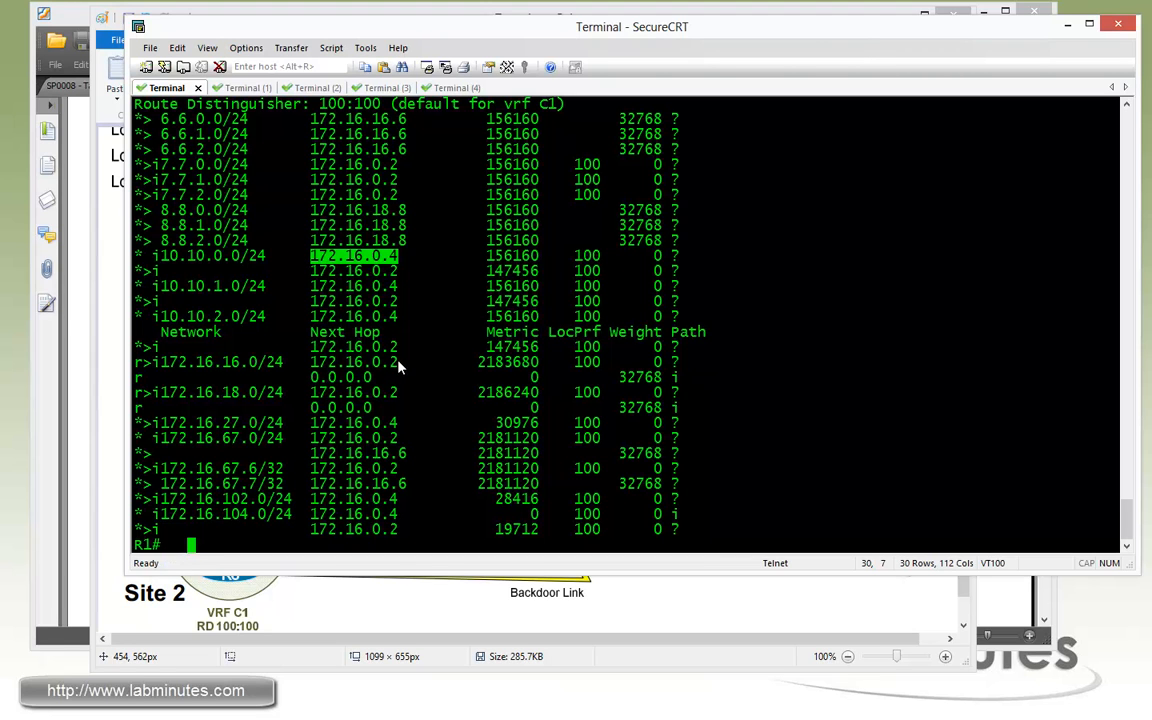
pyautogui.moveTo(462, 372)
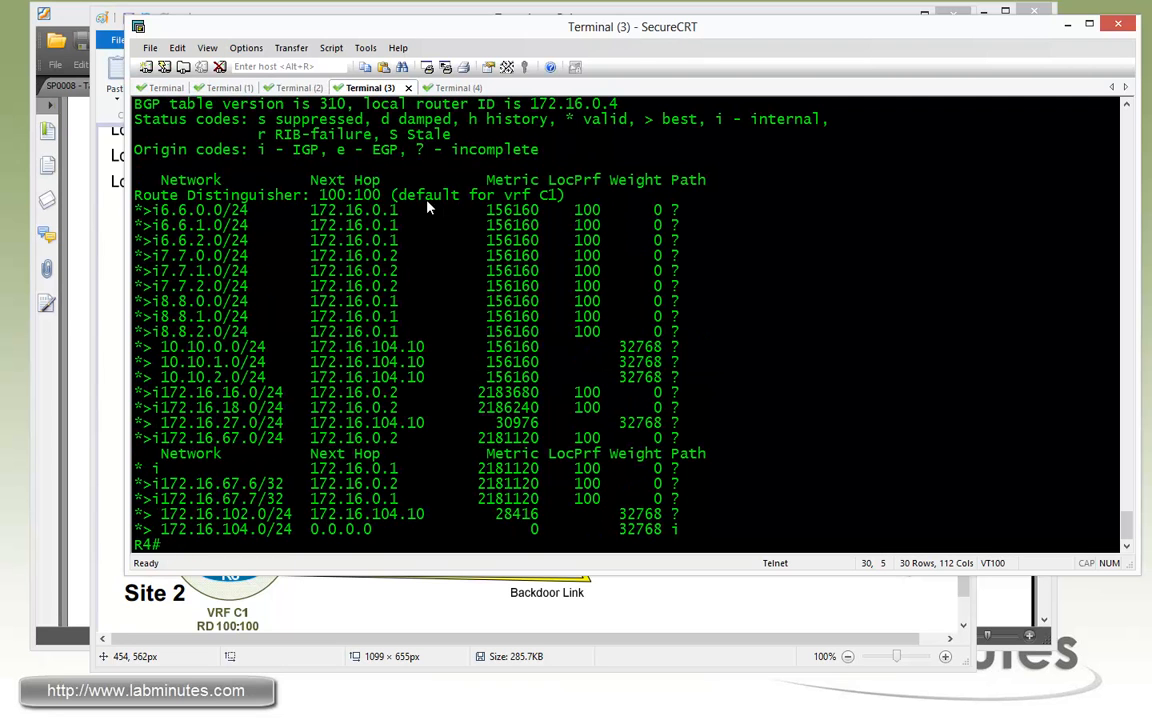
pyautogui.moveTo(451, 258)
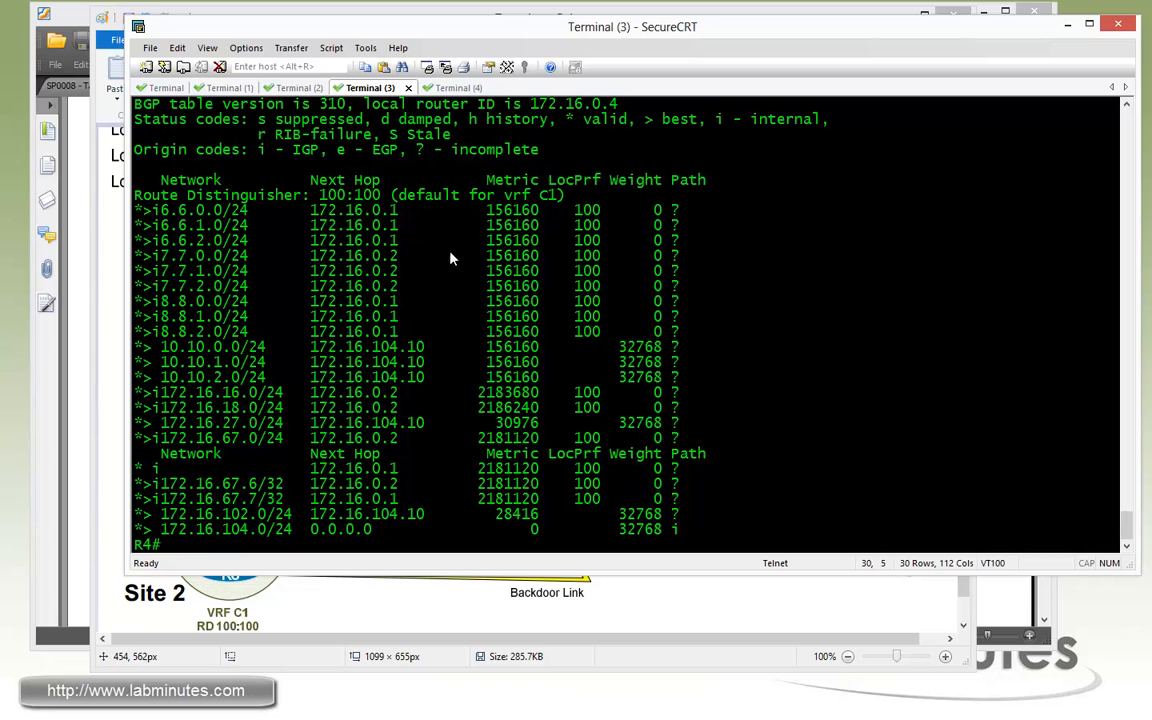
# Step: Create route-map TO_R1 permit 10 matching extcommunity 10 with local-preference 200, plus permit 20
pyautogui.write('conf t')
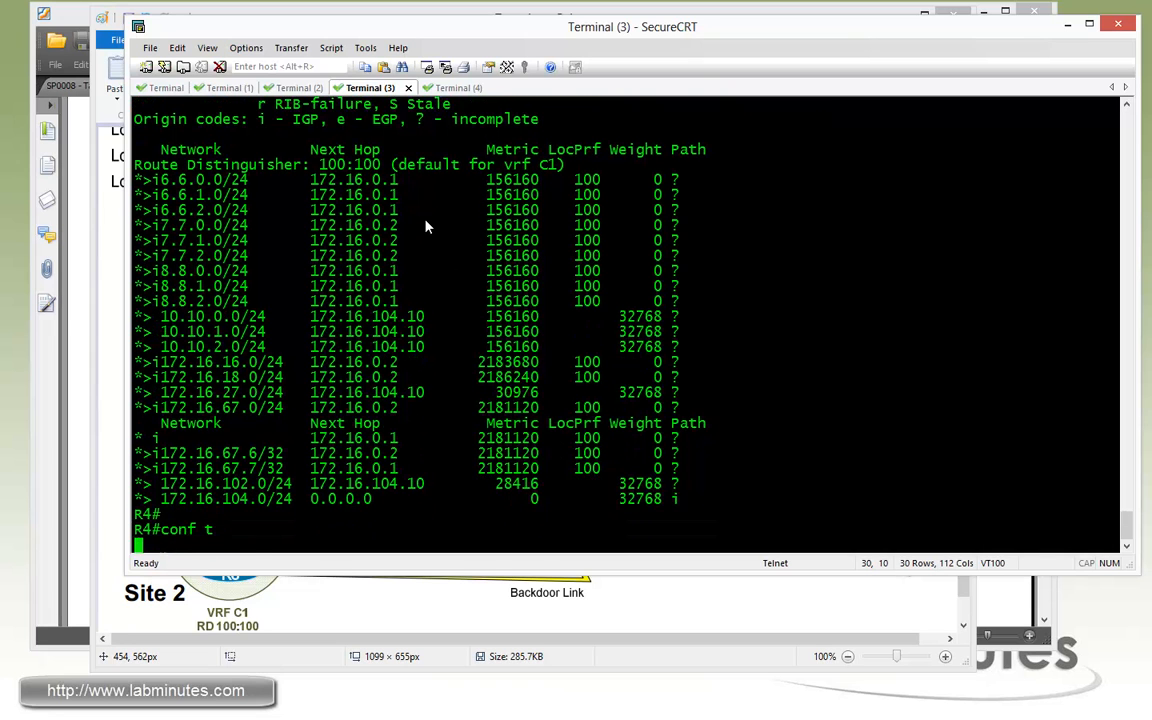
pyautogui.write('route-map')
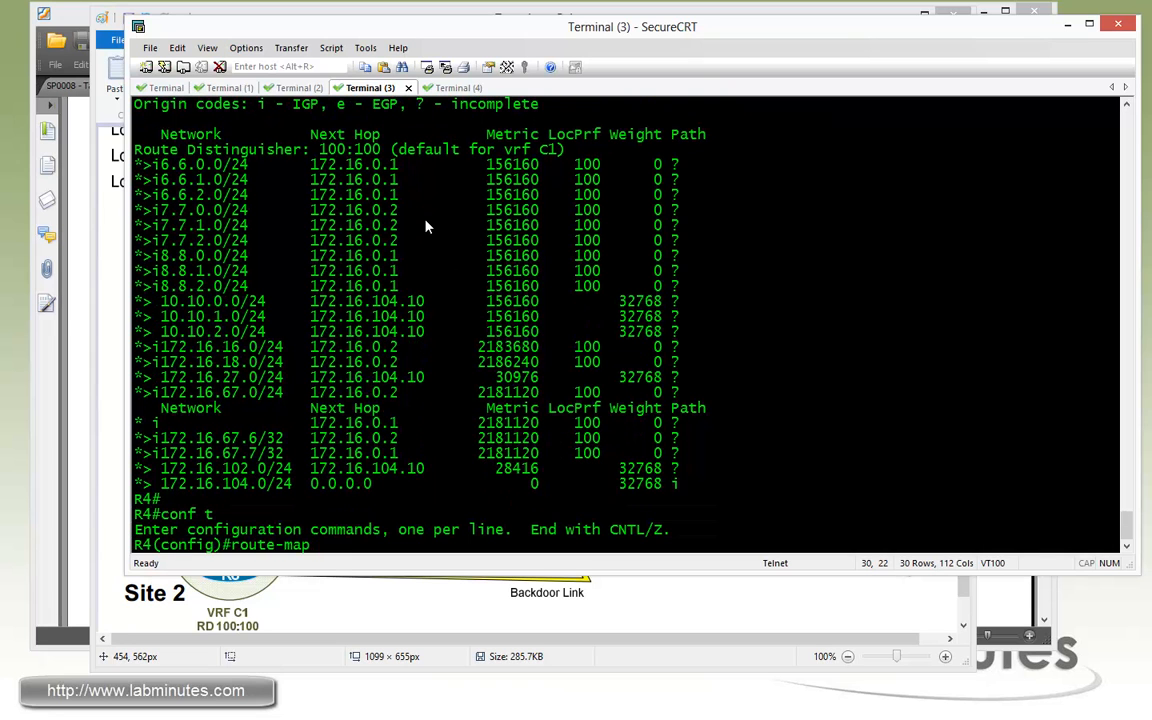
pyautogui.write('TO_R1 permit 10')
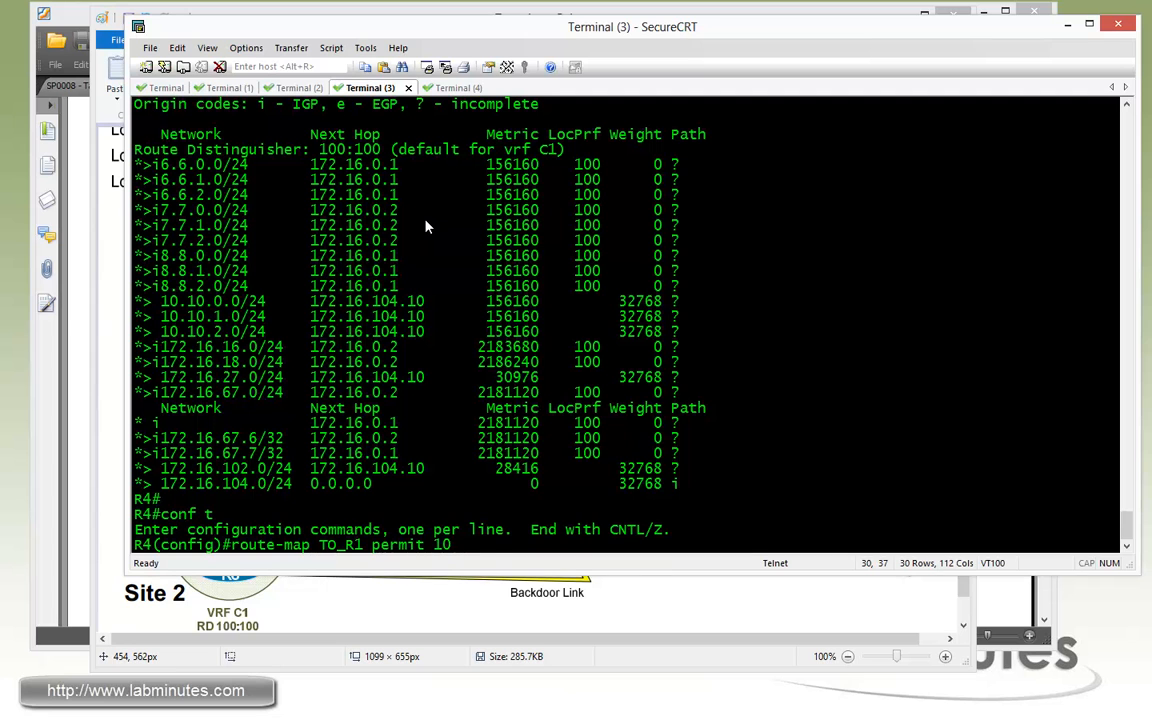
pyautogui.write('match extcommunity')
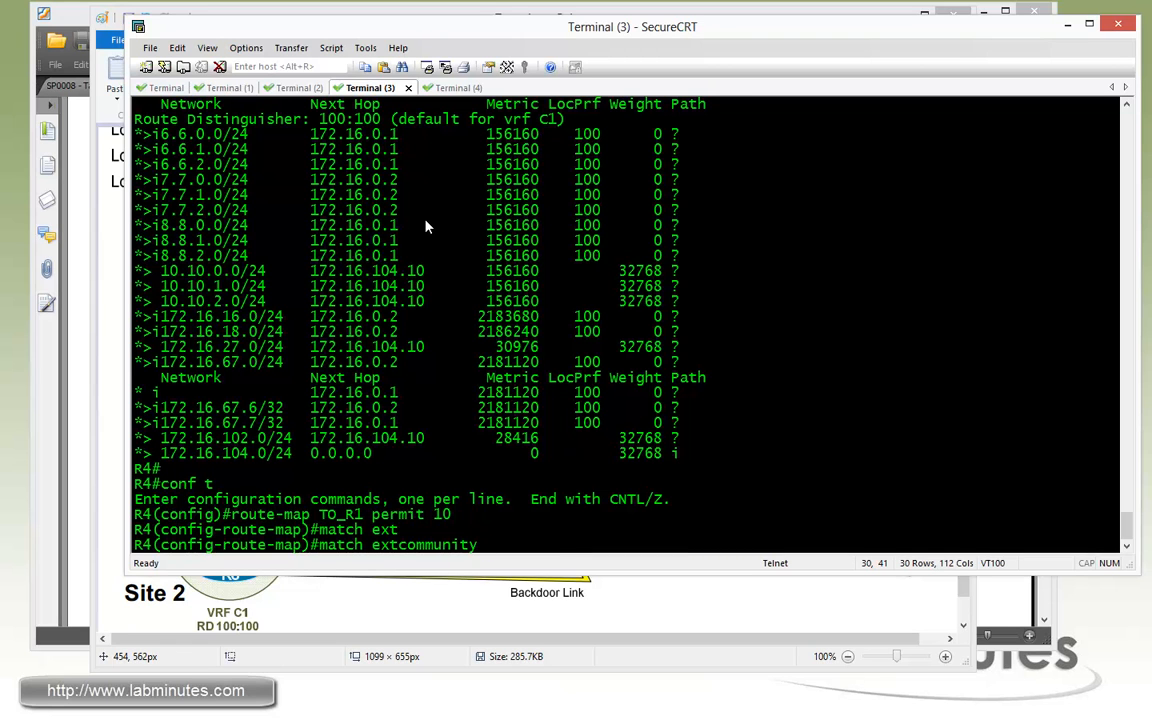
pyautogui.write('10')
pyautogui.write('set local-preference')
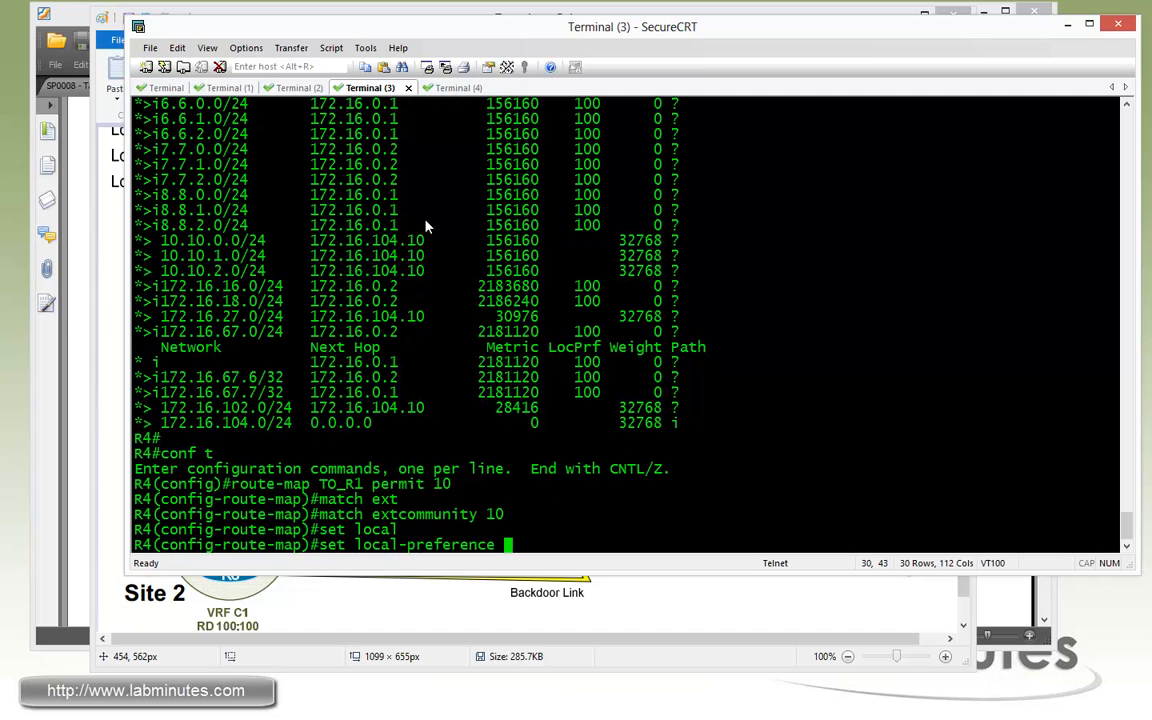
pyautogui.write('200')
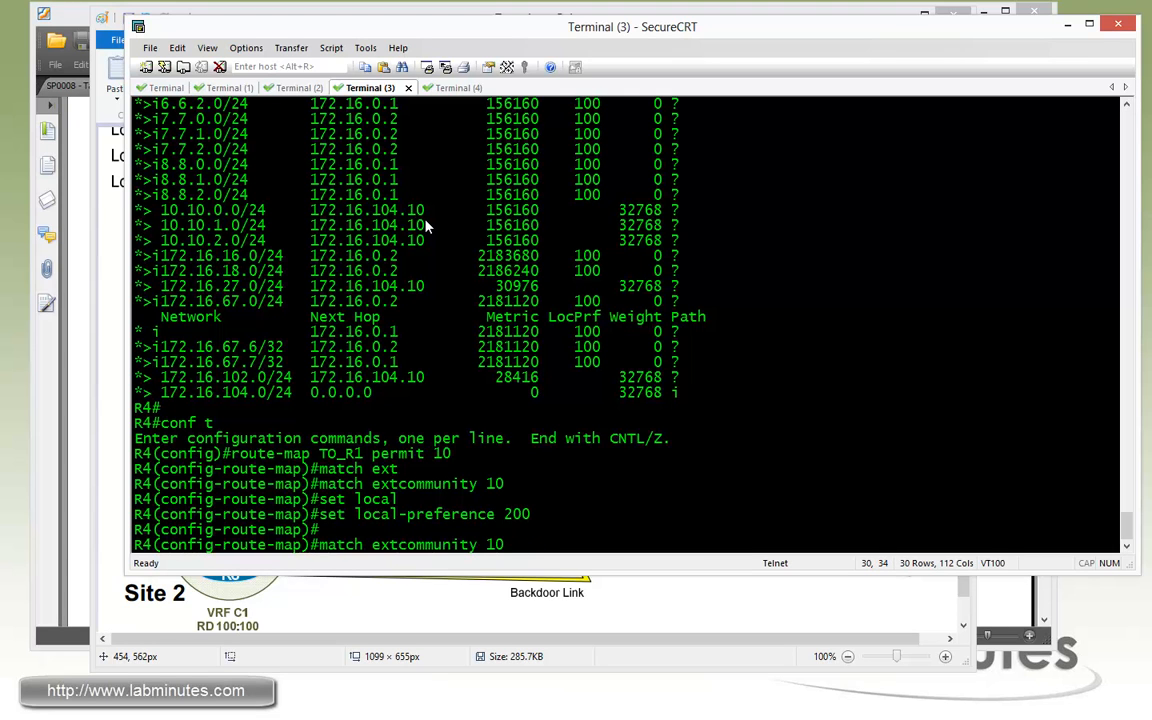
pyautogui.write('route-map TO_R1 permit 2')
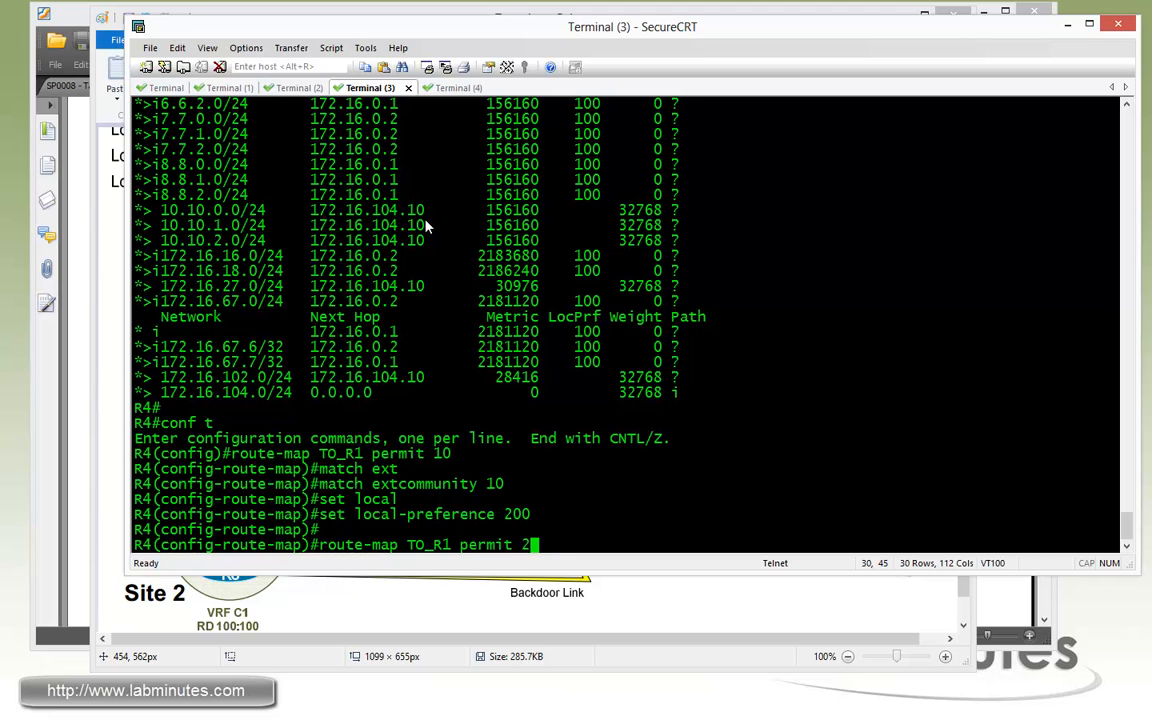
# Step: Under router bgp 100 VPNv4, apply route-map TO_R1 outbound to neighbor 172.16.0.1
pyautogui.write('rou')
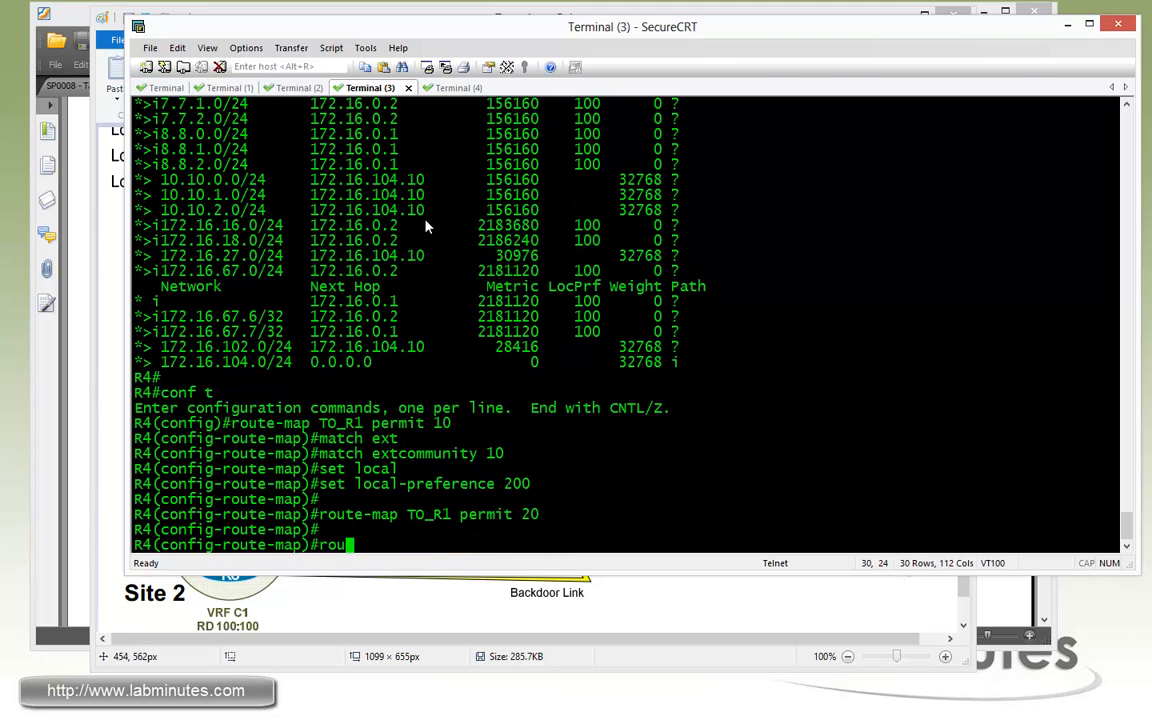
pyautogui.write('ter bgp 100')
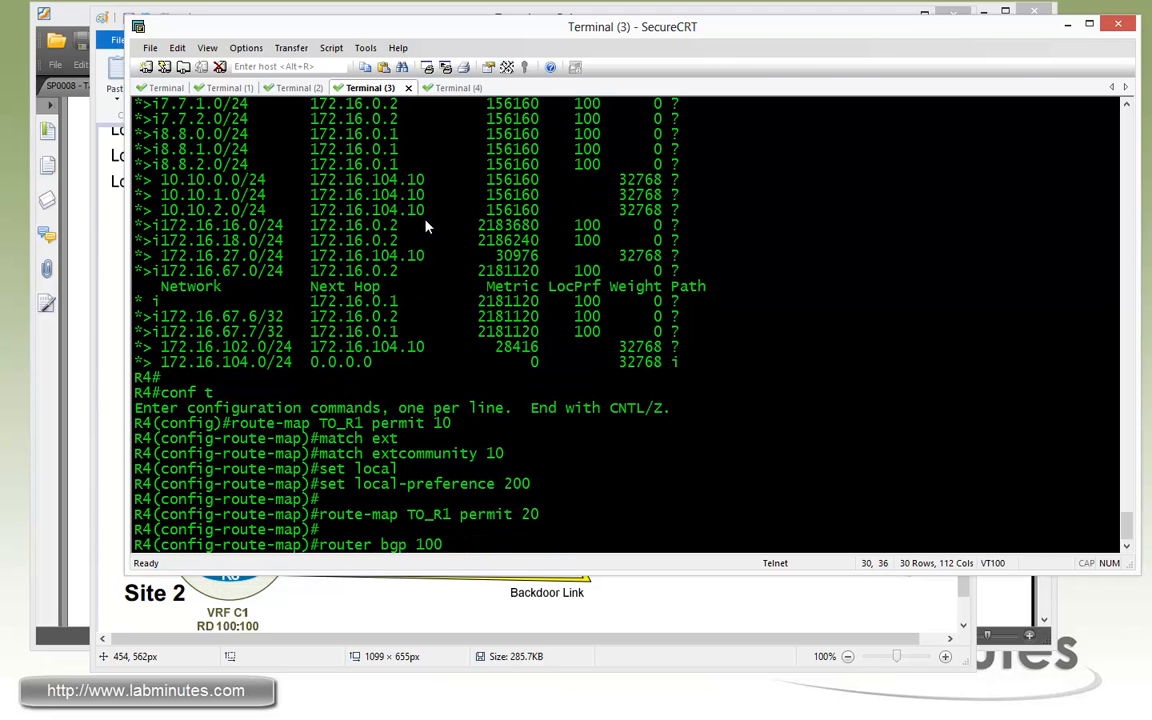
pyautogui.write('add vpnv4')
pyautogui.write('neigh')
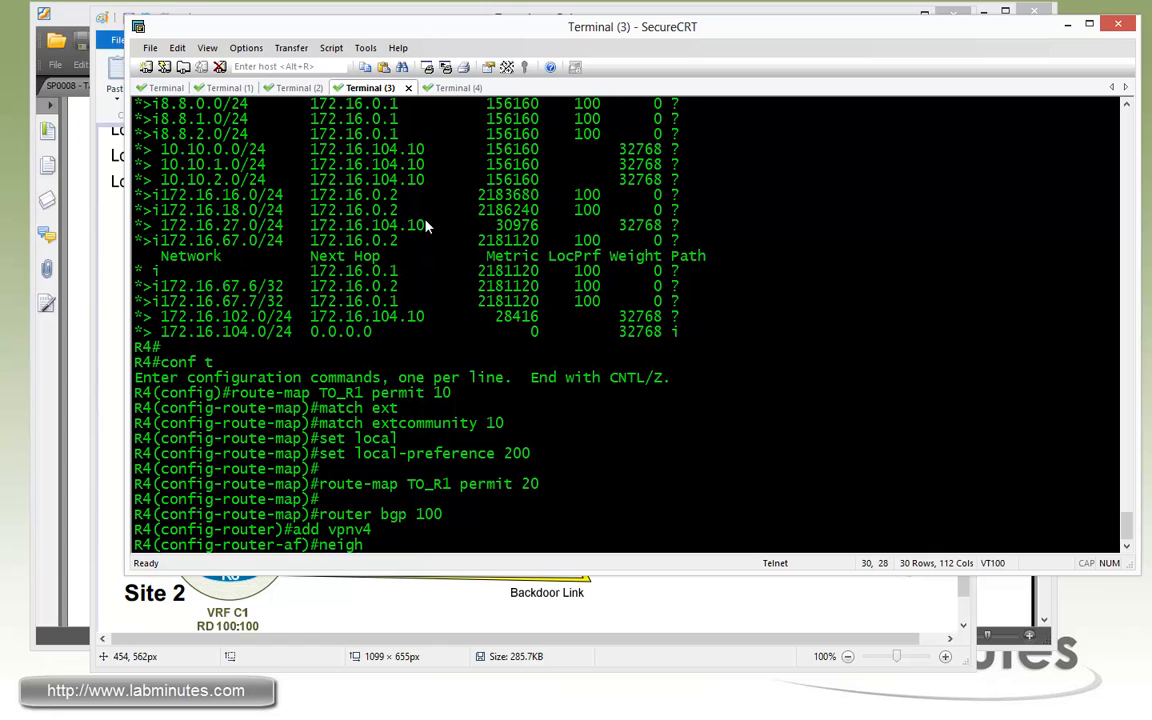
pyautogui.write('172.16.0.1')
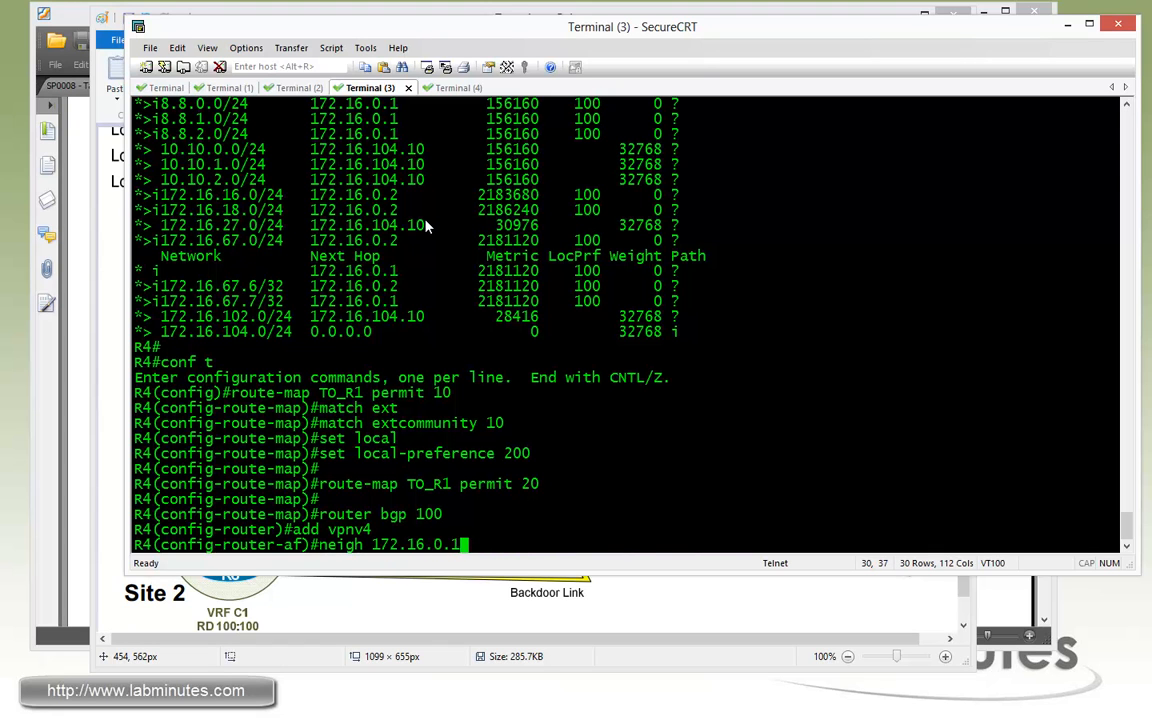
pyautogui.write('route-map')
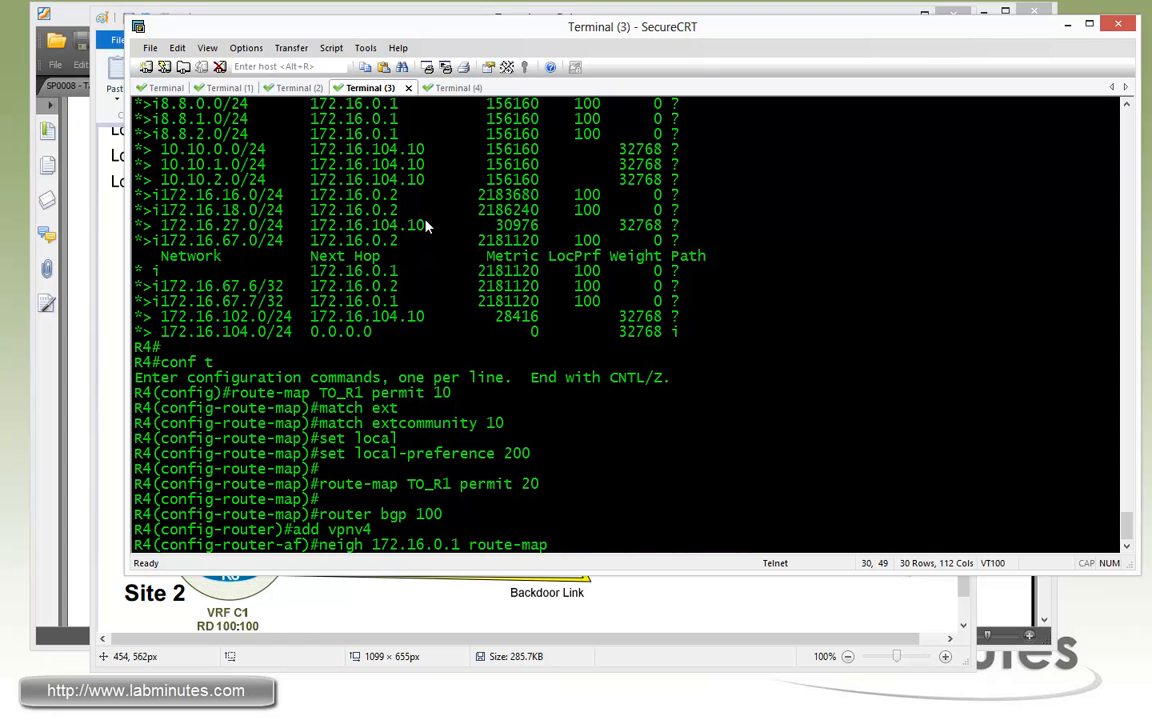
pyautogui.write('TO_R')
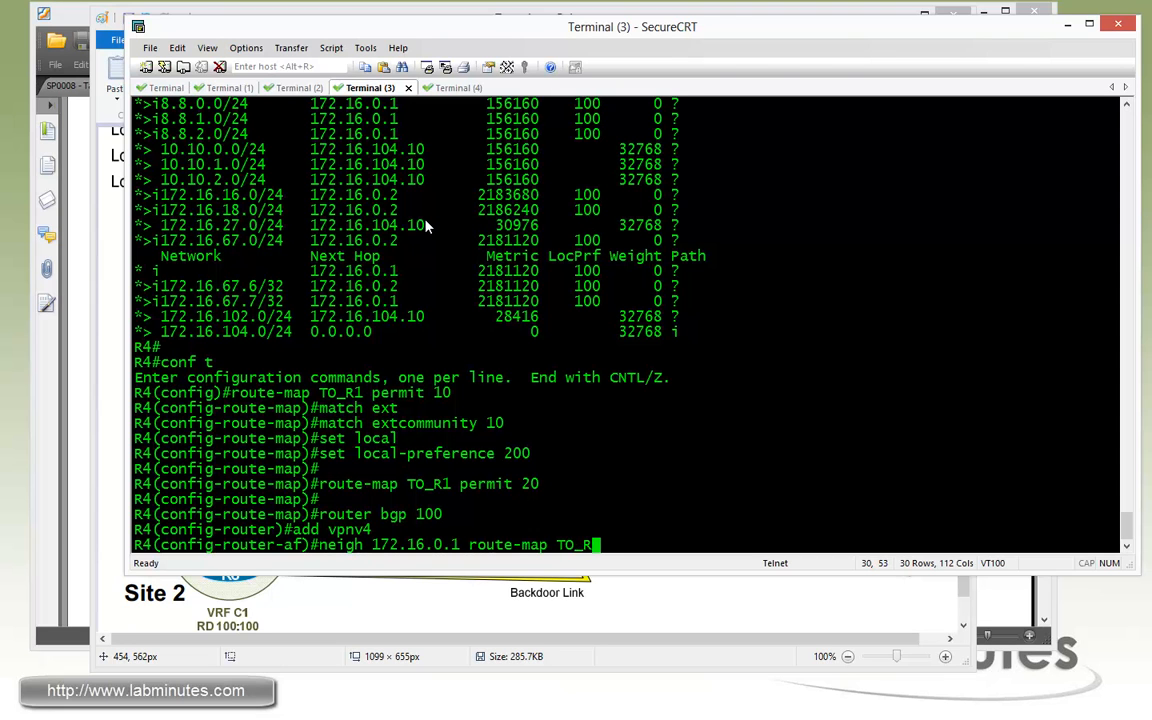
pyautogui.press('Return')
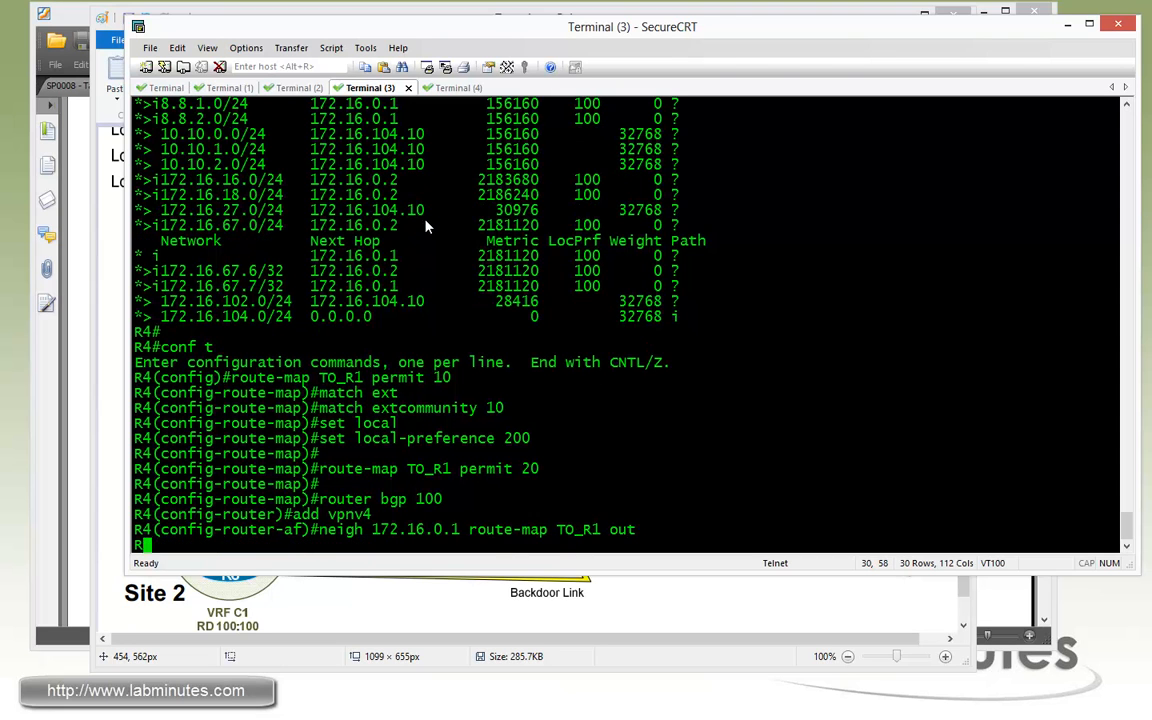
# Step: Run 'clear ip bgp 172.16.0.1 out' on R4
pyautogui.write('cle')
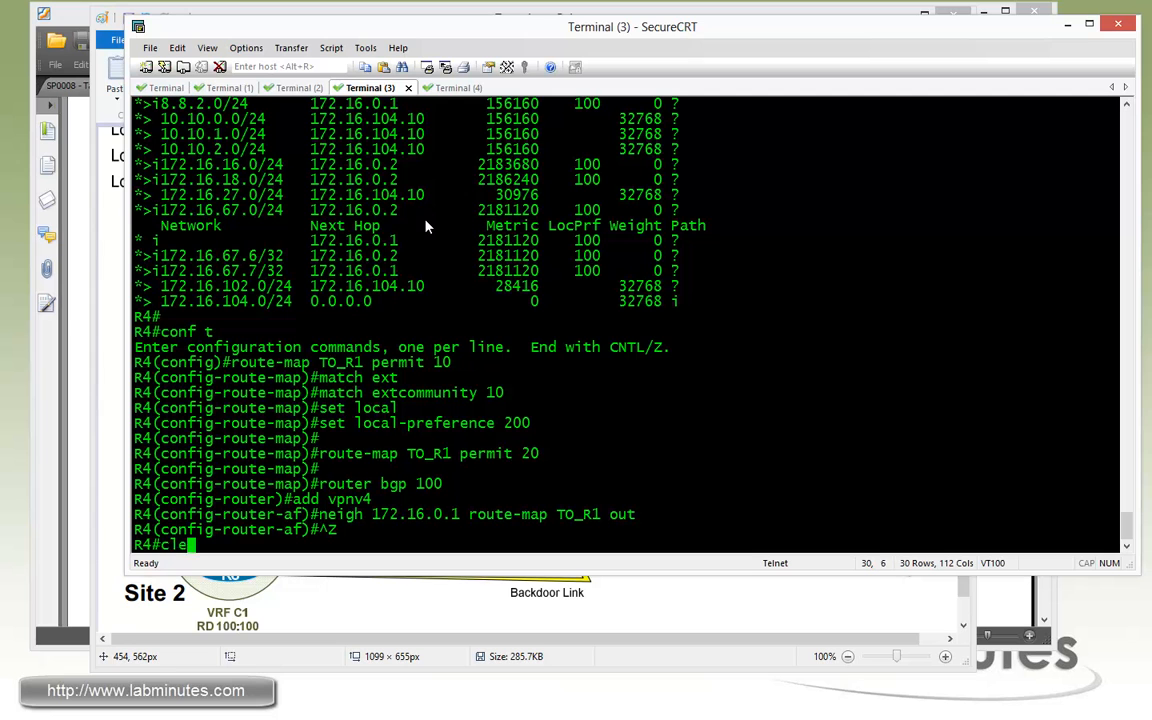
pyautogui.write('clea ip bgp 172.1')
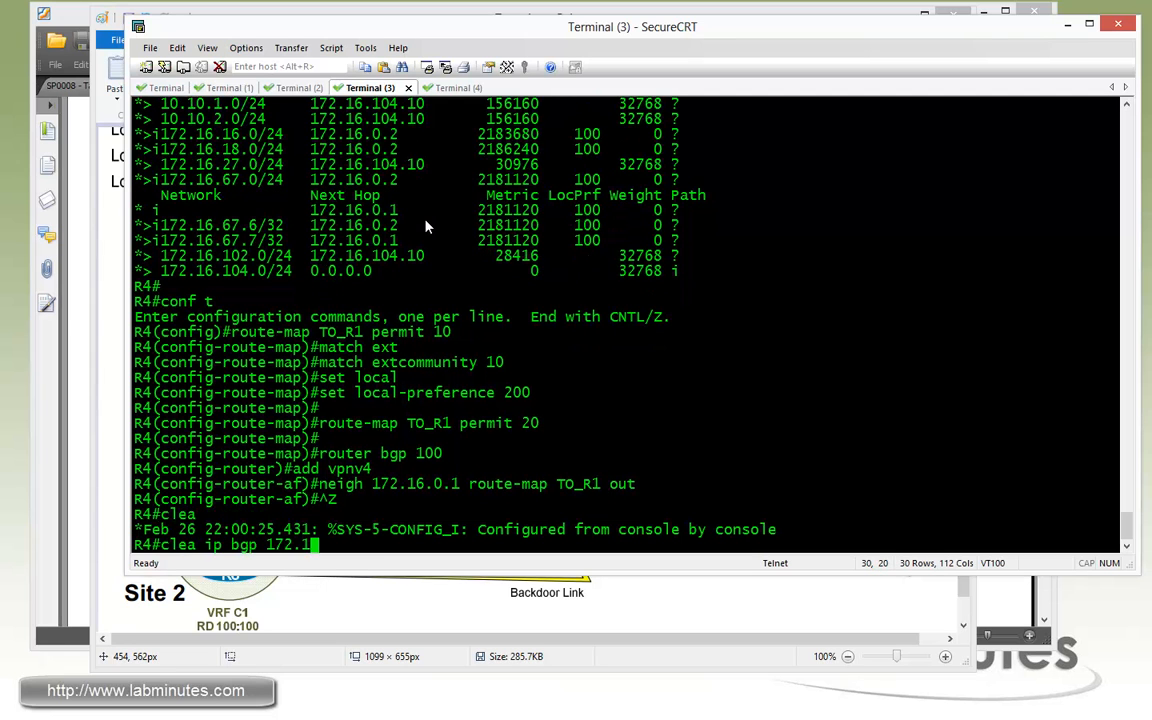
pyautogui.press('Return')
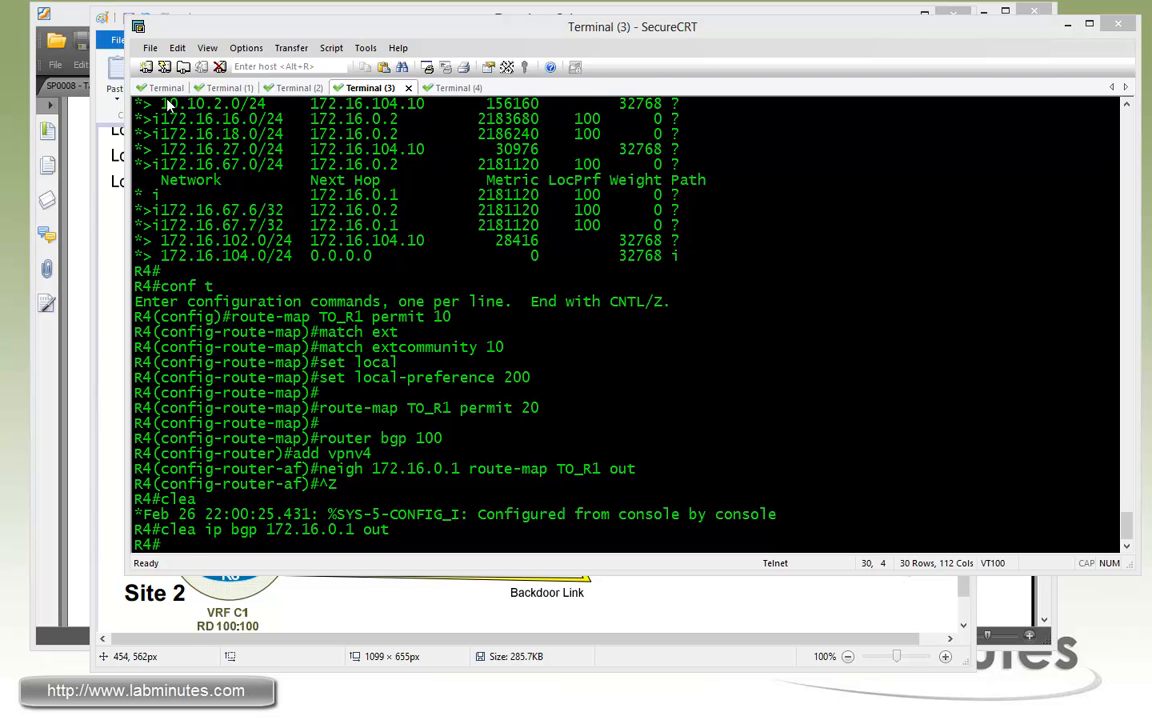
# Step: On R1, review the VPNv4 table and highlight metric 147456 on the best path
pyautogui.click(165, 88)
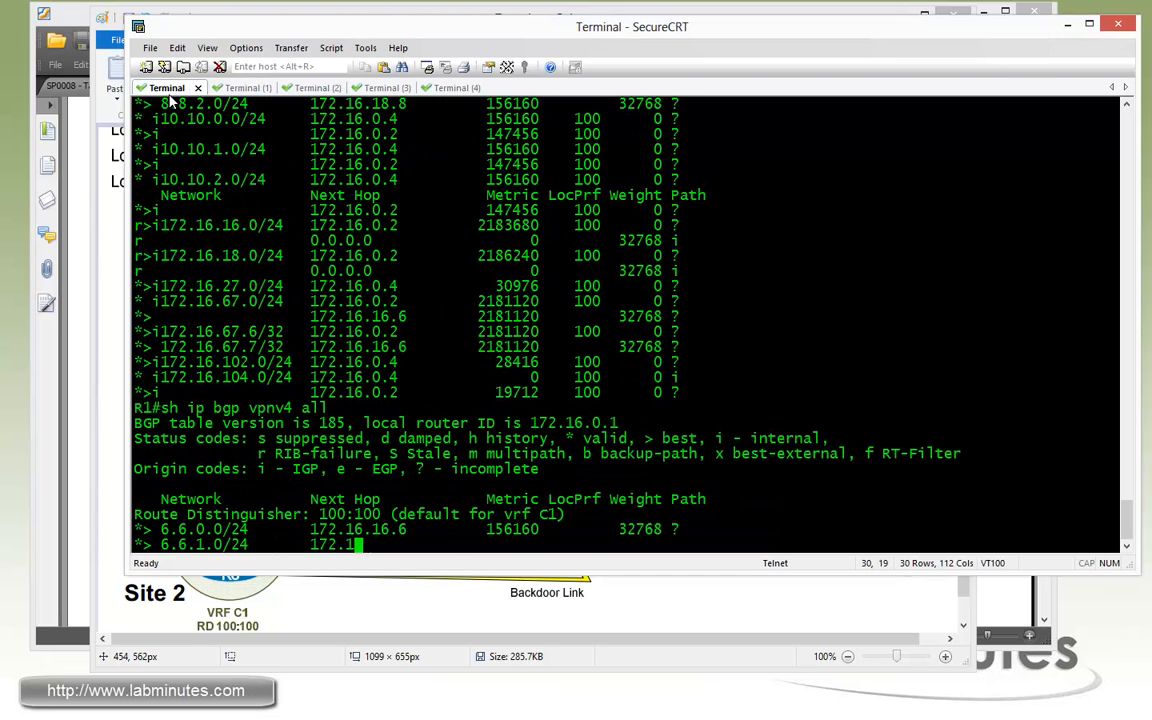
pyautogui.scroll(-3)
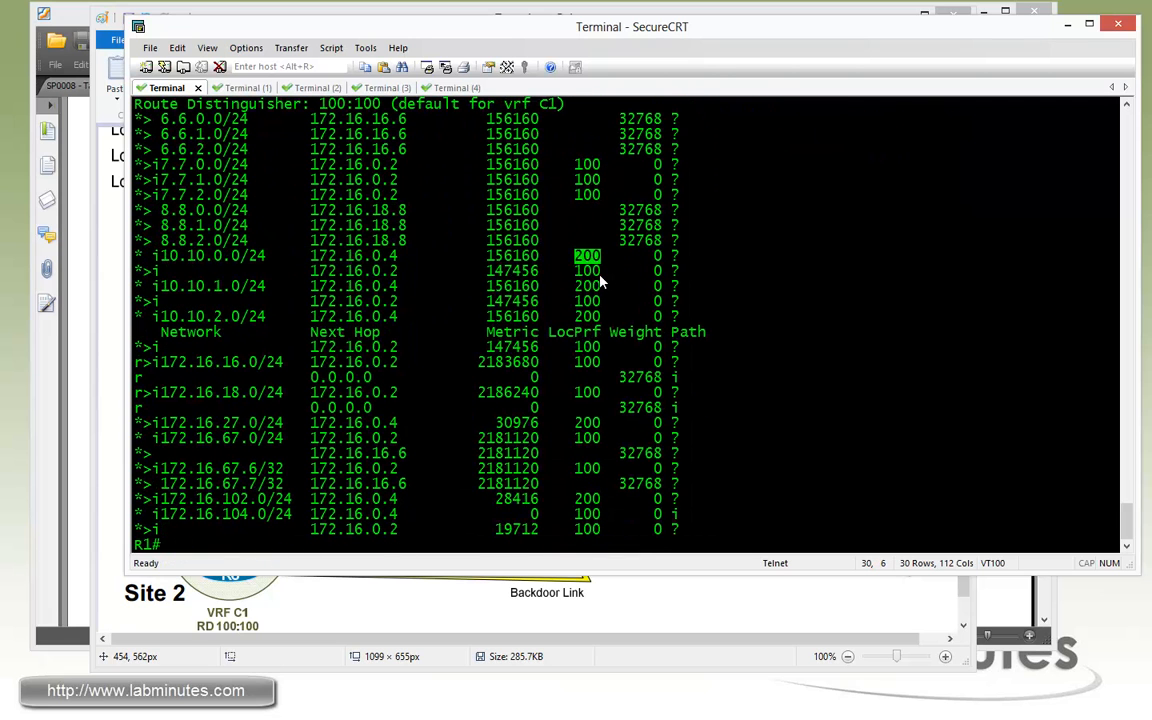
pyautogui.moveTo(532, 271)
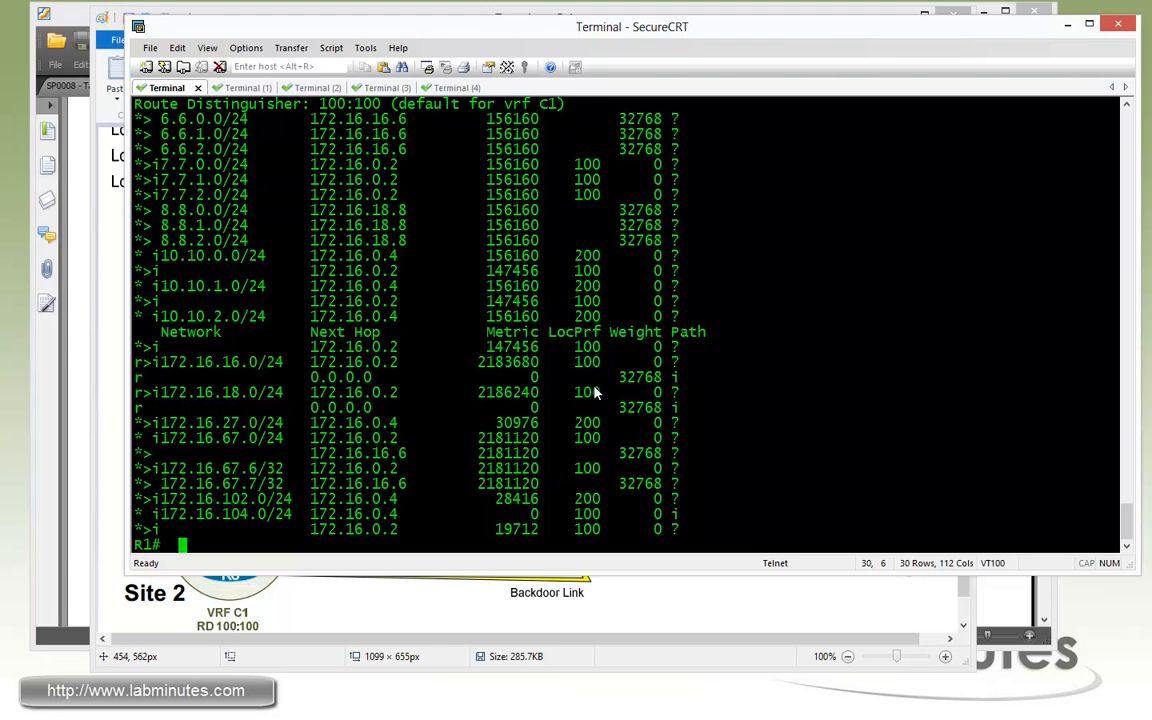
pyautogui.moveTo(593, 408)
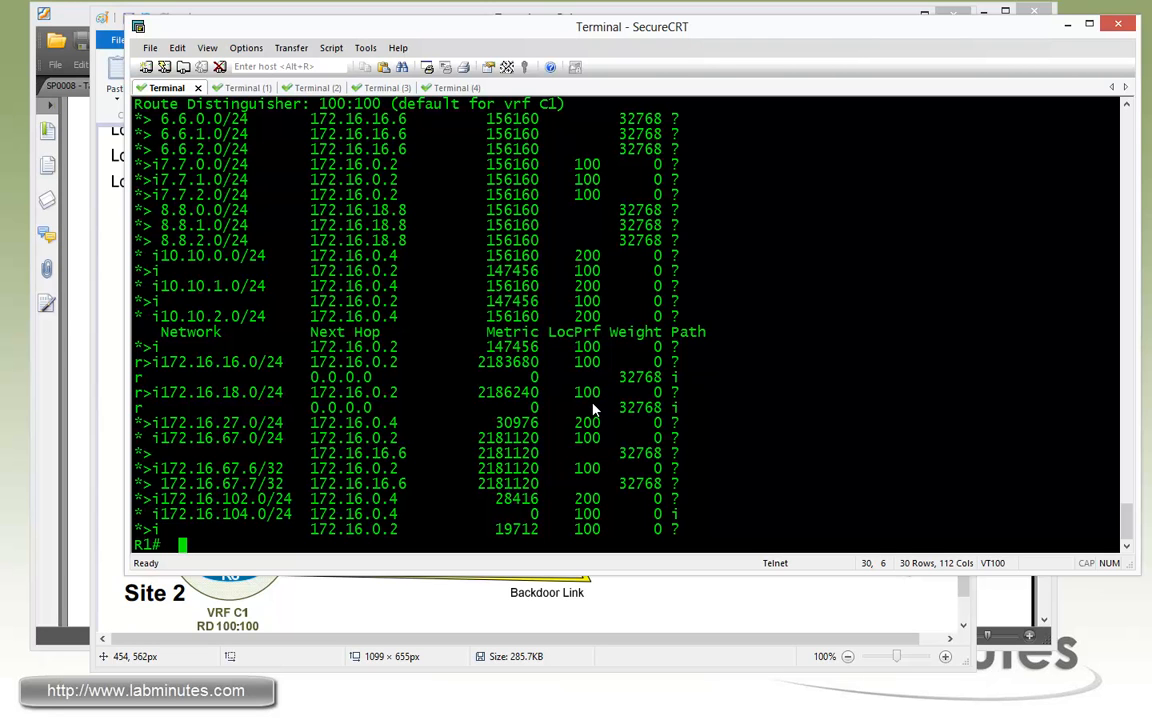
pyautogui.moveTo(583, 413)
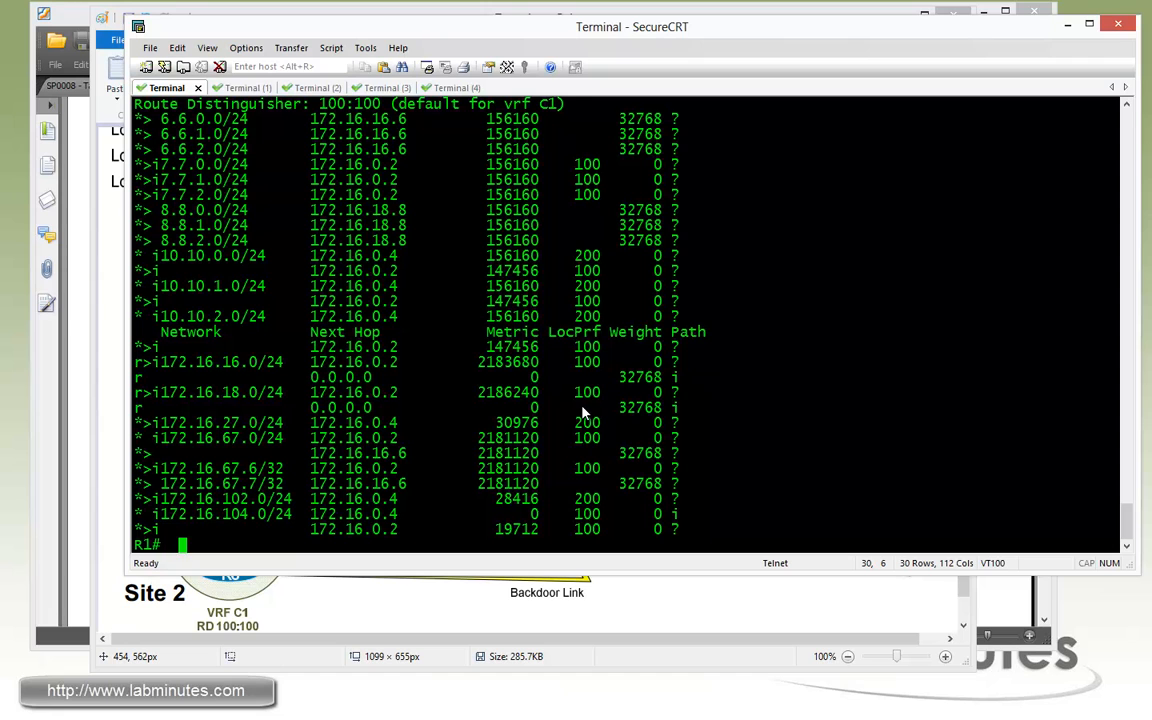
pyautogui.moveTo(511, 285)
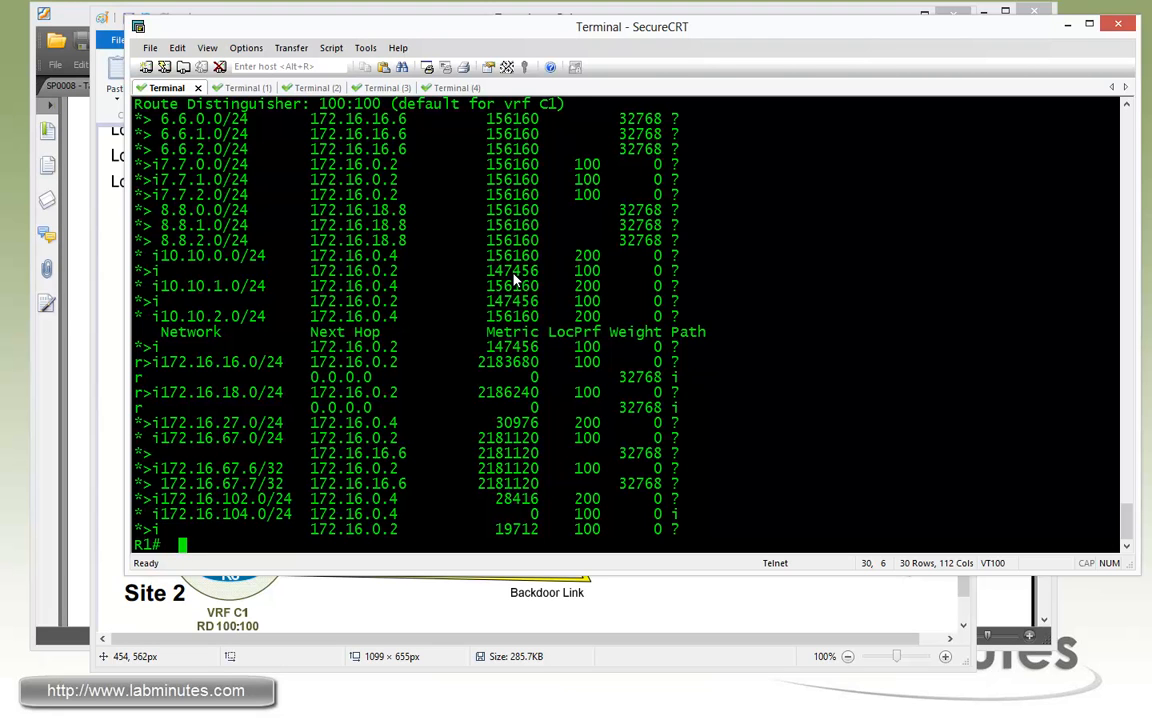
pyautogui.moveTo(578, 286)
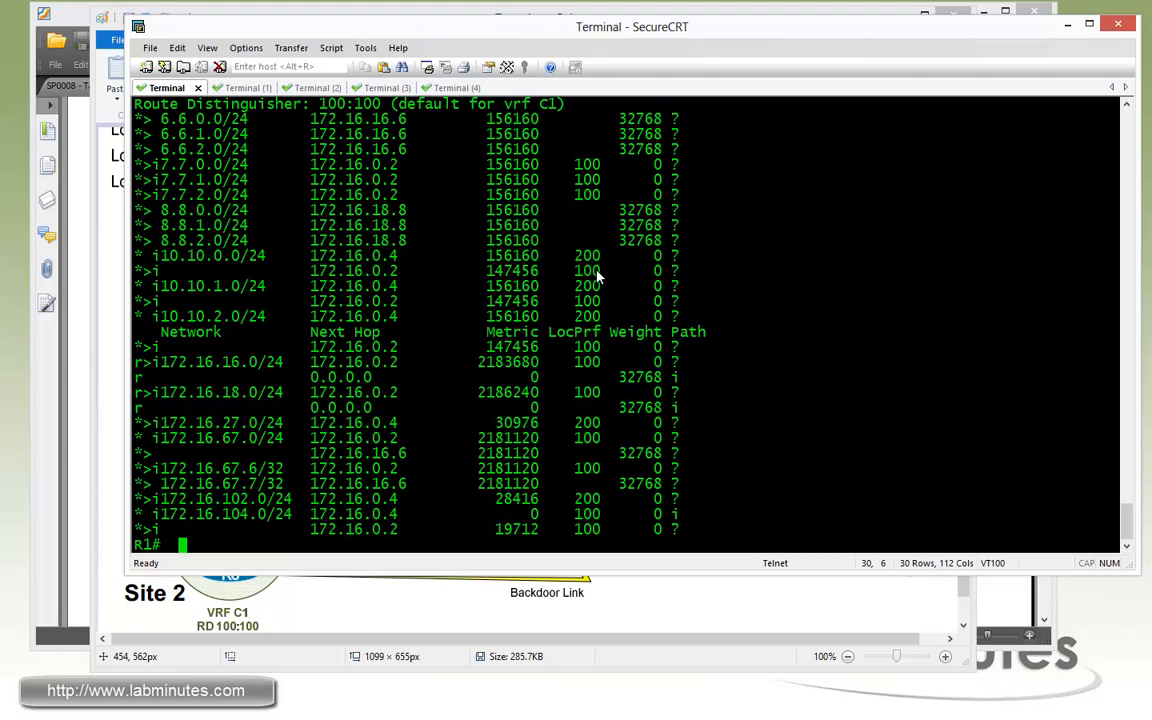
pyautogui.moveTo(530, 285)
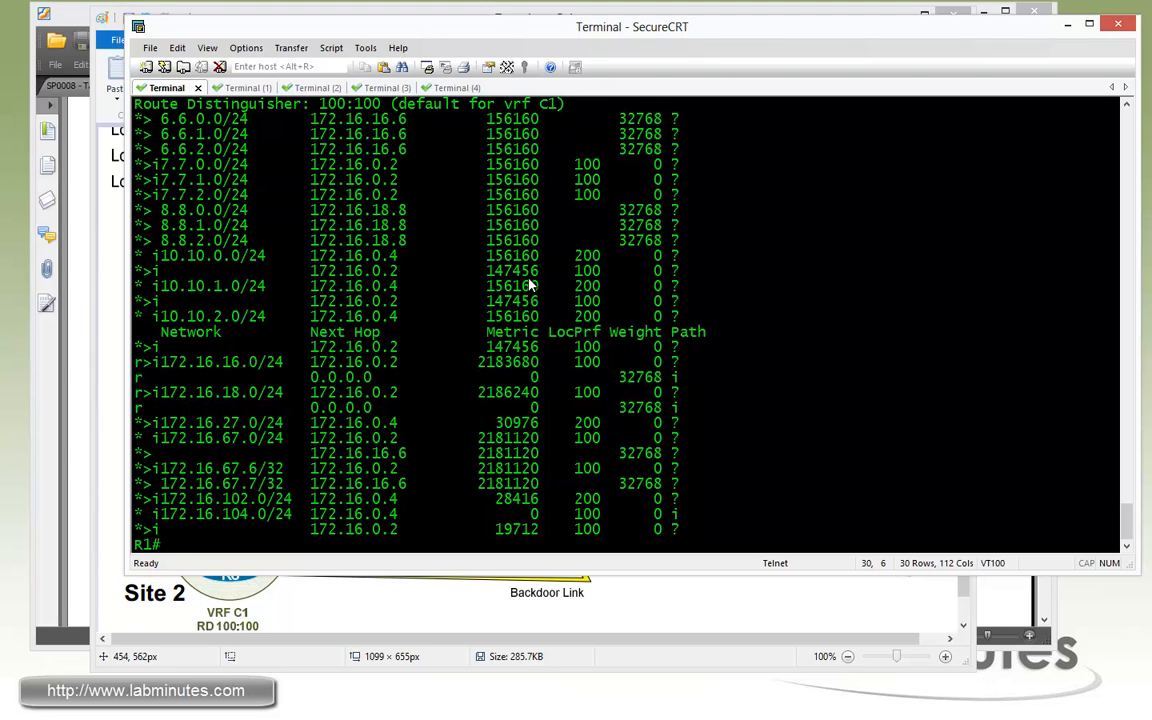
pyautogui.doubleClick(508, 271)
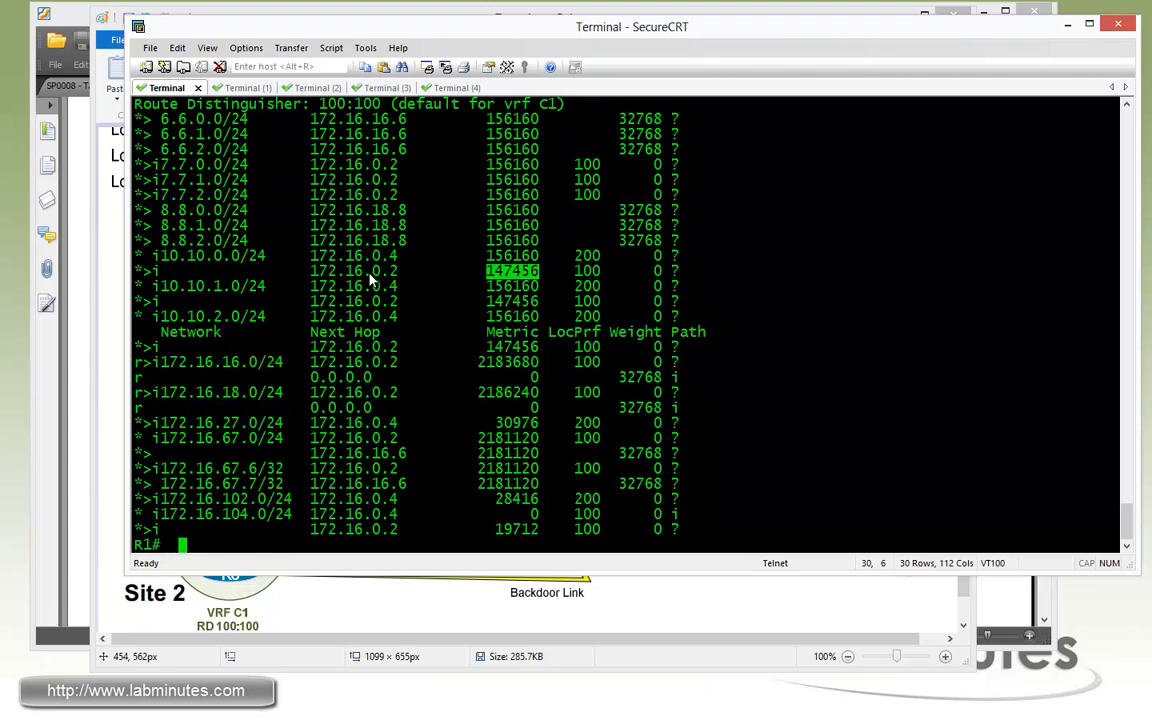
pyautogui.moveTo(537, 271)
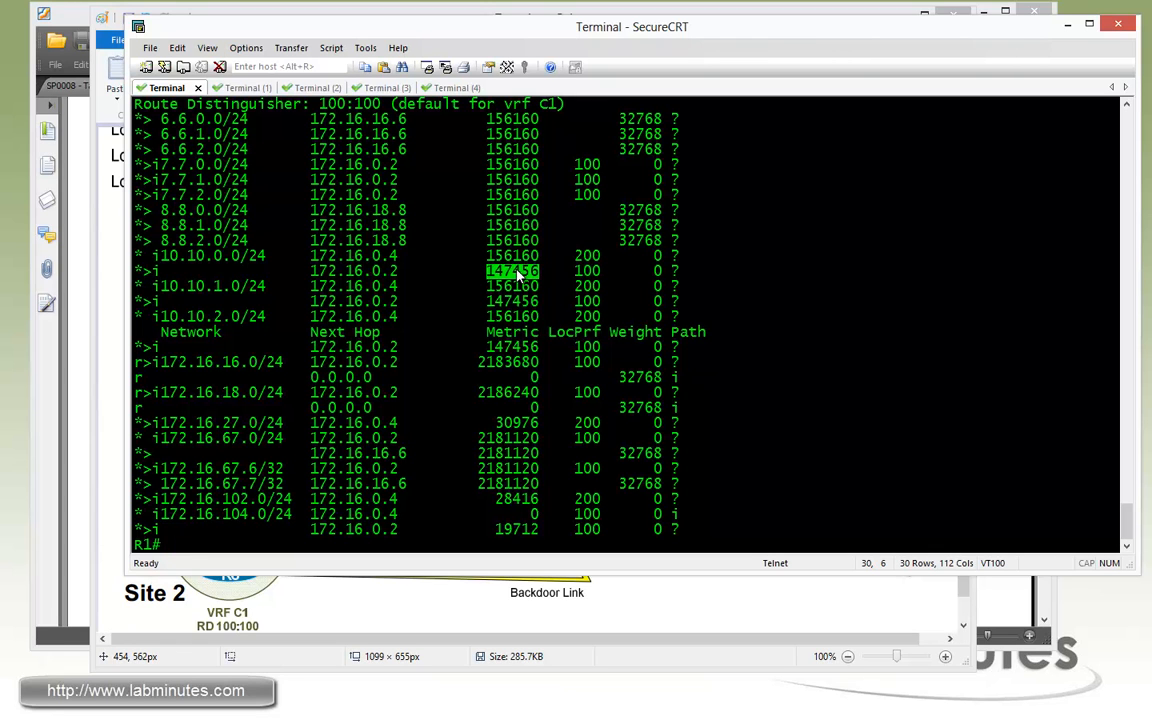
pyautogui.moveTo(615, 307)
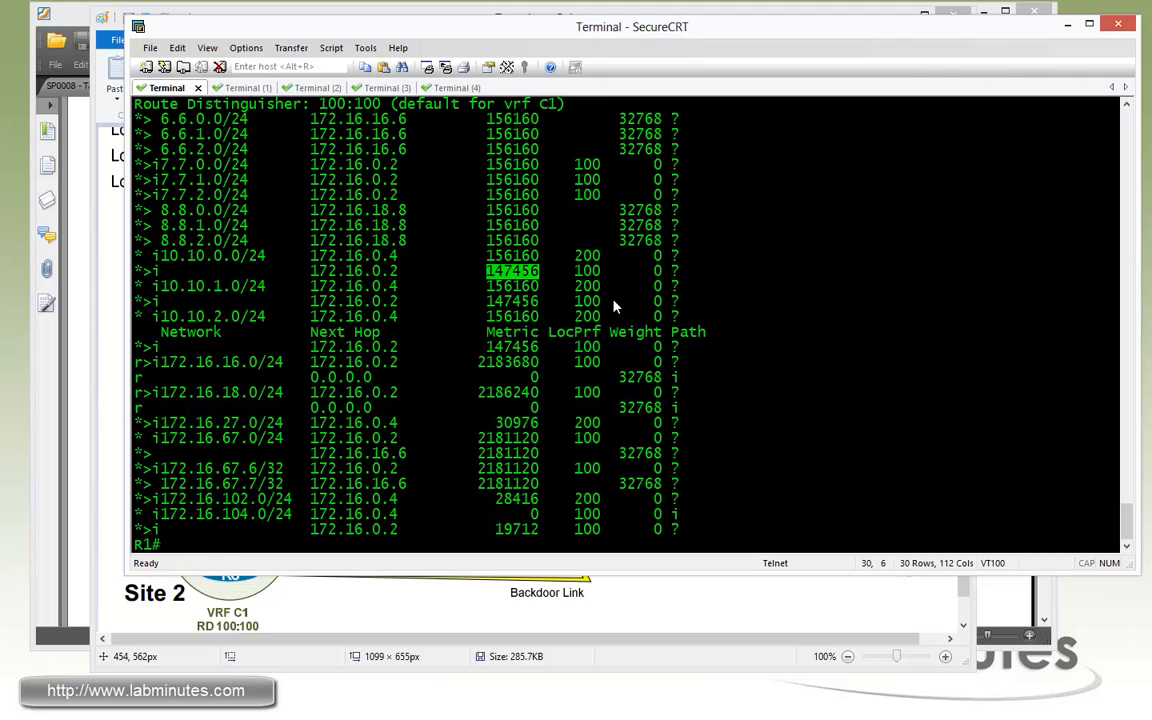
# Step: On R1 under router bgp 100, add 'bgp bestpath cost-community ignore' and exit config
pyautogui.write('conf t')
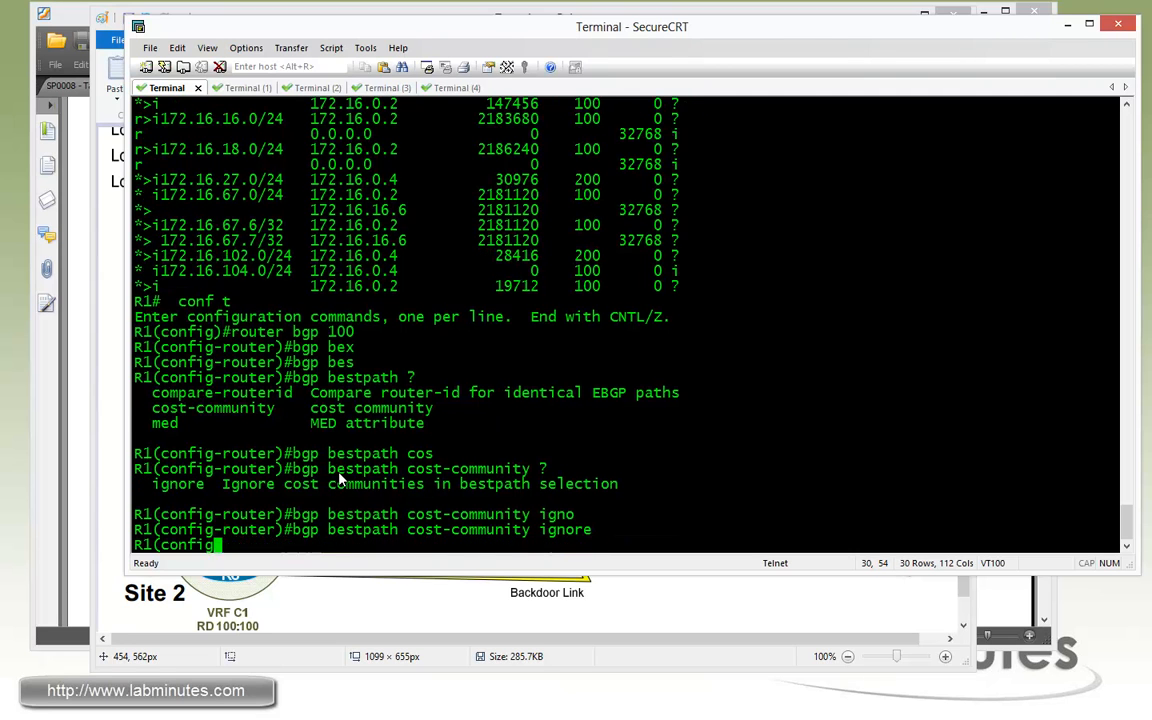
pyautogui.press('ctrl+z')
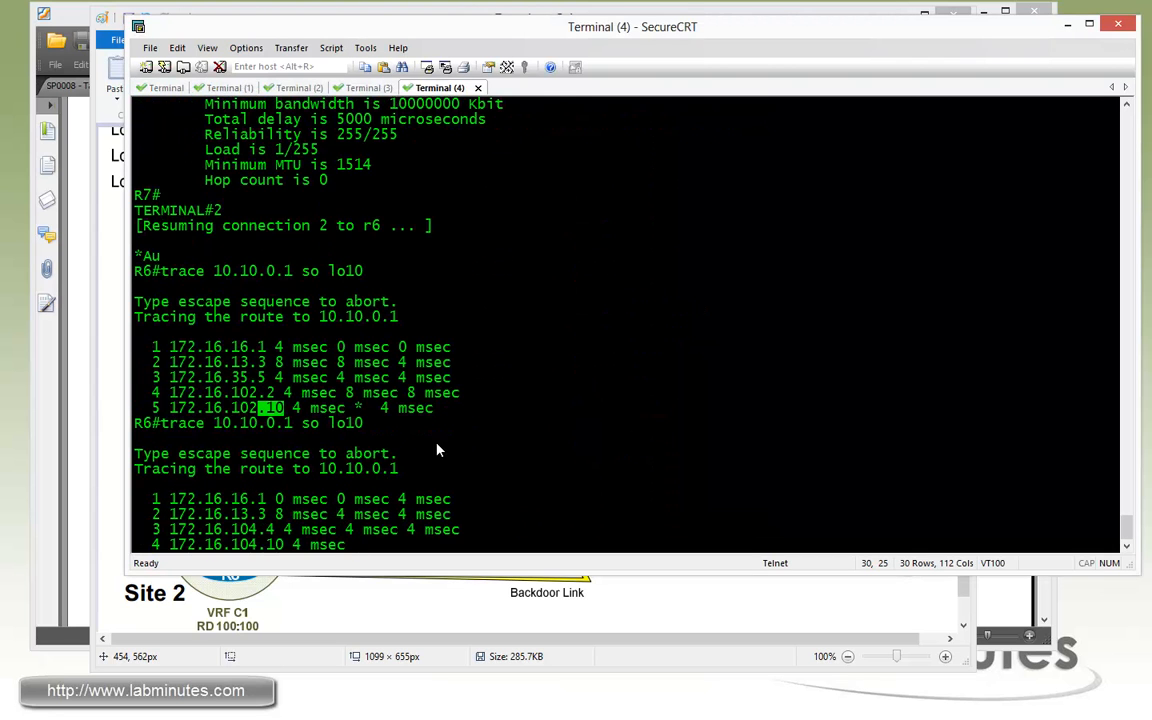
# Step: Scroll R6's terminal to view the traceroute to 10.10.0.1 via 172.16.104.4
pyautogui.scroll(-3)
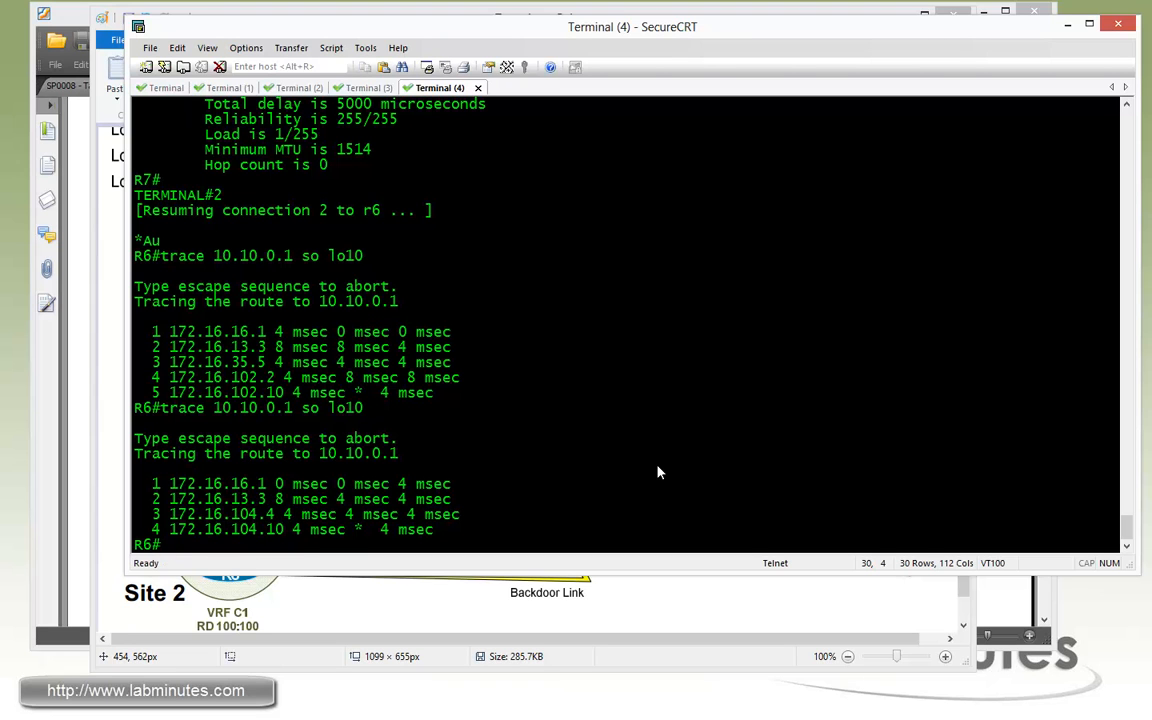
pyautogui.moveTo(628, 493)
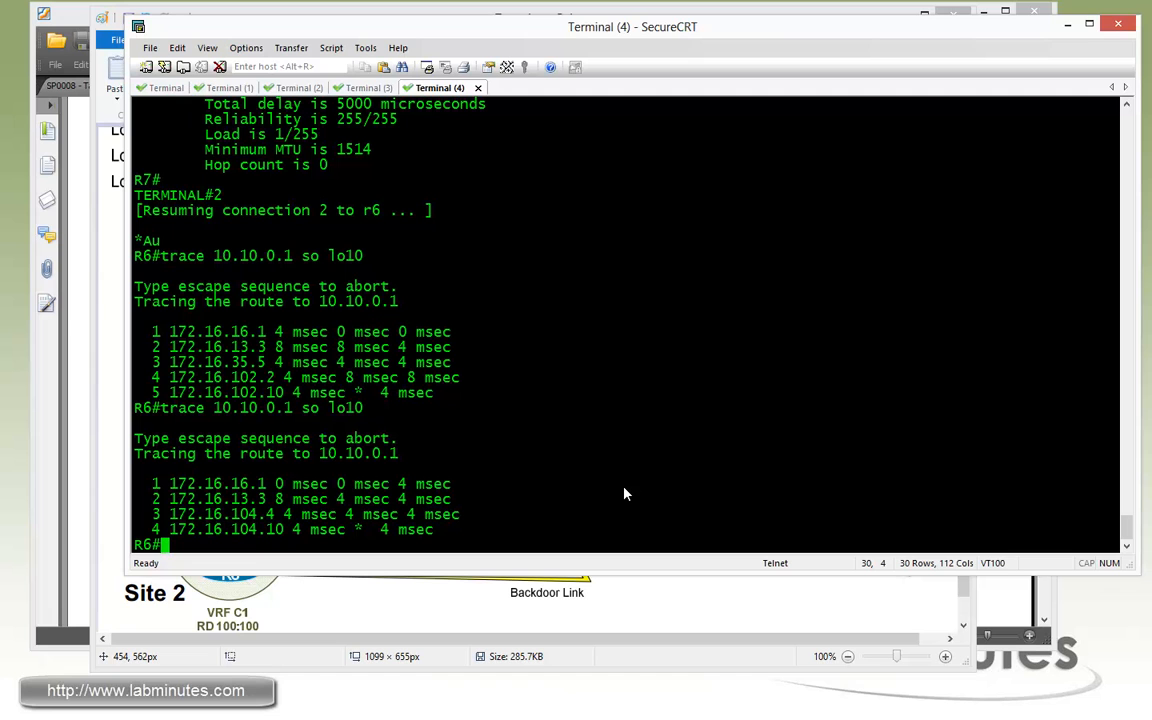
pyautogui.moveTo(388, 465)
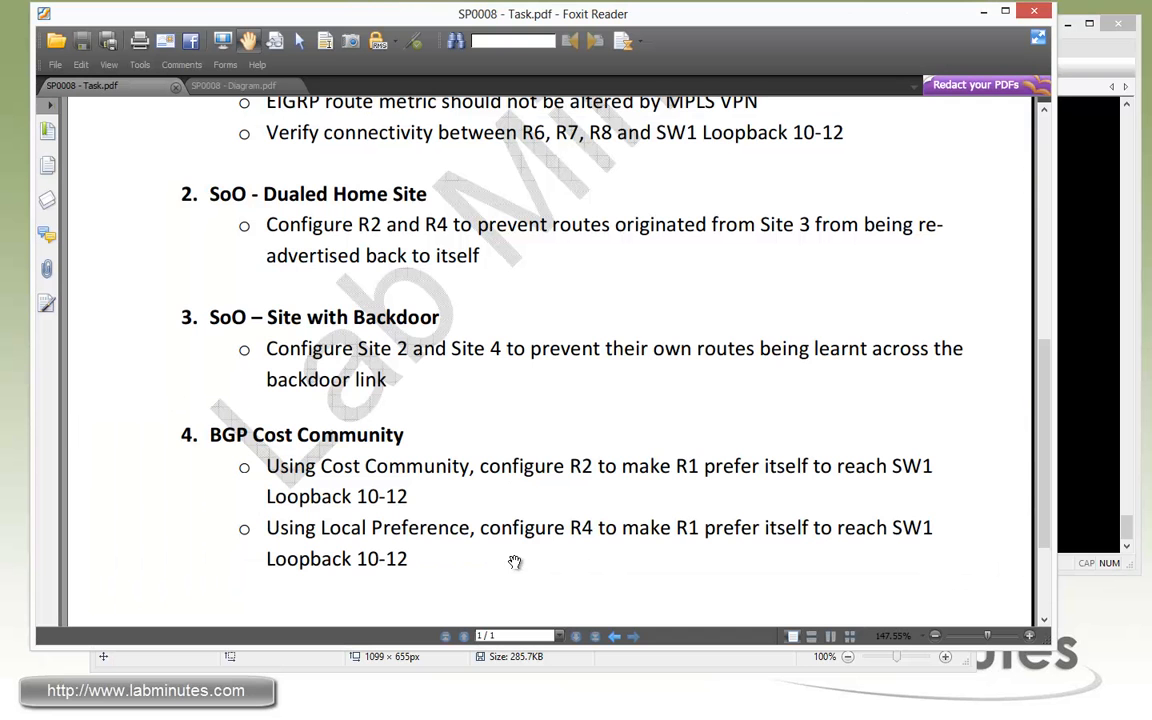
pyautogui.moveTo(594, 558)
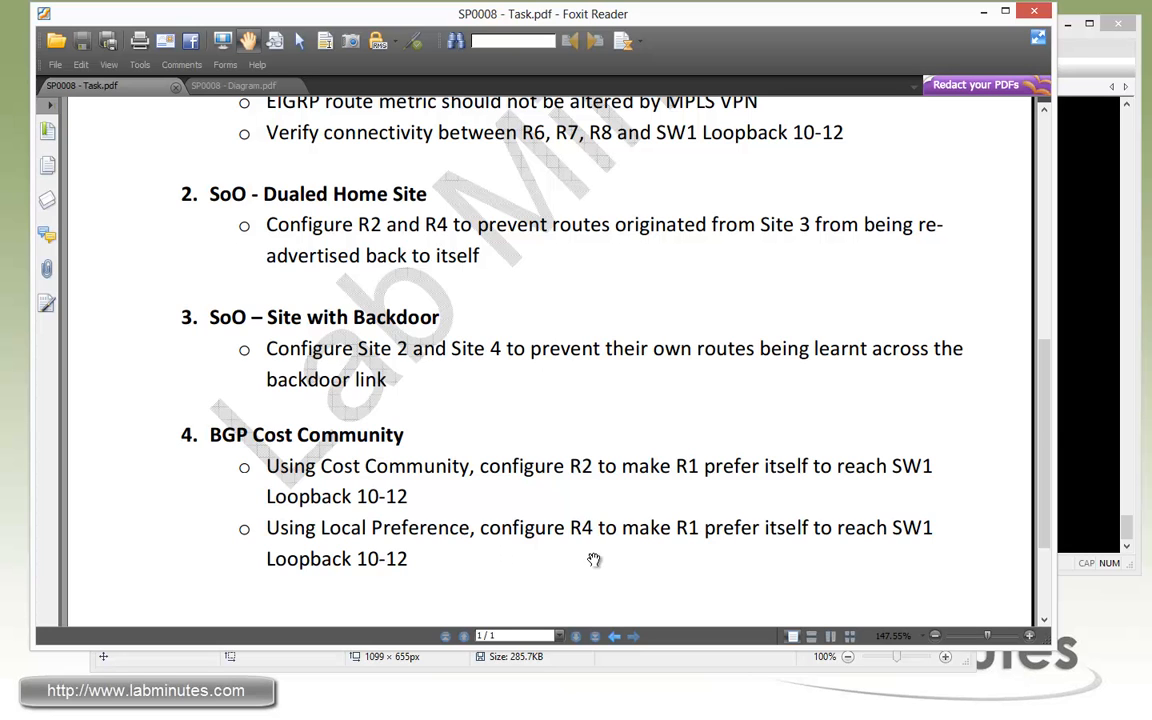